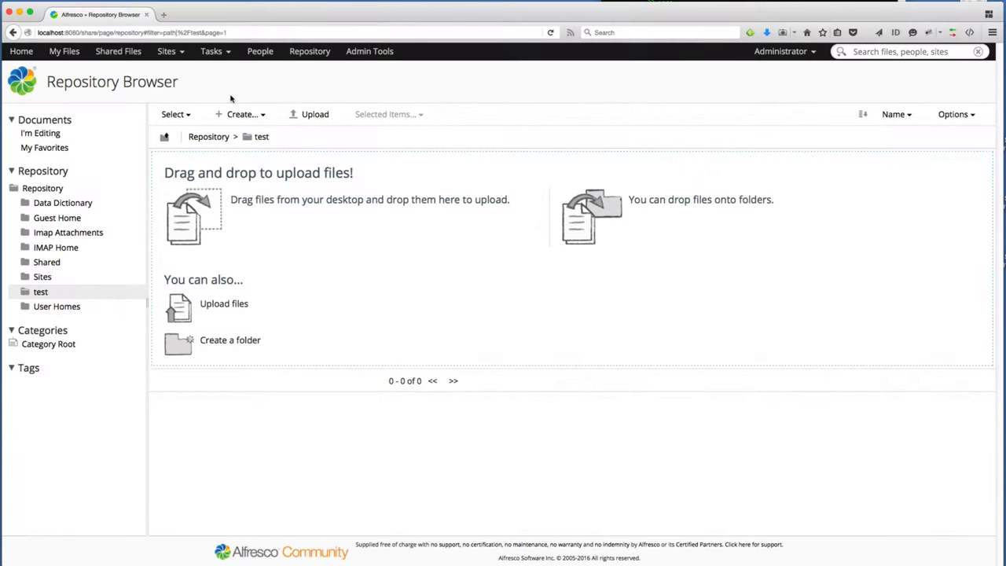
pyautogui.moveTo(286, 196)
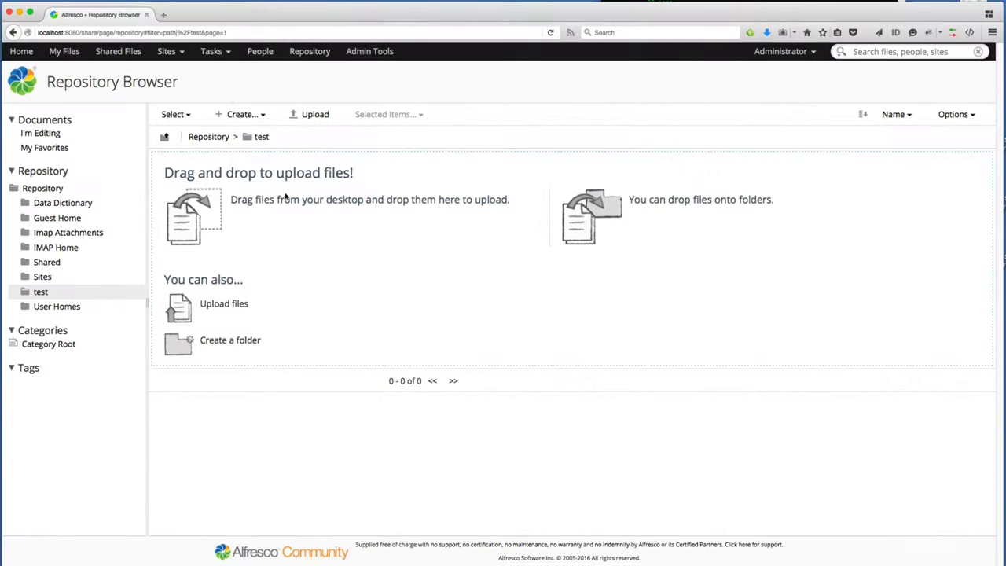
pyautogui.moveTo(308, 132)
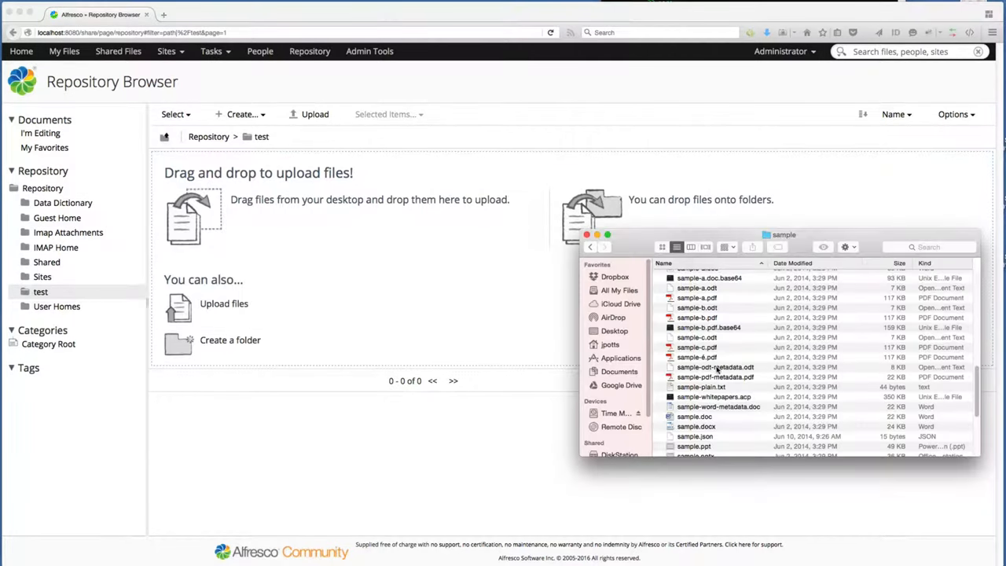
# - Upload sample-b.pdf and sample-c.pdf into the empty test folder
pyautogui.click(698, 347)
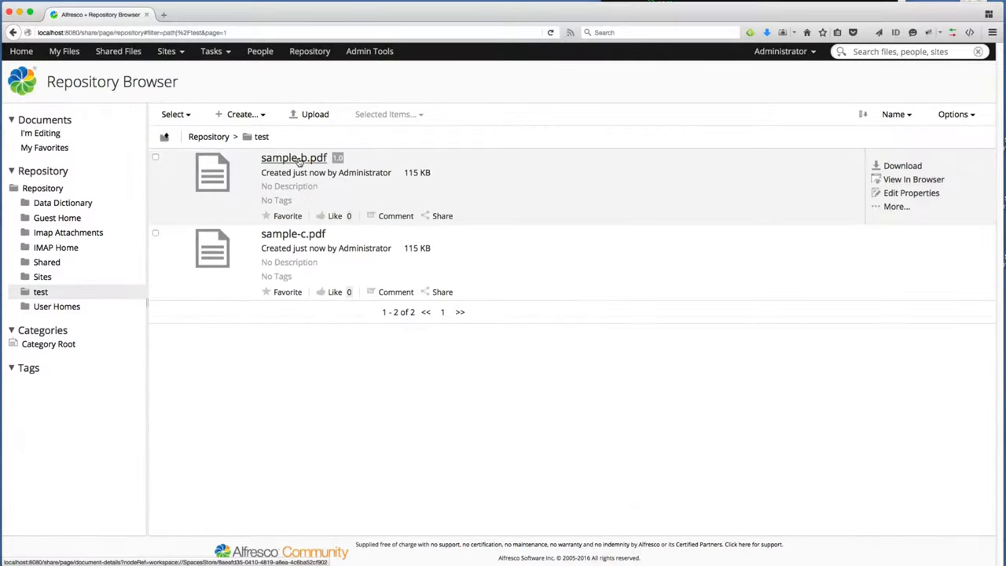
# - Review the available types for sample-b.pdf and dismiss Change Type without changing it
pyautogui.click(293, 158)
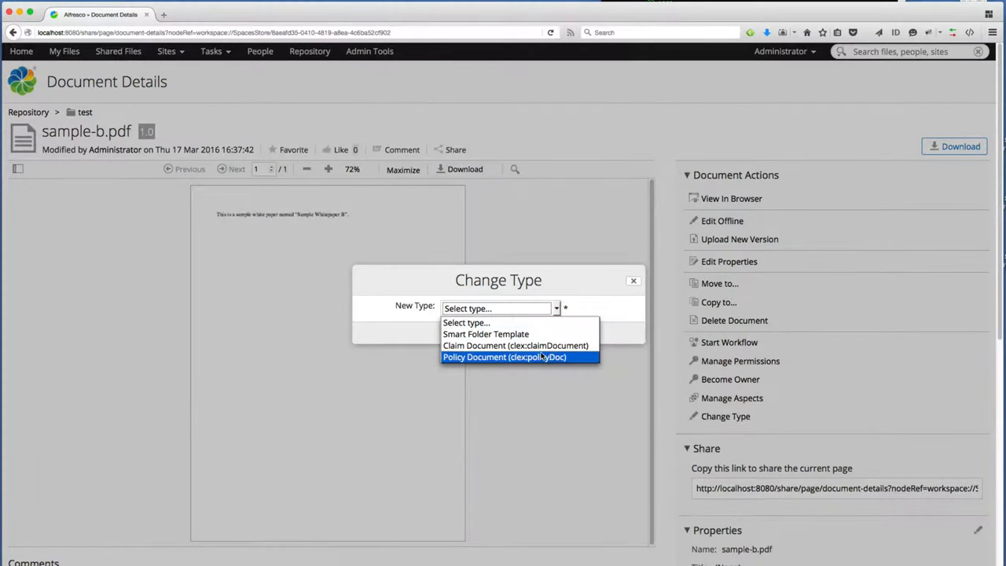
pyautogui.moveTo(516, 346)
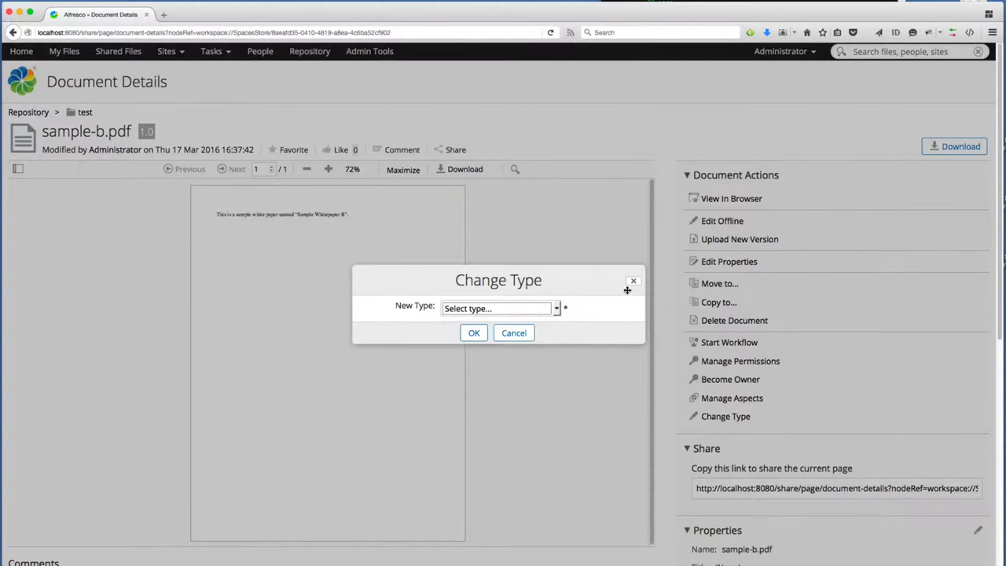
pyautogui.click(514, 334)
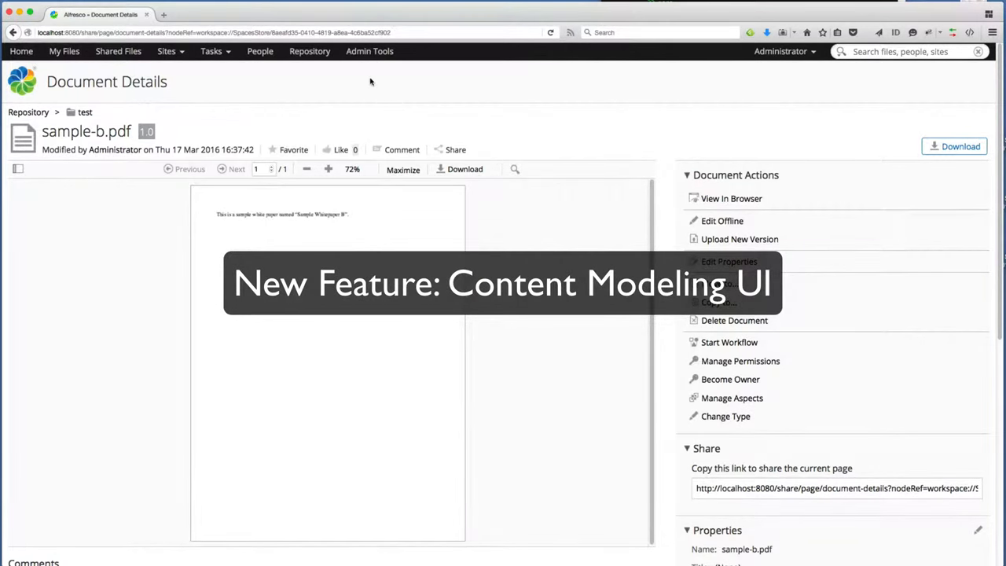
# - Go to the Model Manager via Admin Tools, listing scModel and claims_example
pyautogui.click(369, 50)
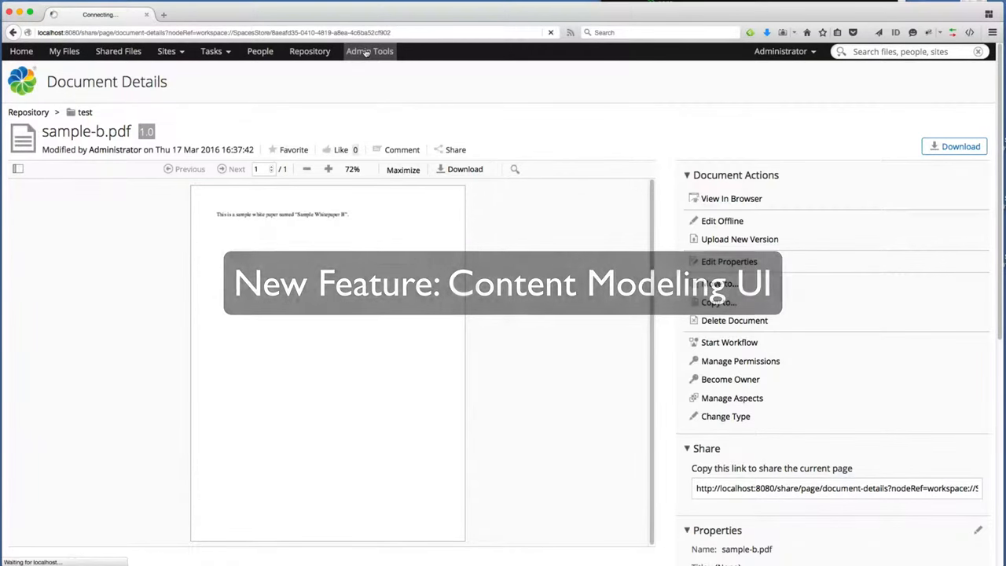
pyautogui.click(369, 50)
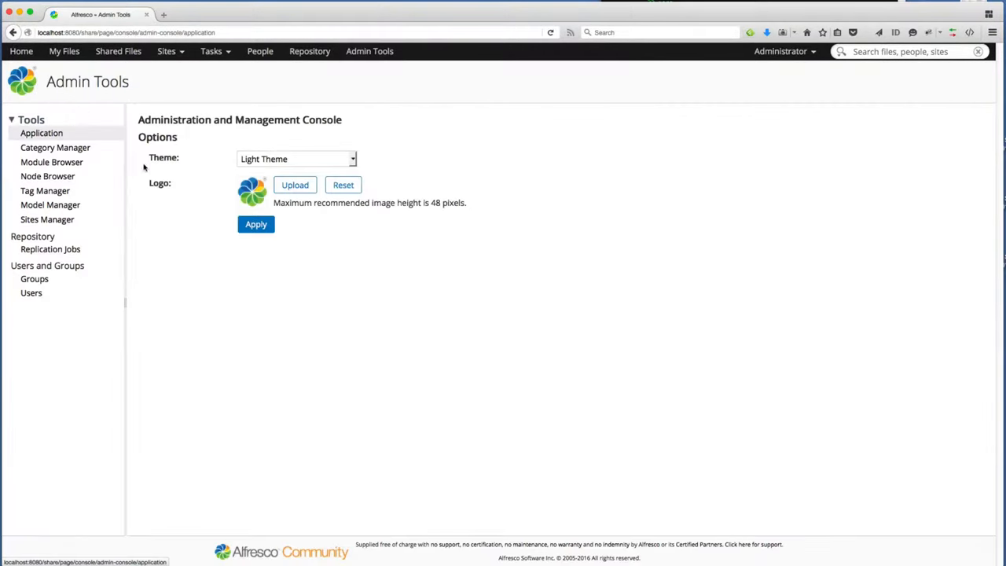
pyautogui.click(50, 204)
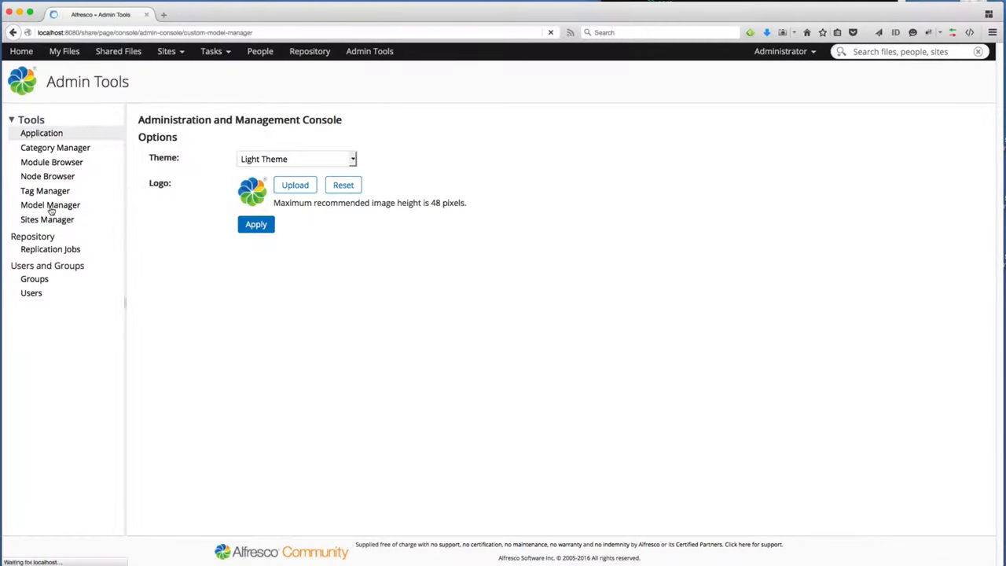
pyautogui.click(51, 205)
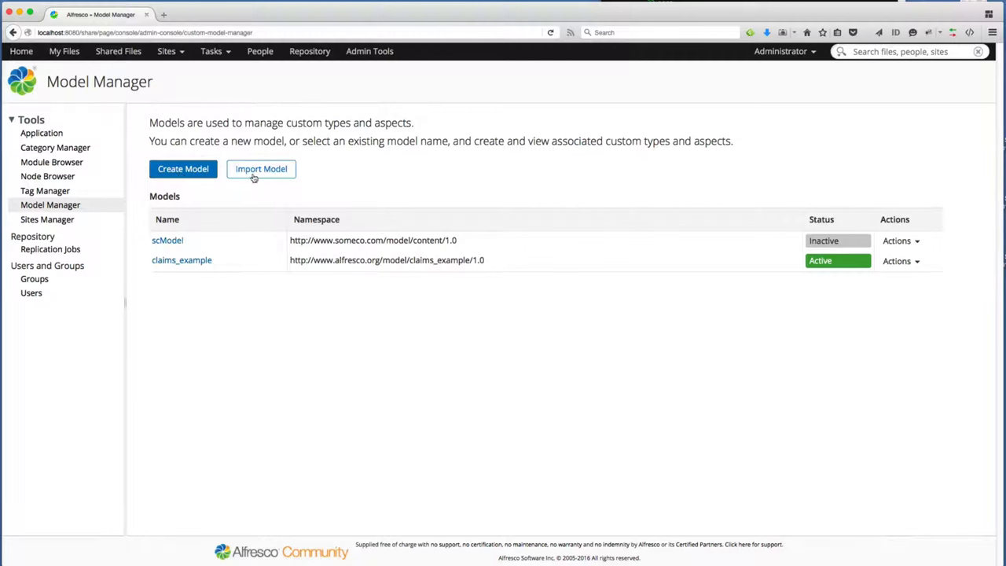
pyautogui.moveTo(239, 324)
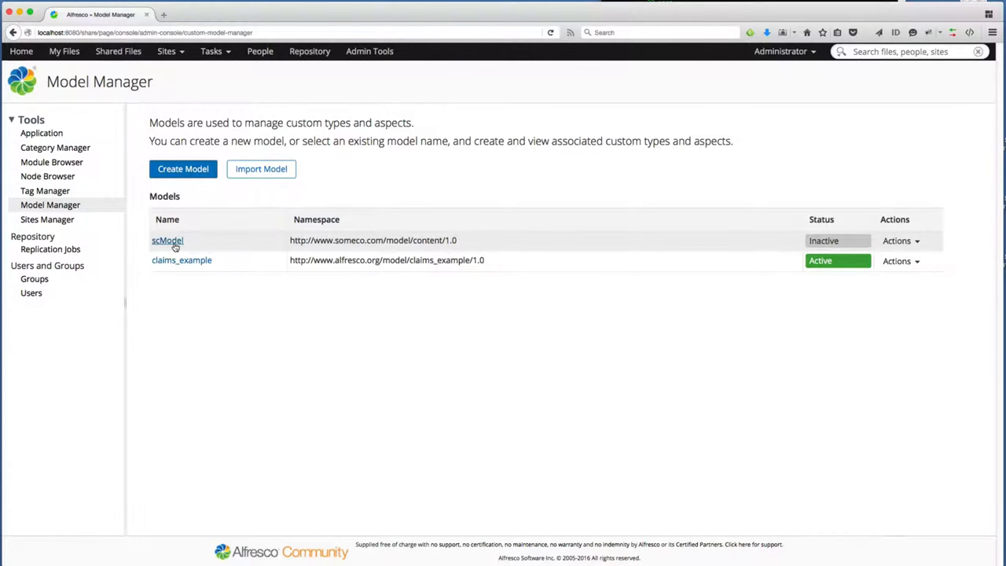
# - Review scModel's custom types and aspects, then return to the model list to activate it
pyautogui.click(167, 239)
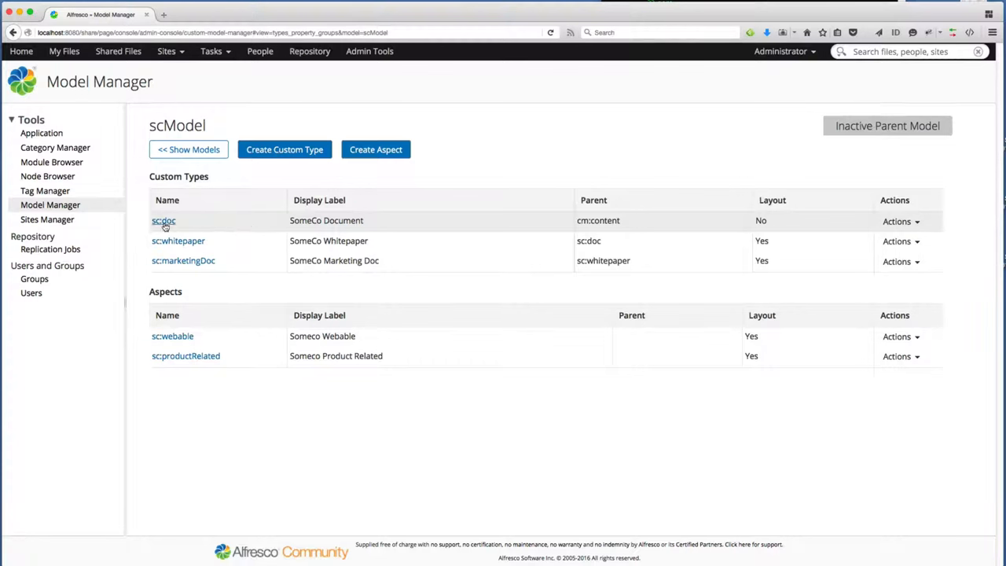
pyautogui.moveTo(299, 224)
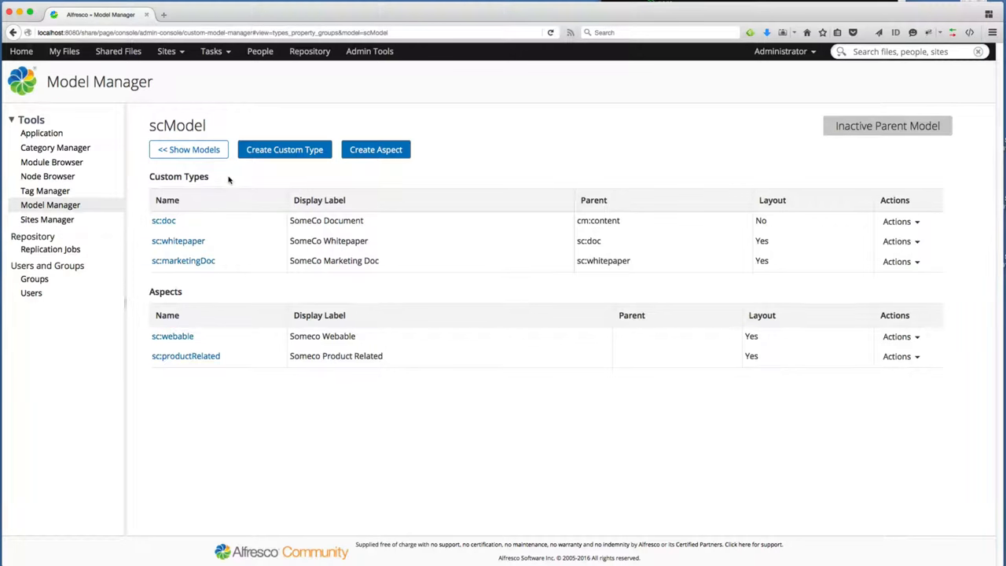
pyautogui.moveTo(819, 145)
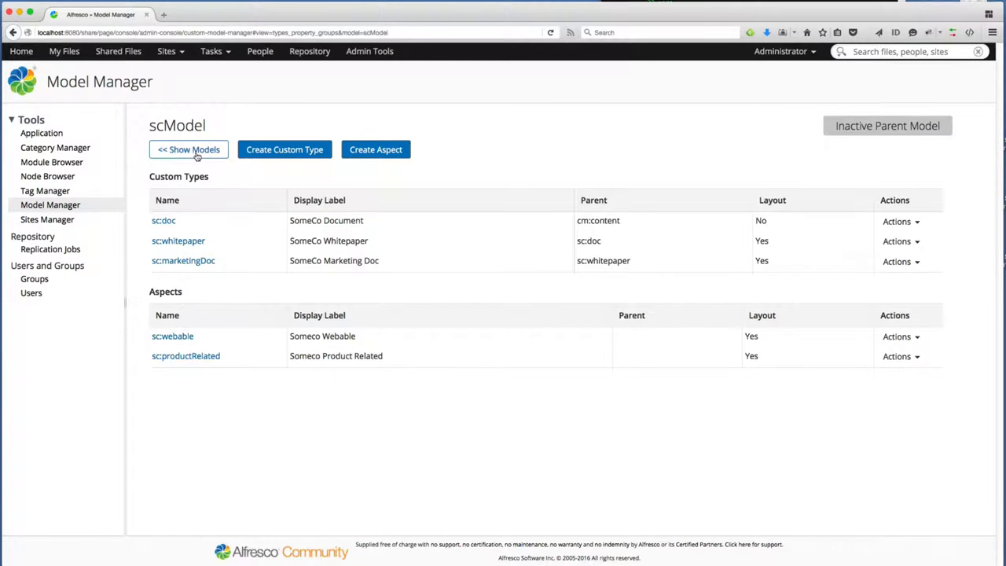
pyautogui.click(188, 149)
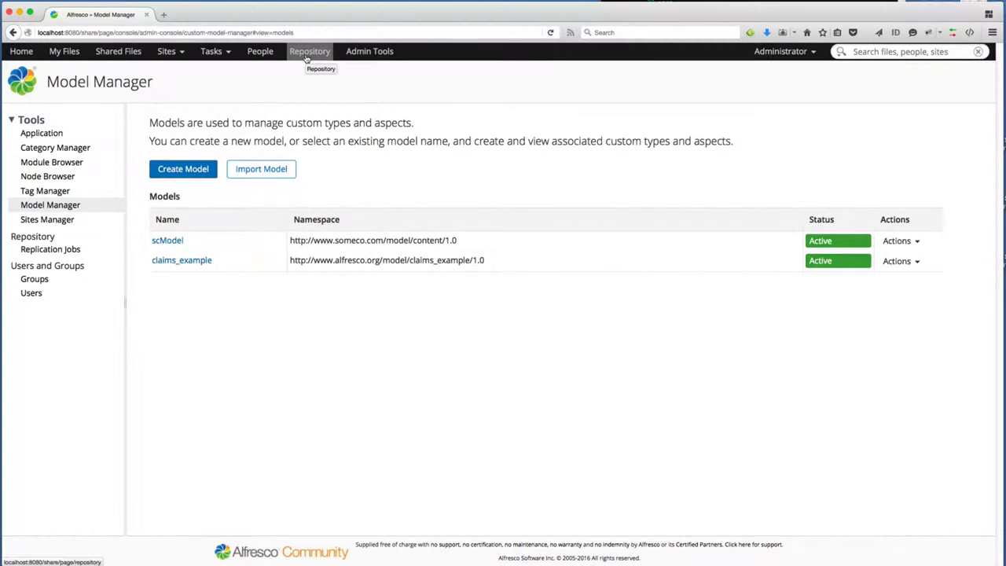
# - Change sample-b.pdf in the test folder to SomeCo Marketing Doc (sc:marketingDoc)
pyautogui.click(310, 50)
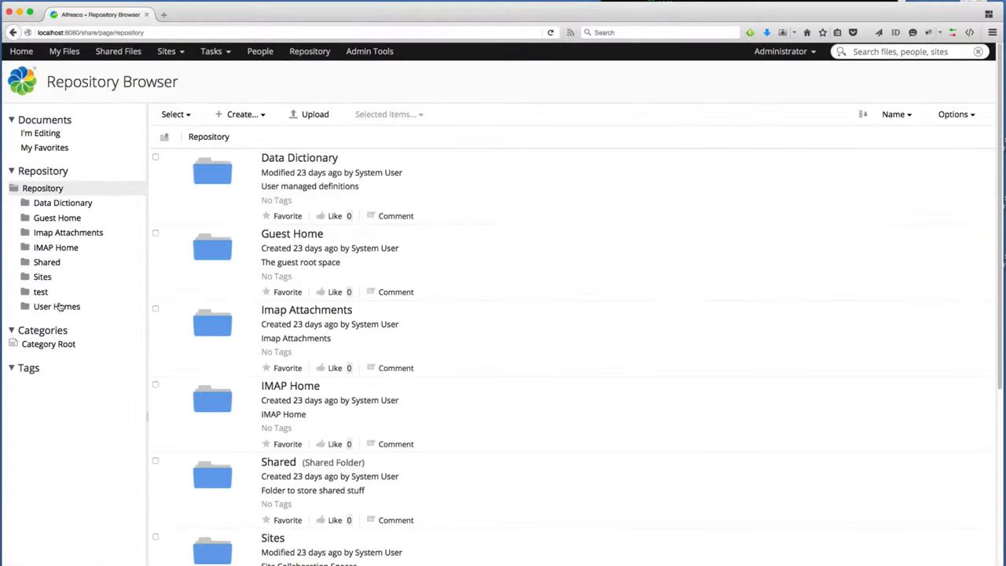
pyautogui.click(41, 291)
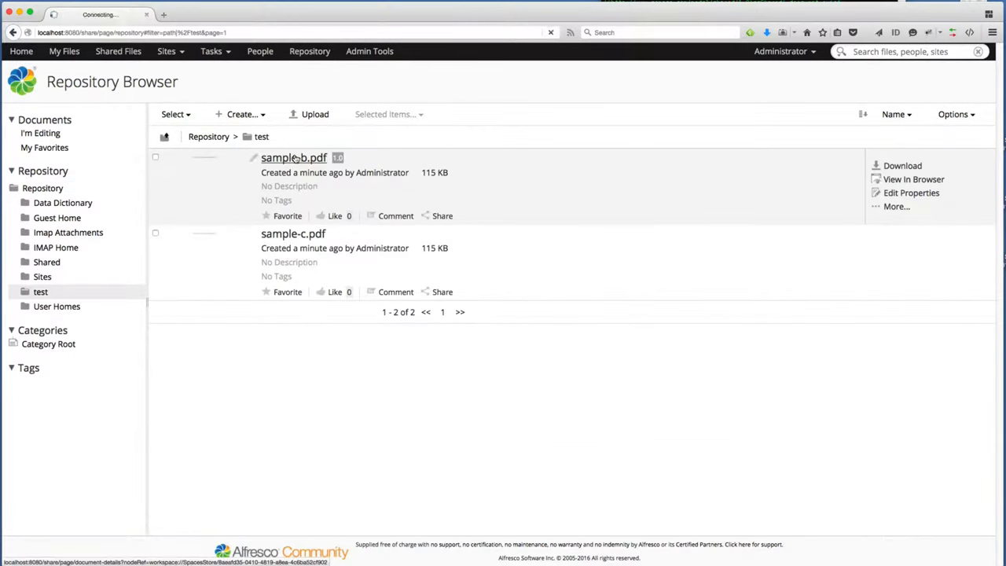
pyautogui.click(292, 157)
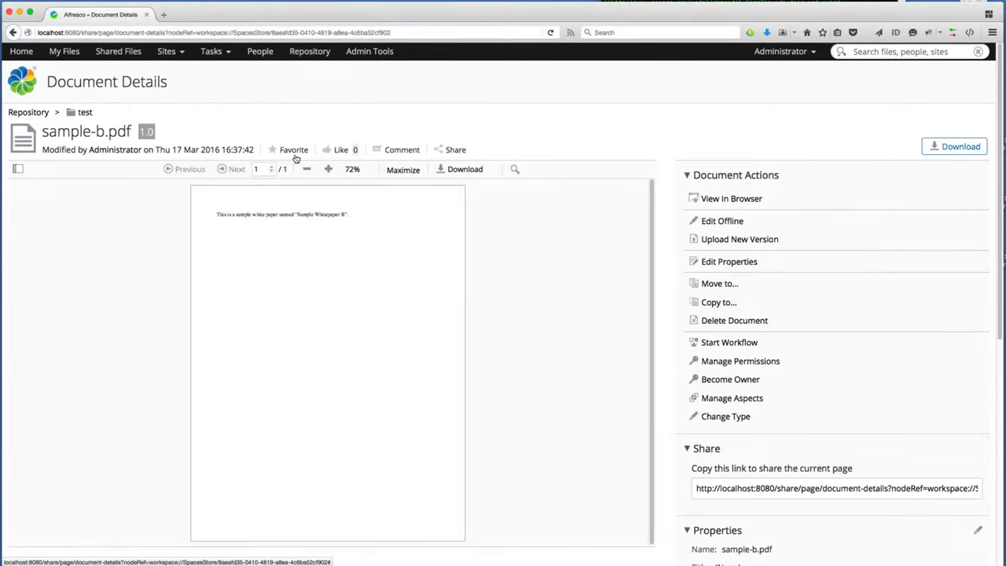
pyautogui.click(725, 415)
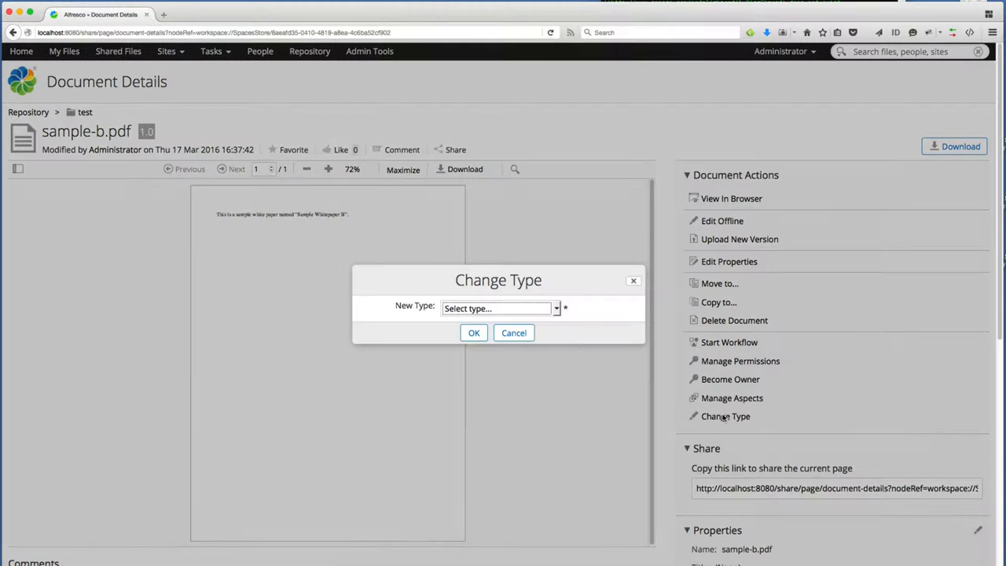
pyautogui.click(556, 309)
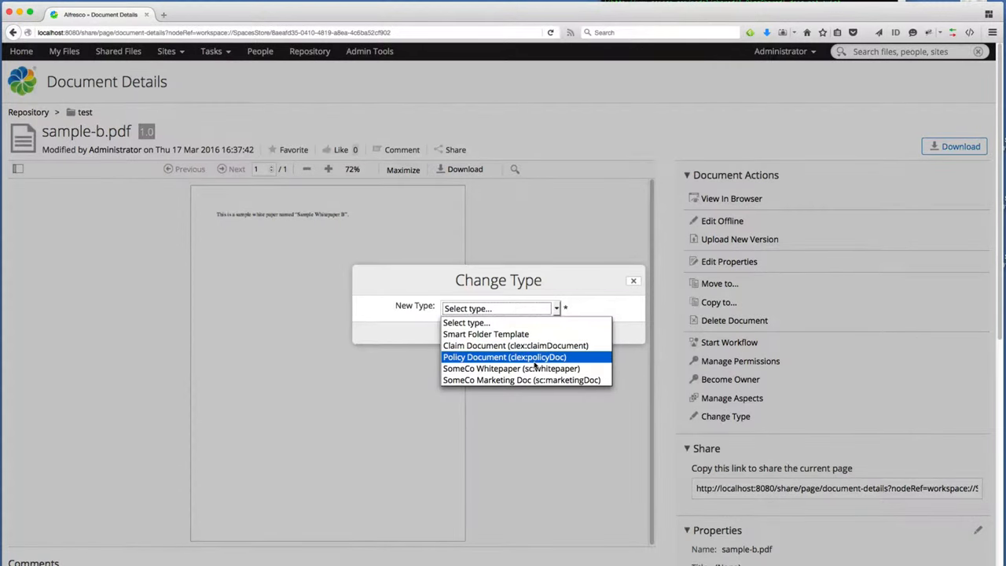
pyautogui.moveTo(511, 368)
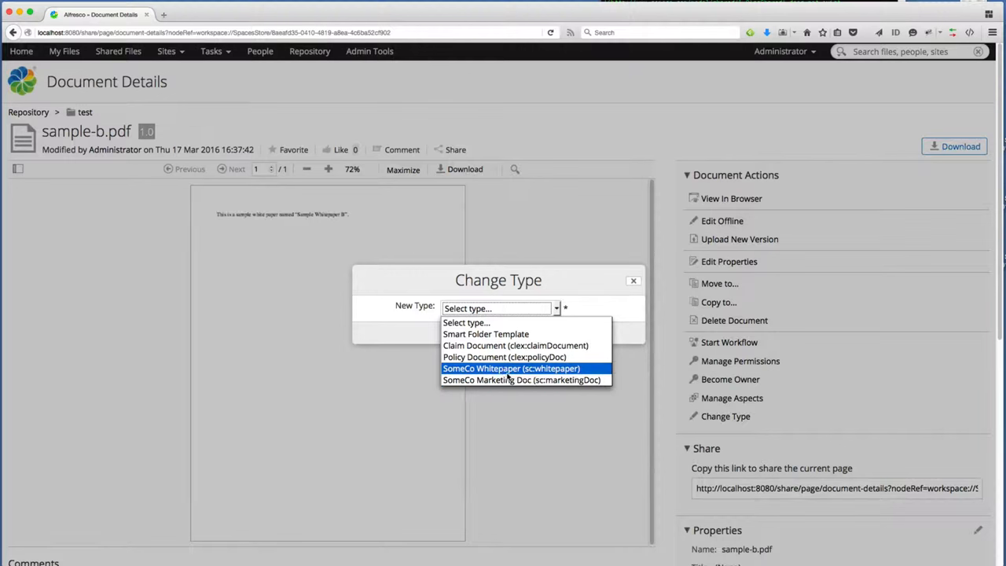
pyautogui.moveTo(523, 379)
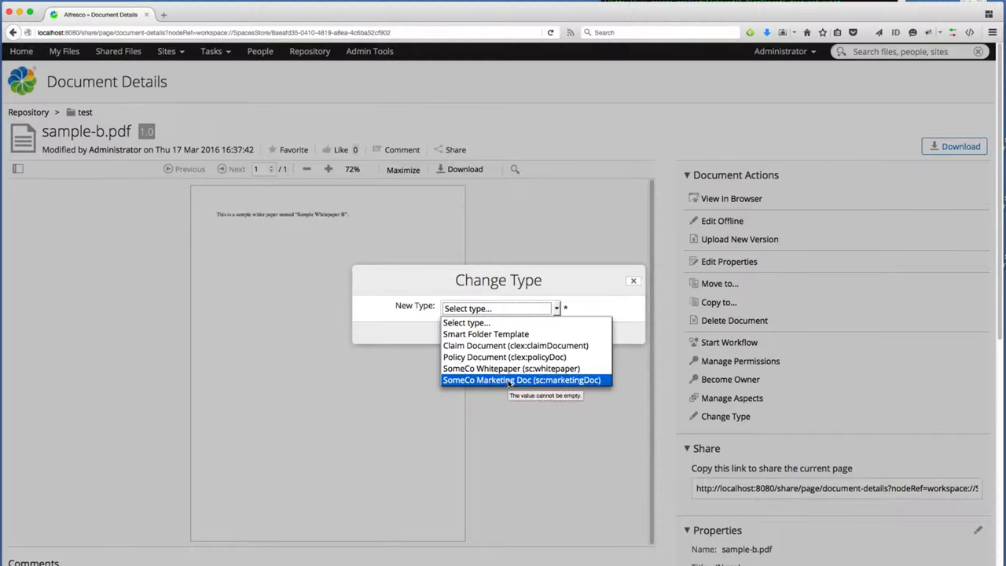
pyautogui.click(522, 379)
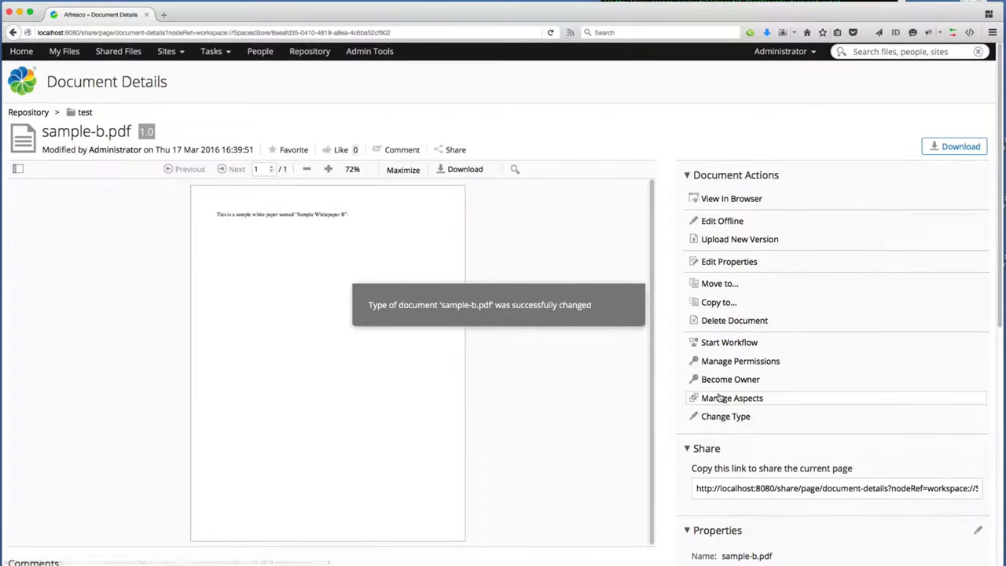
pyautogui.scroll(-3)
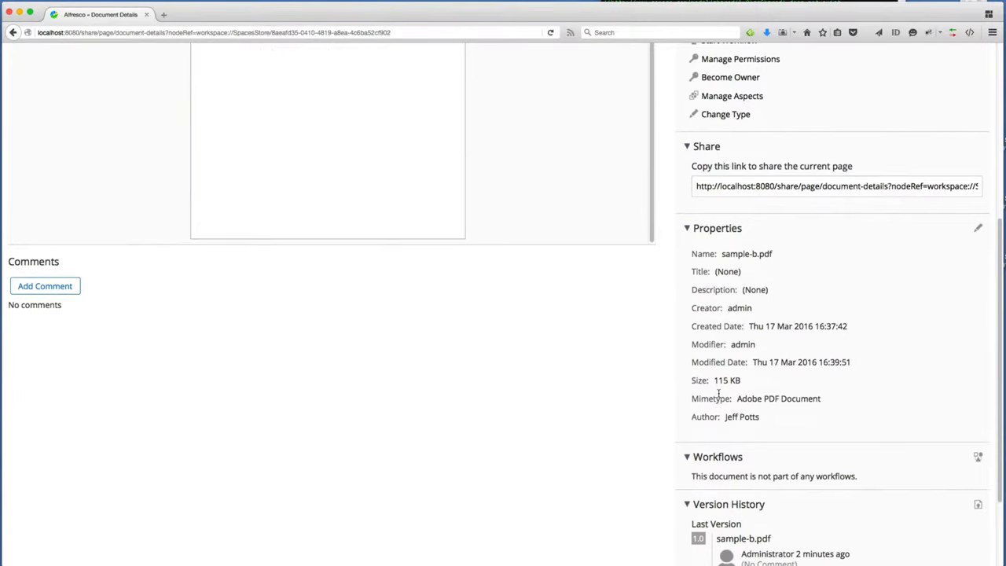
pyautogui.scroll(3)
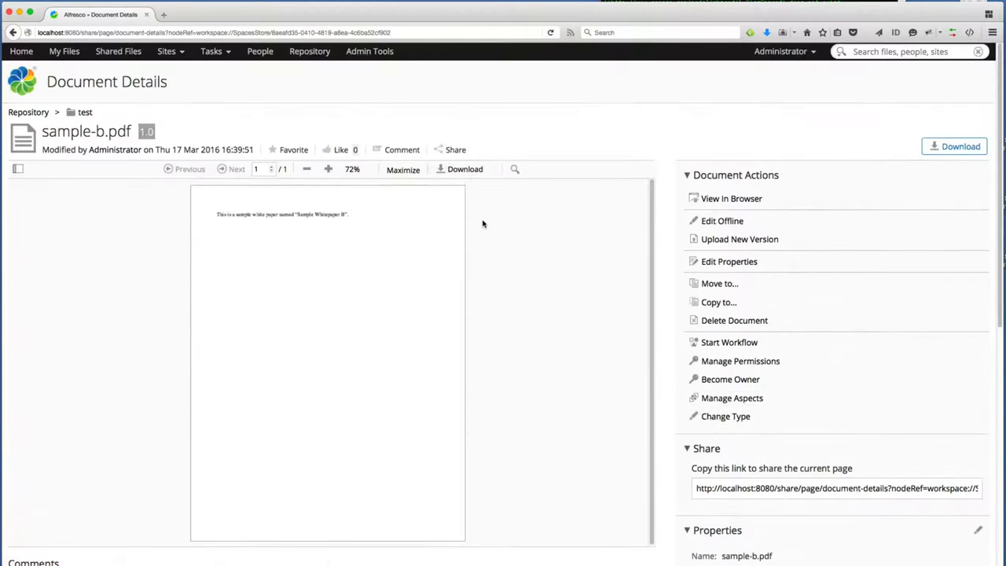
pyautogui.moveTo(195, 104)
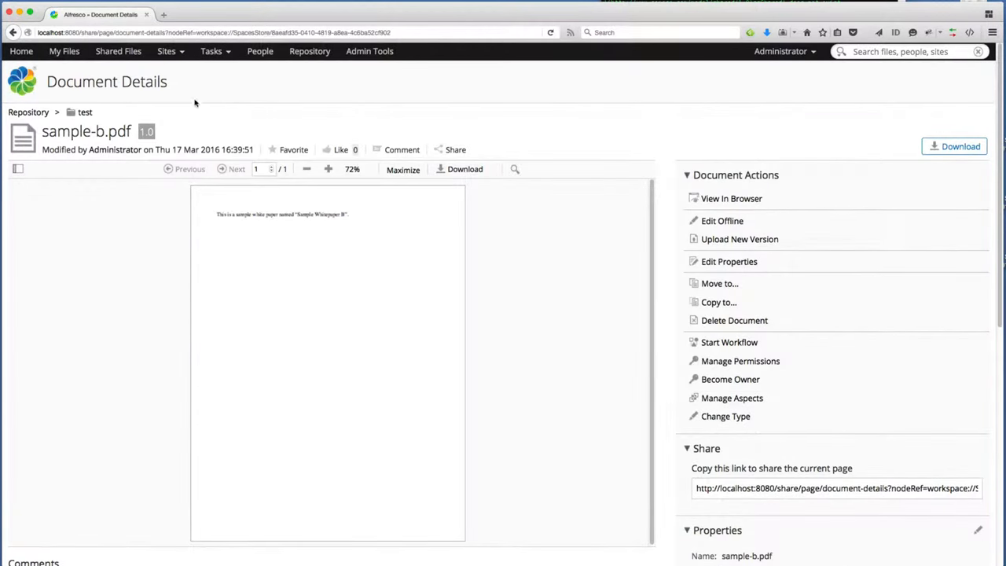
pyautogui.moveTo(370, 50)
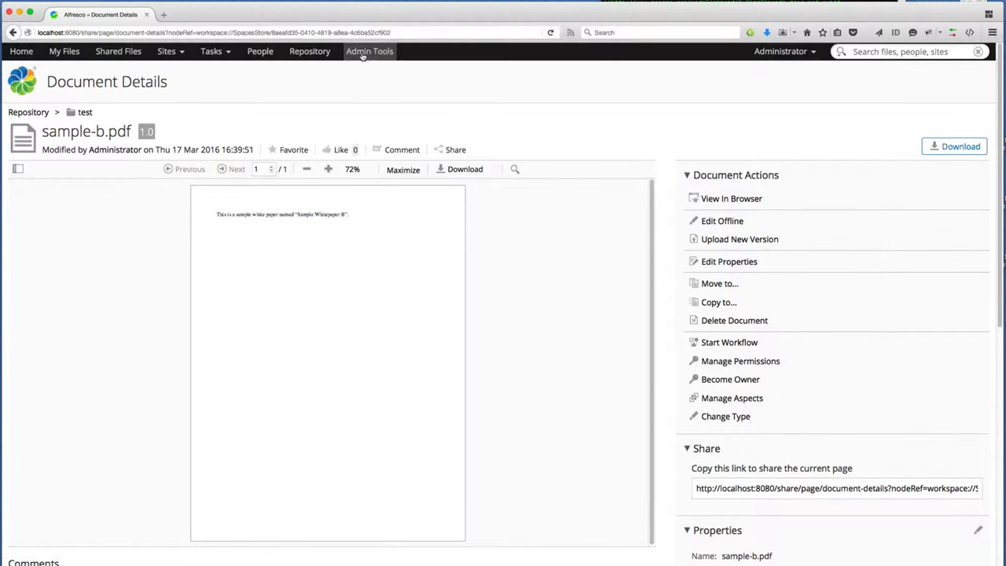
# - From Model Manager, view the marketingDoc type's properties in scModel, including Campaign's allowed values
pyautogui.click(370, 50)
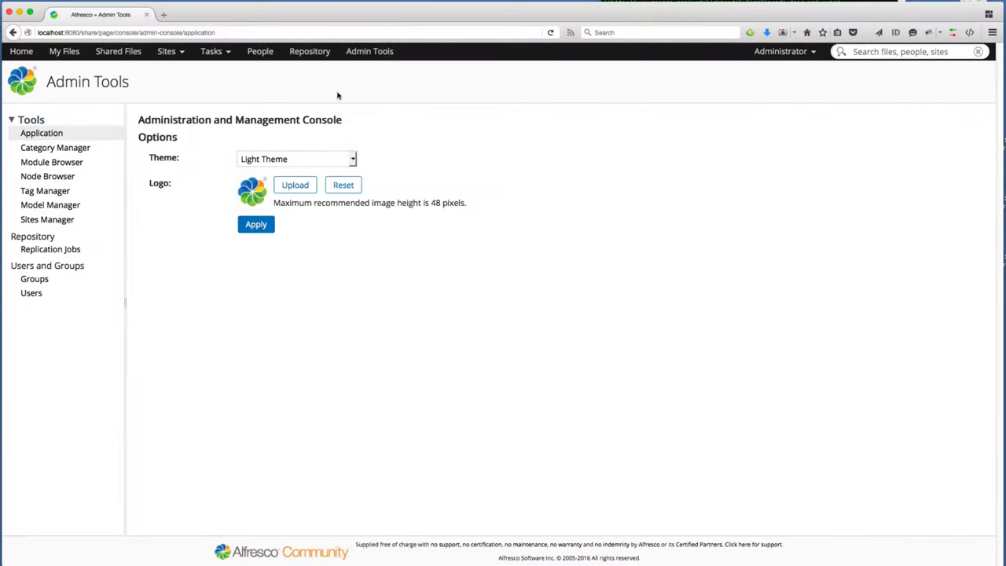
pyautogui.click(50, 204)
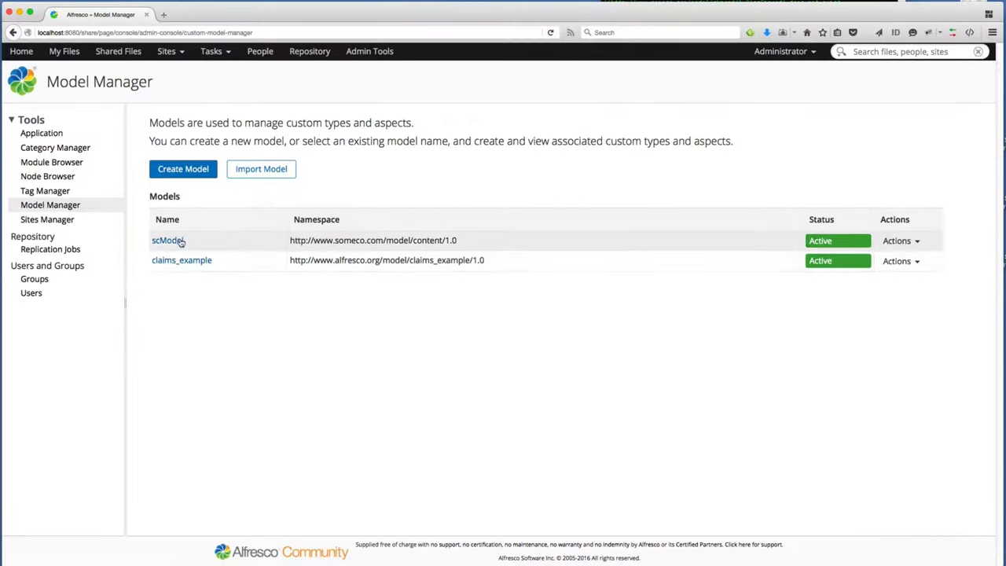
pyautogui.click(166, 239)
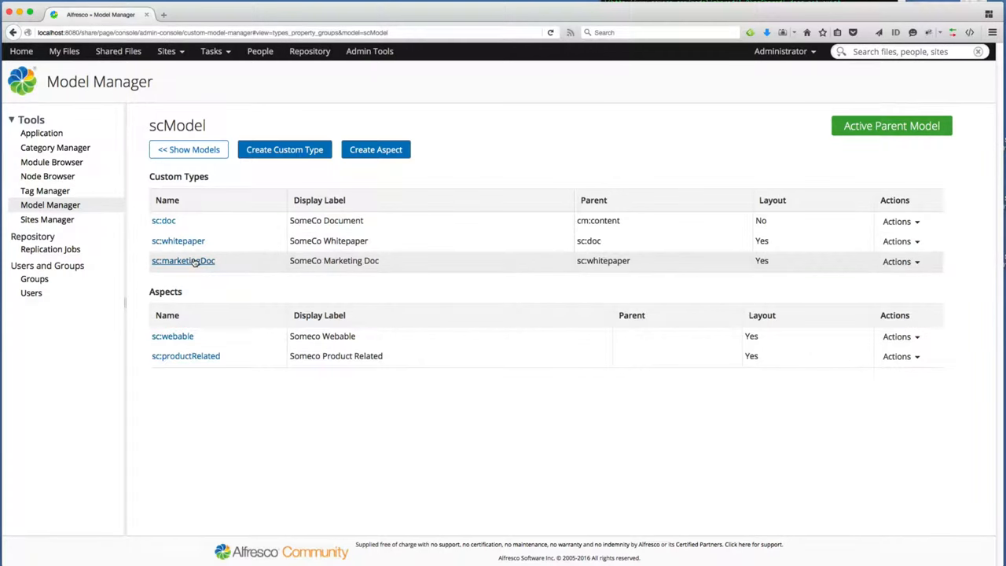
pyautogui.click(183, 261)
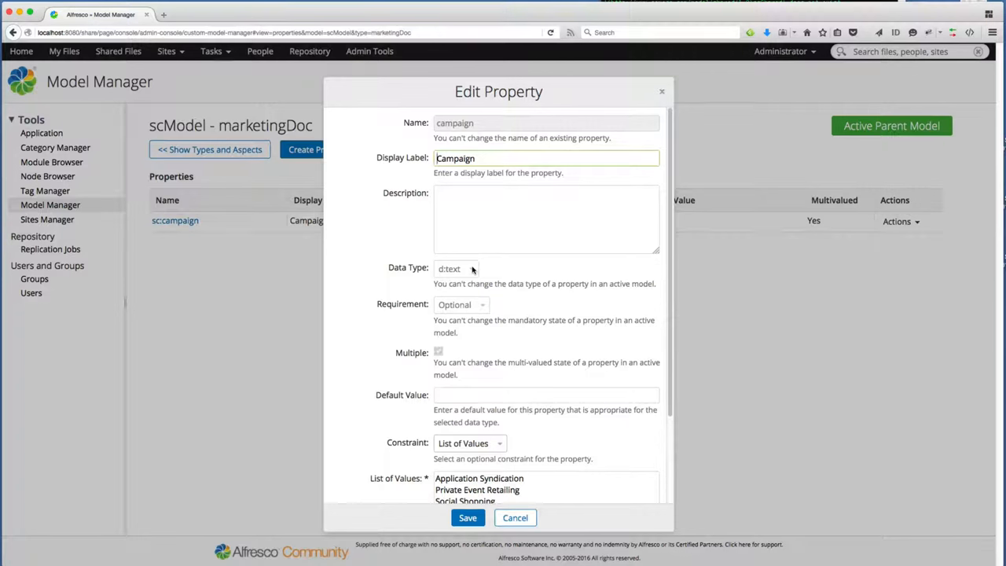
pyautogui.scroll(-3)
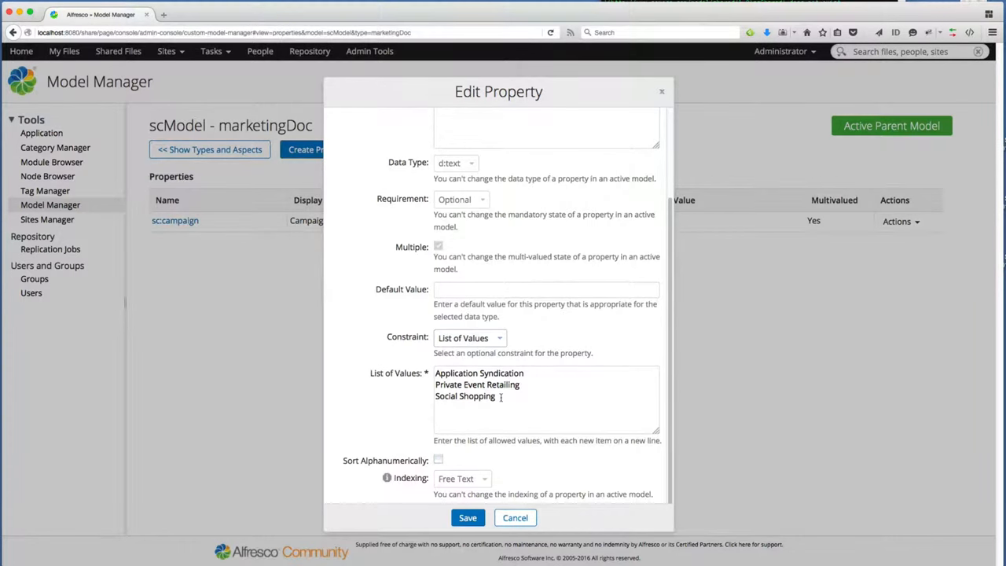
pyautogui.moveTo(506, 464)
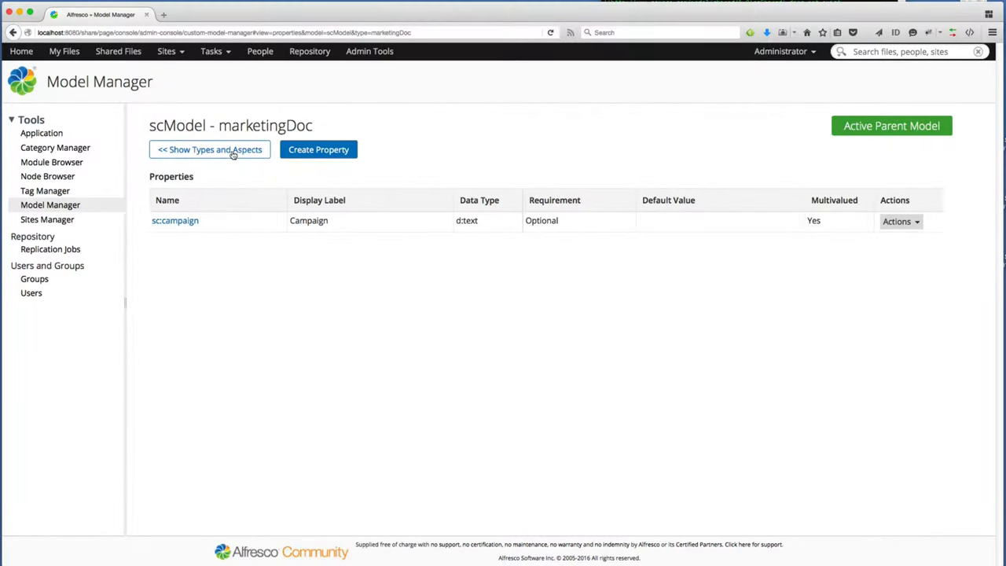
# - Return to scModel's types and aspects and bring up the marketingDoc Actions menu
pyautogui.click(209, 150)
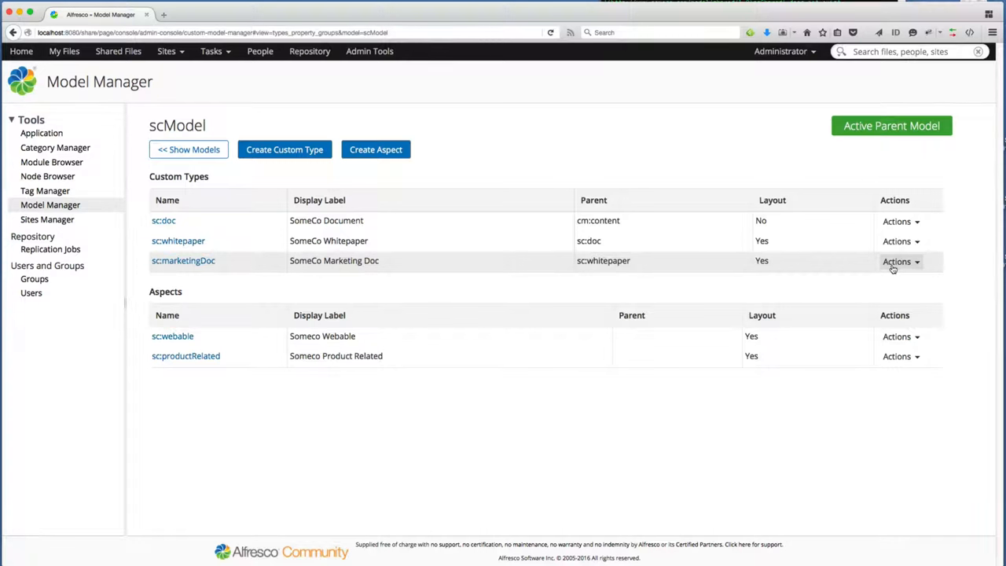
pyautogui.click(899, 261)
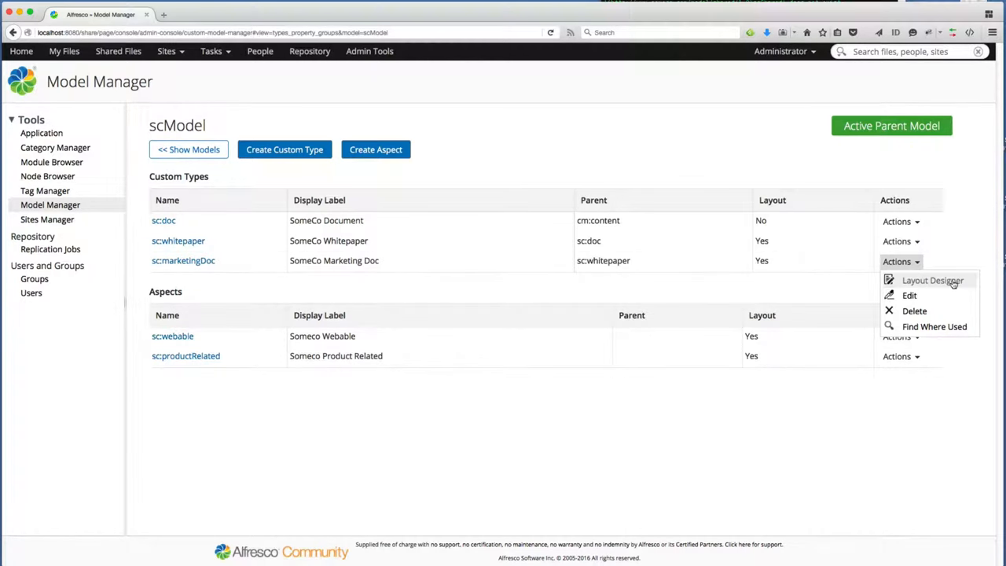
# - Launch the Layout Designer for marketingDoc and edit the Description [cm:description] field's properties
pyautogui.click(932, 280)
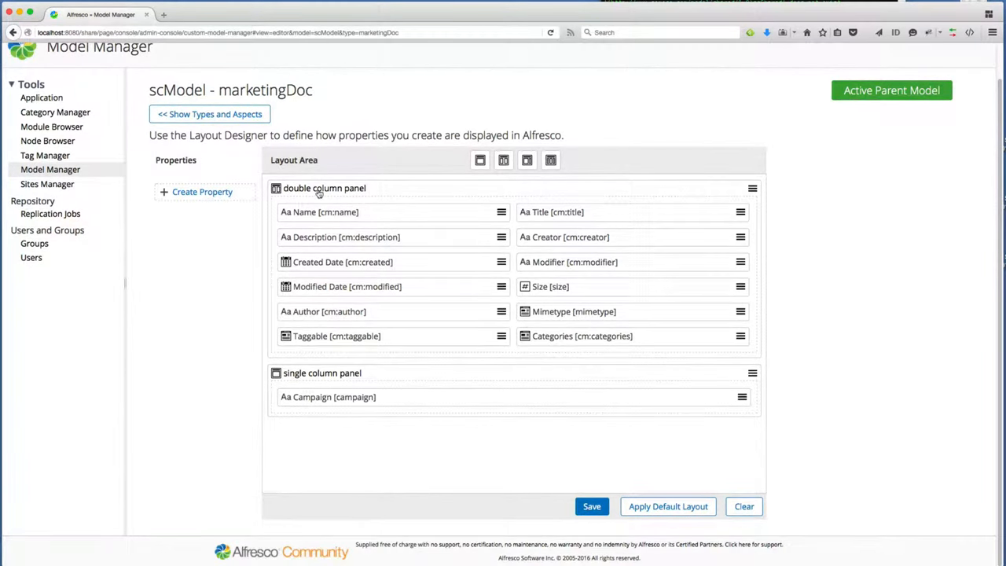
pyautogui.moveTo(336, 221)
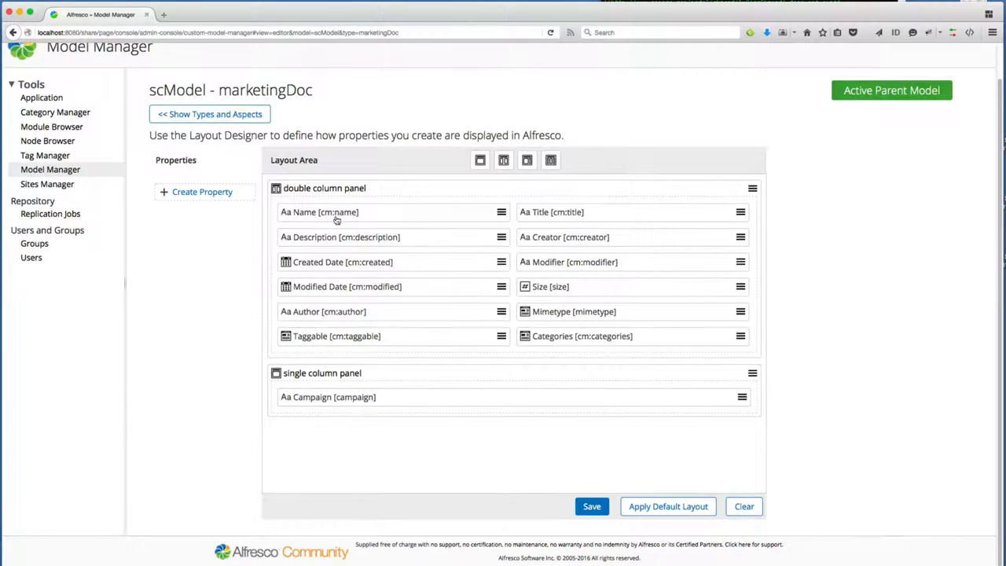
pyautogui.moveTo(387, 286)
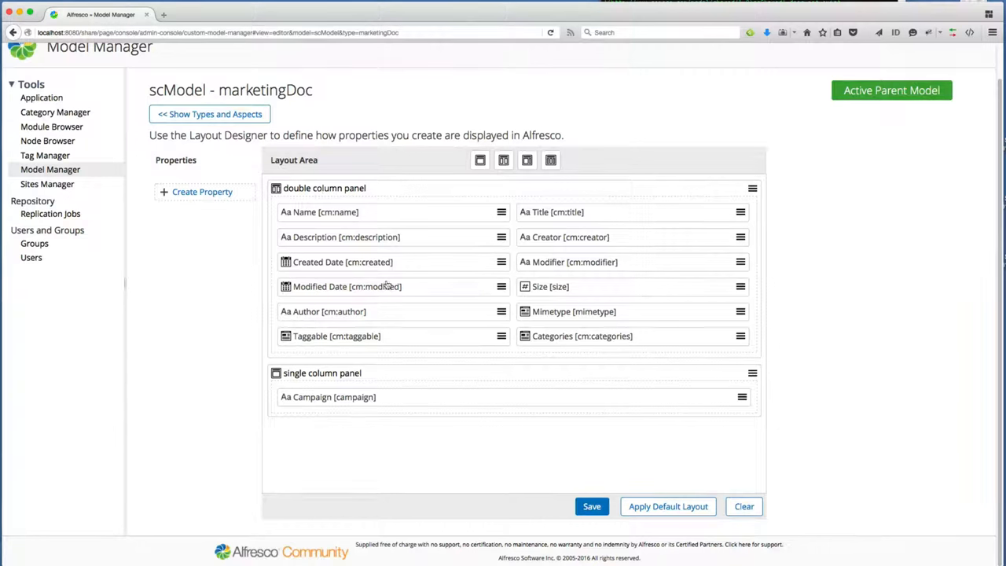
pyautogui.moveTo(538, 321)
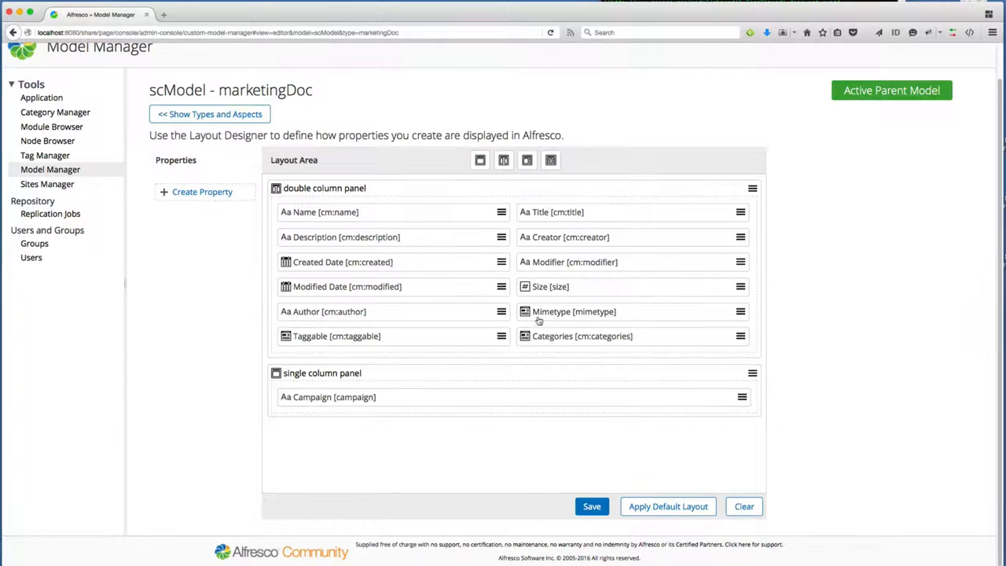
pyautogui.moveTo(338, 375)
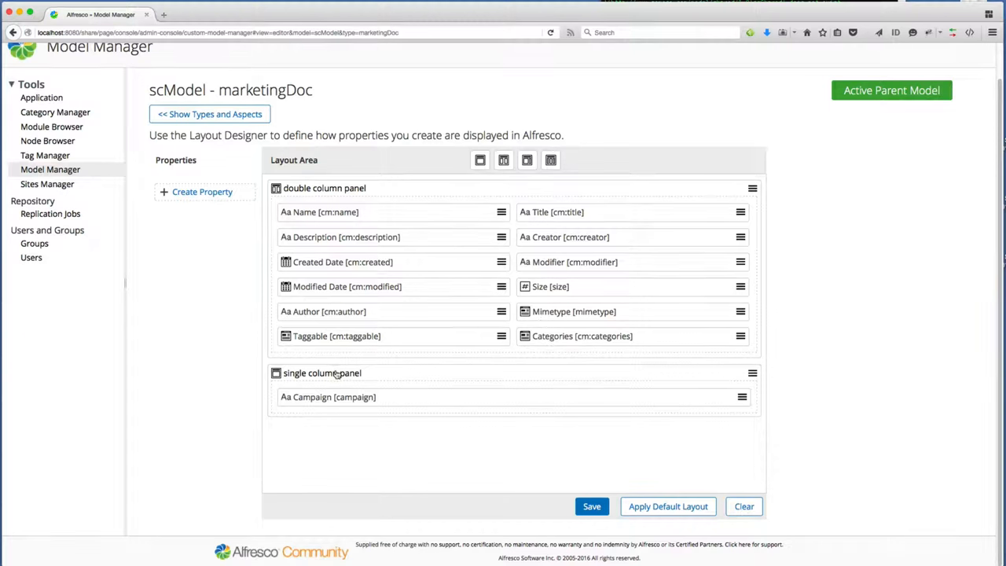
pyautogui.moveTo(329, 407)
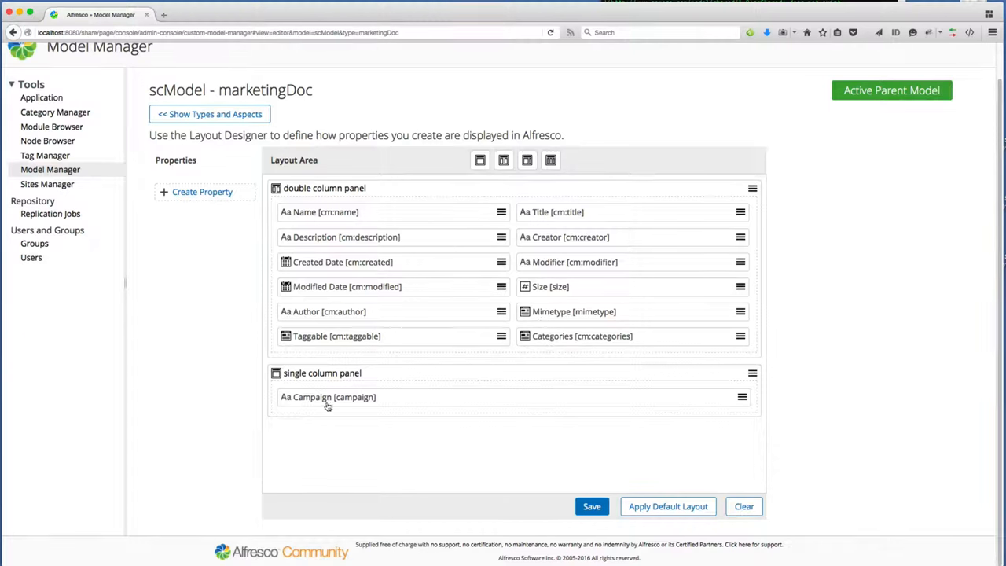
pyautogui.moveTo(321, 406)
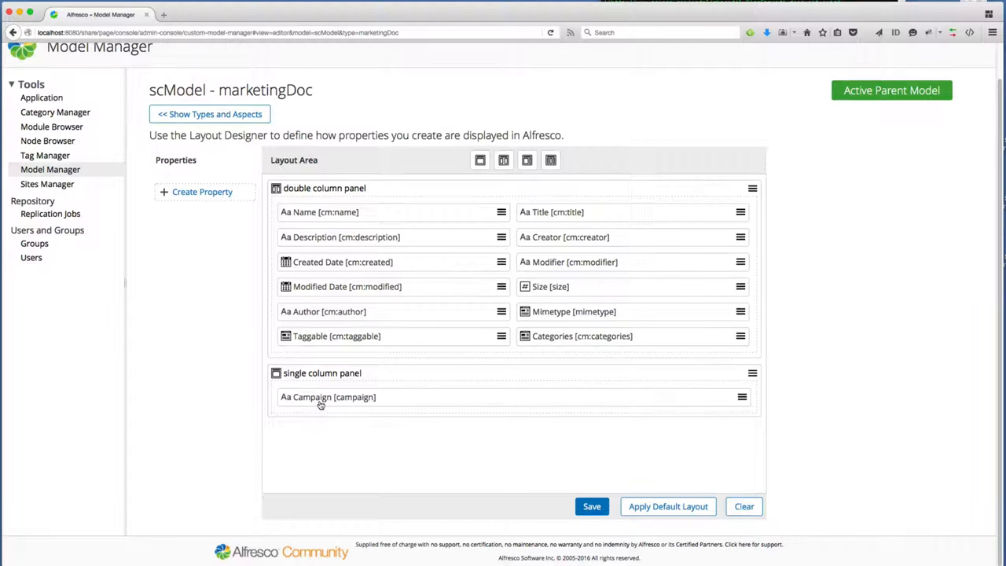
pyautogui.moveTo(329, 345)
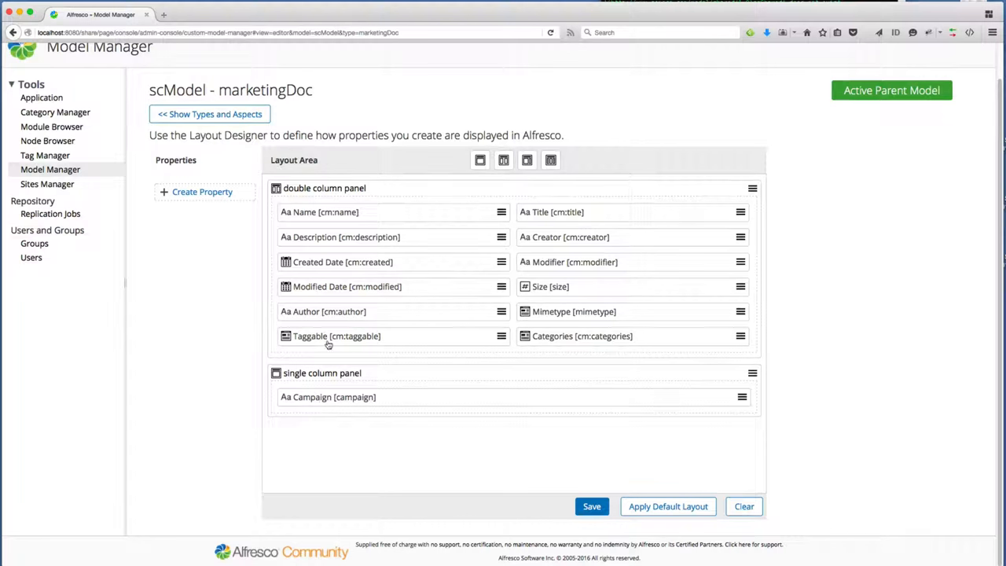
pyautogui.click(340, 235)
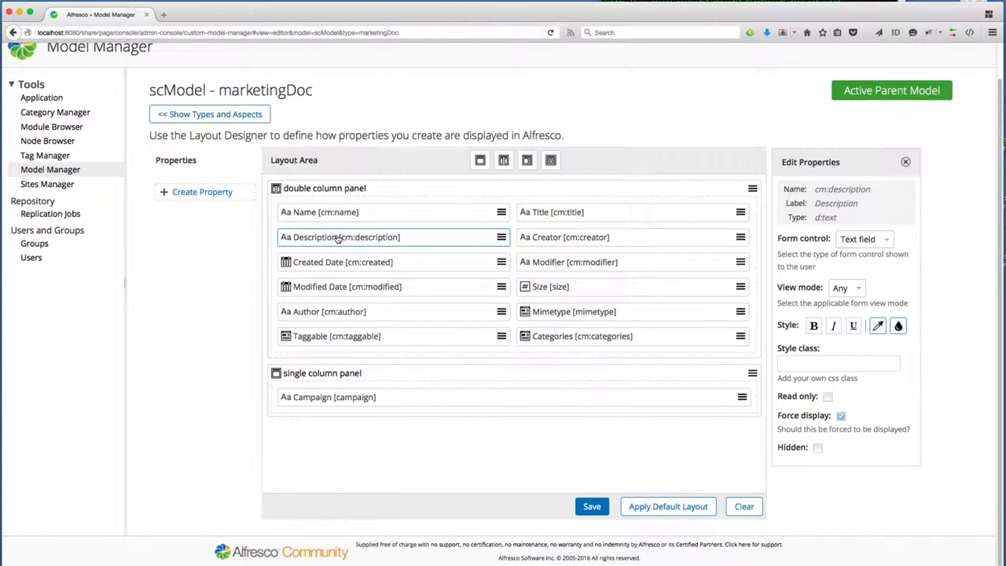
# - Keep Description as a Text field with view mode Any, then return to scModel's types and aspects
pyautogui.click(865, 239)
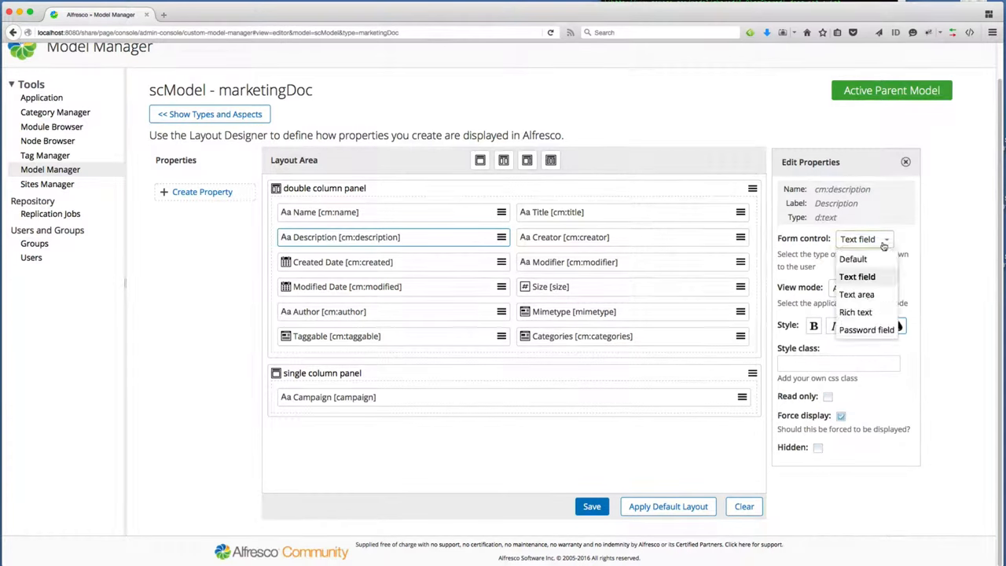
pyautogui.click(857, 277)
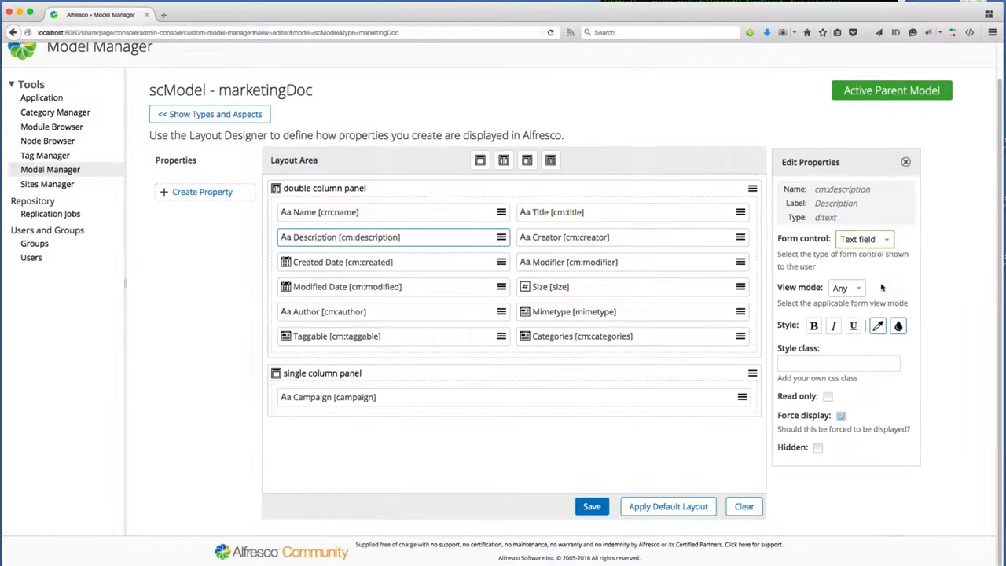
pyautogui.click(847, 288)
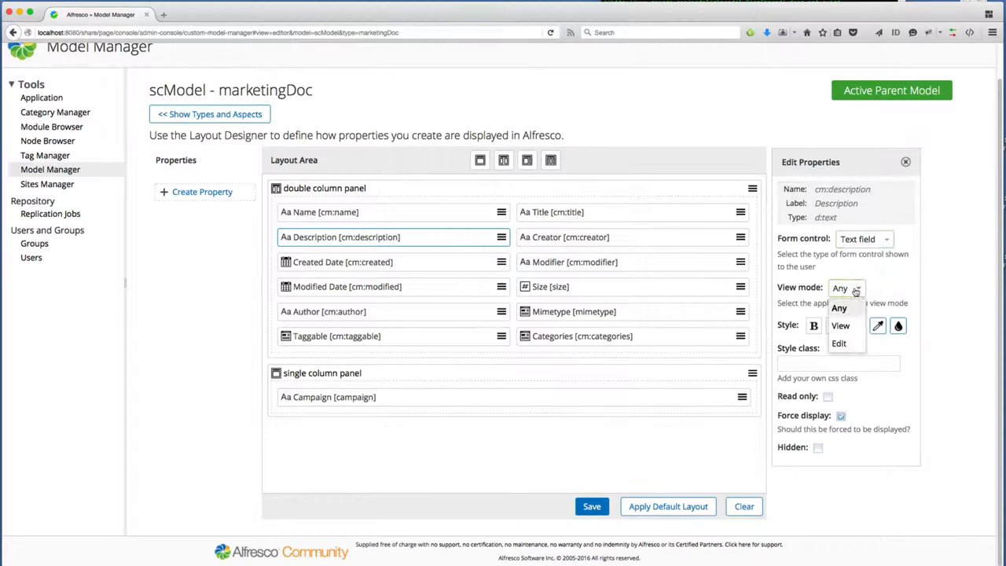
pyautogui.click(846, 288)
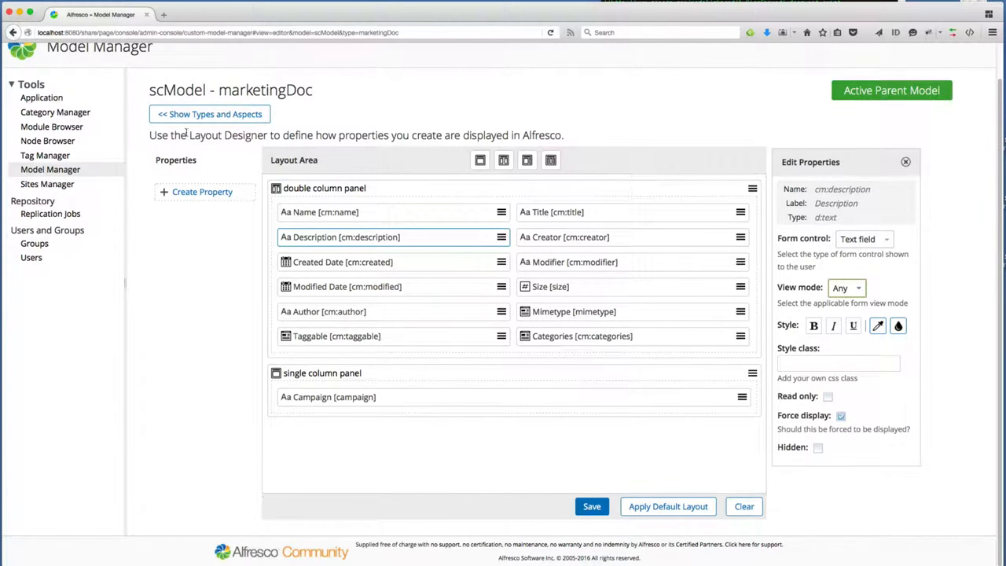
pyautogui.click(210, 113)
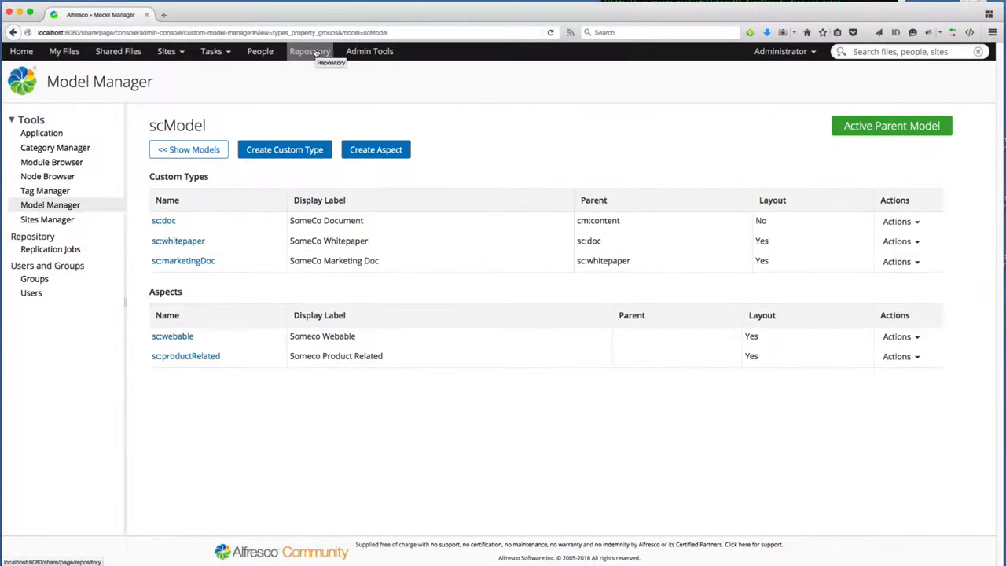
# - Change sample-c.pdf in the test folder to SomeCo Marketing Doc (sc:marketingDoc)
pyautogui.click(308, 51)
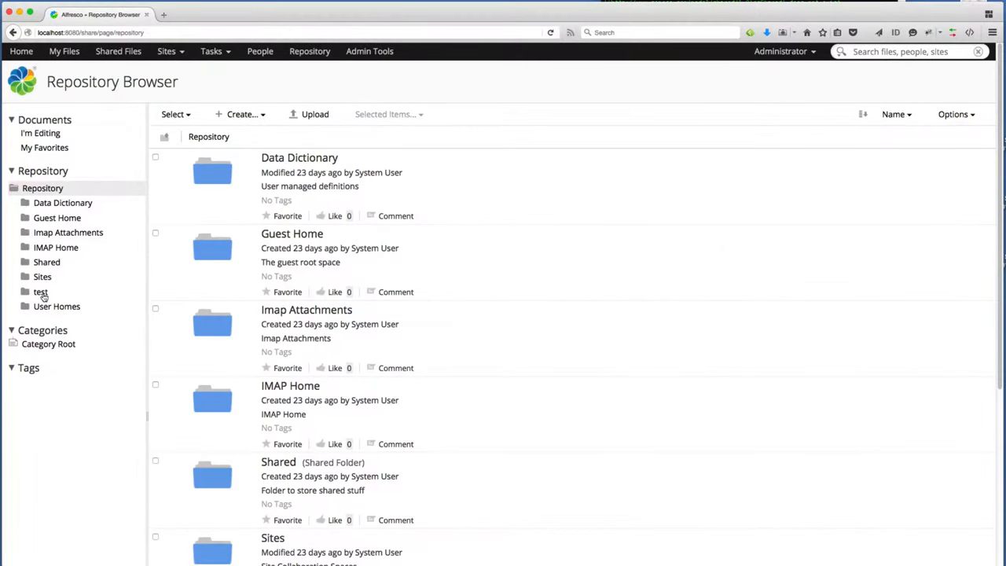
pyautogui.click(41, 291)
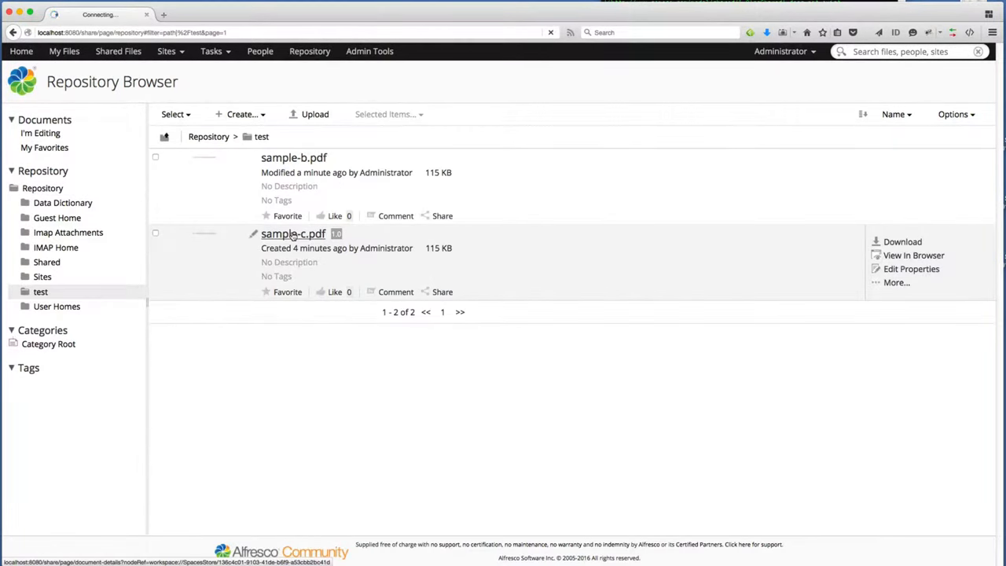
pyautogui.click(292, 232)
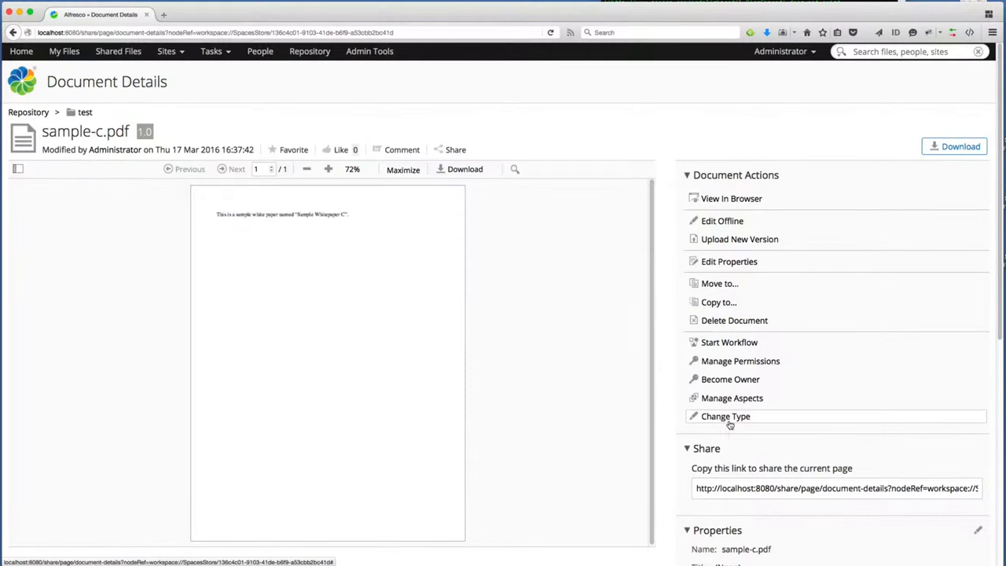
pyautogui.click(727, 415)
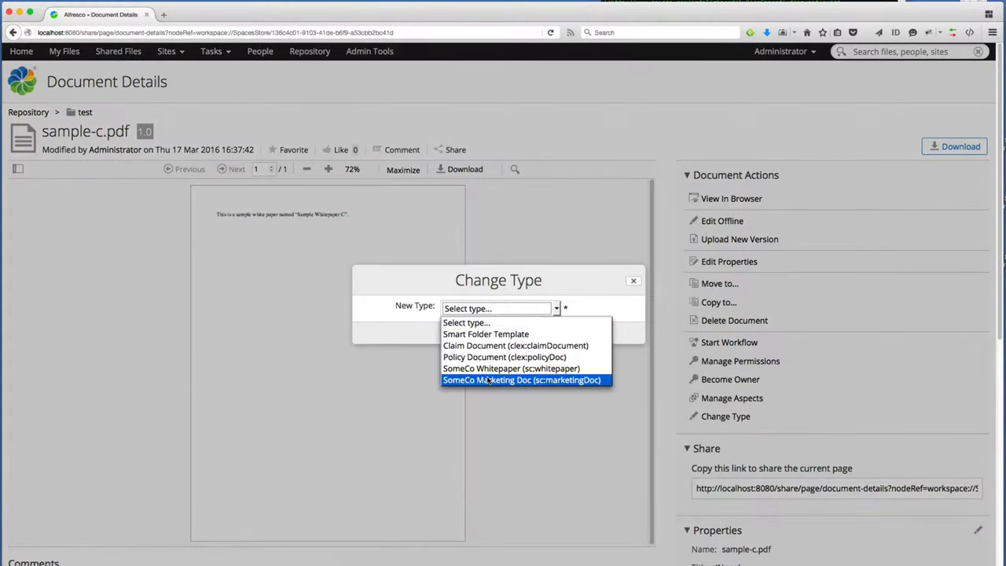
pyautogui.click(522, 379)
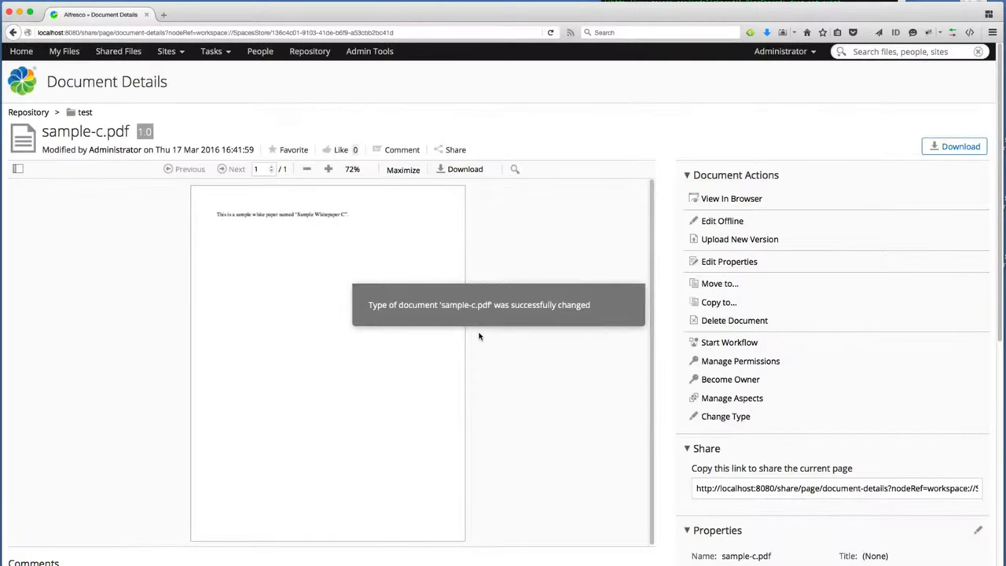
pyautogui.scroll(-3)
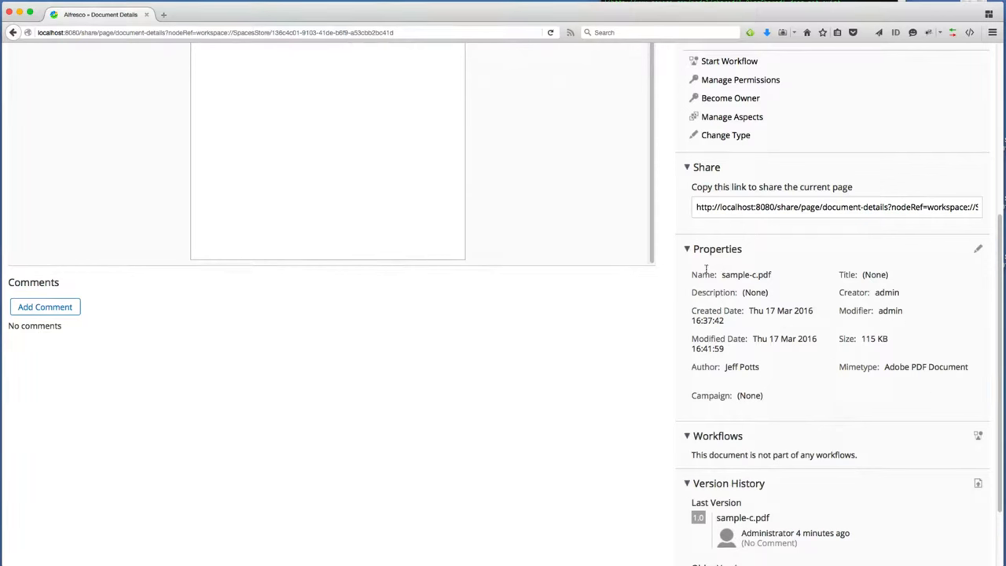
pyautogui.moveTo(731, 402)
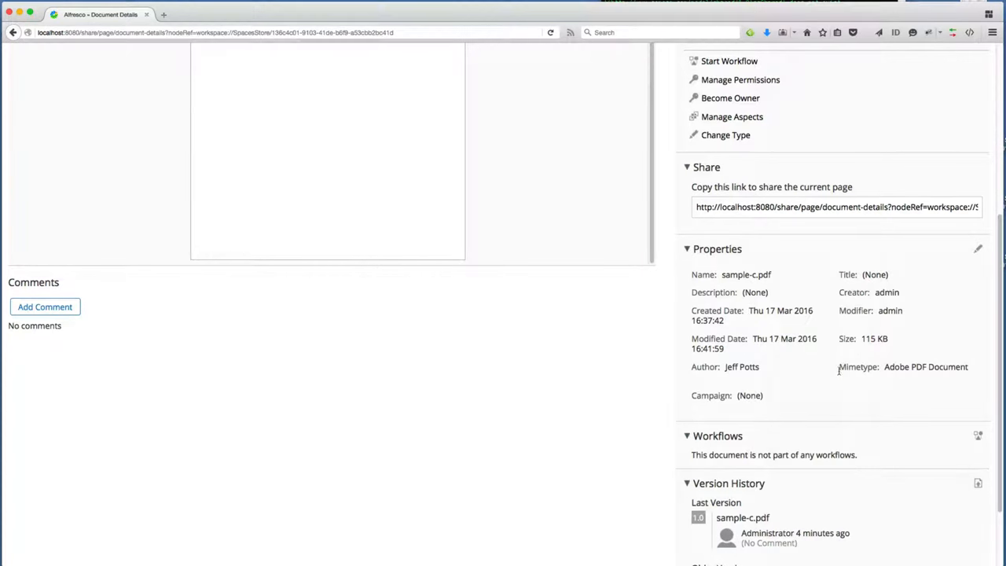
# - Edit sample-c.pdf's properties: campaigns Application Syndication and Private Event Retailing, description "This is a sample.", and save
pyautogui.click(978, 248)
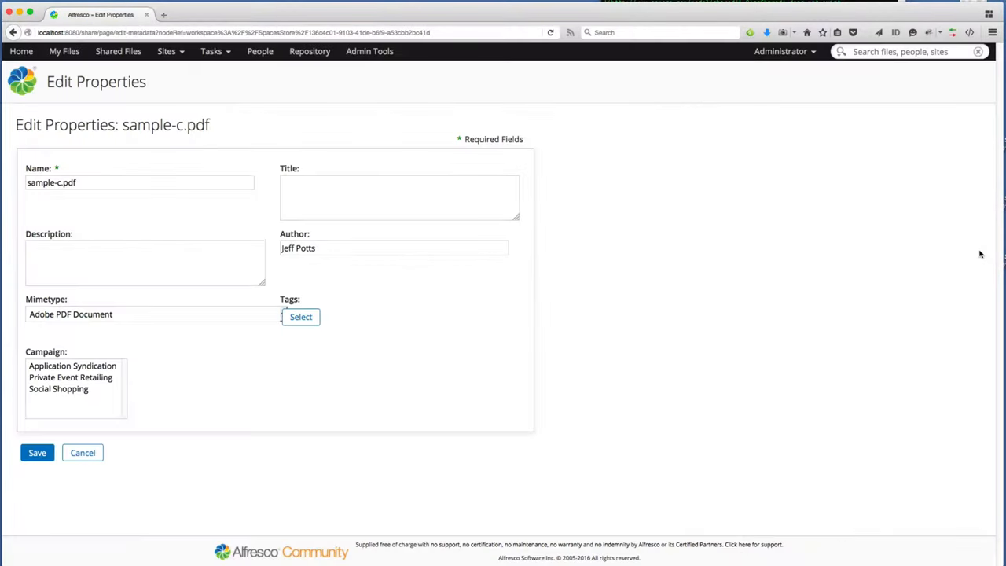
pyautogui.moveTo(228, 382)
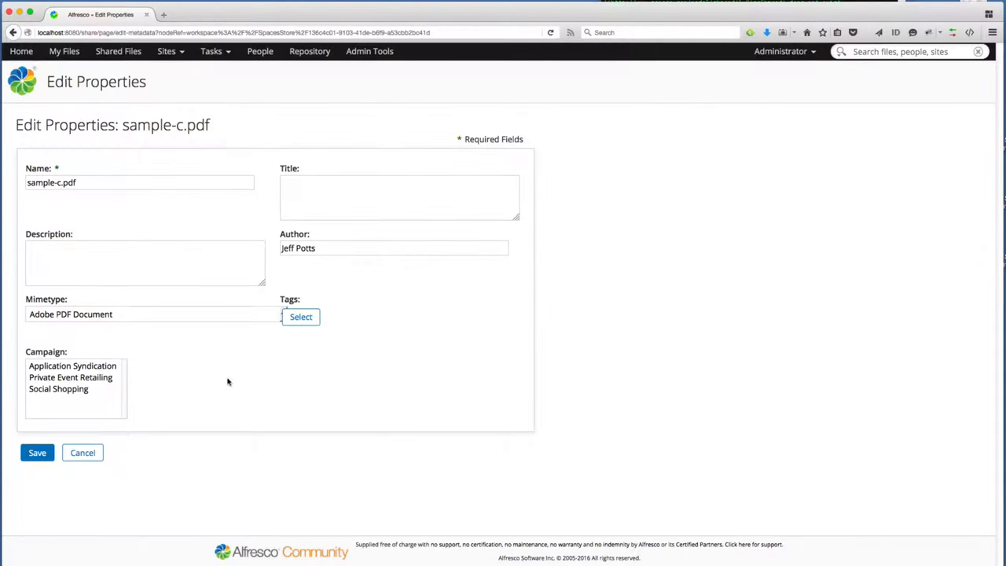
pyautogui.click(72, 365)
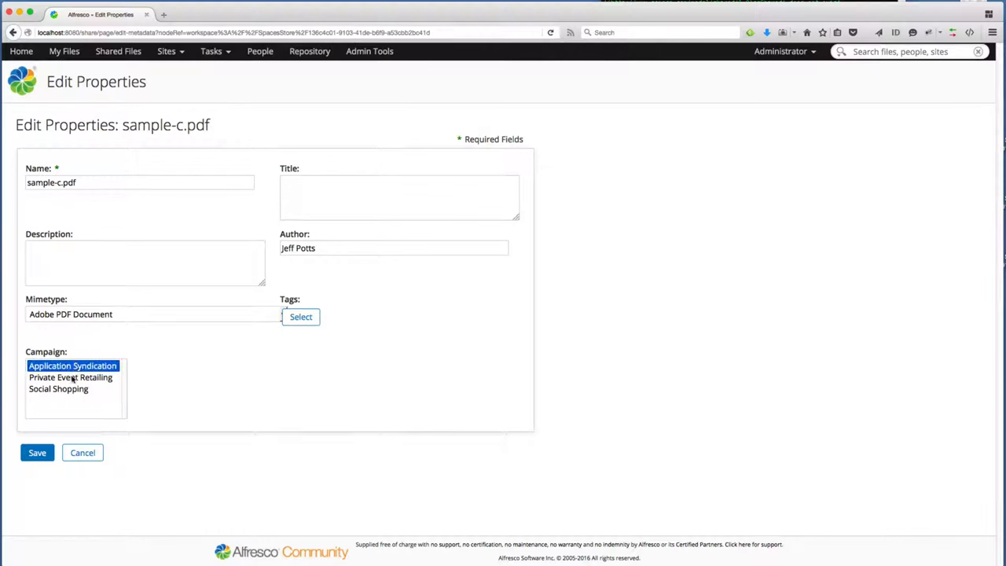
pyautogui.click(71, 378)
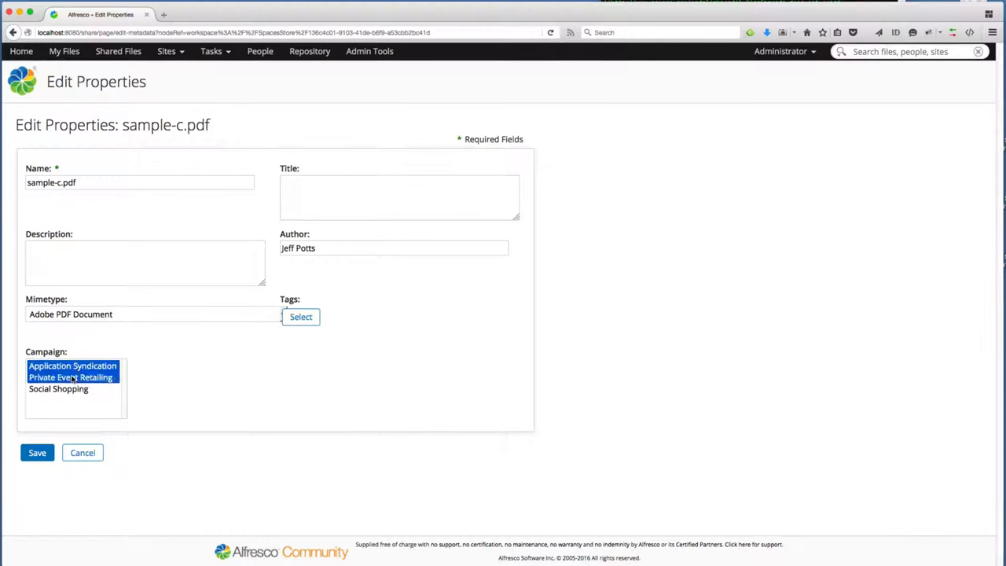
pyautogui.click(99, 257)
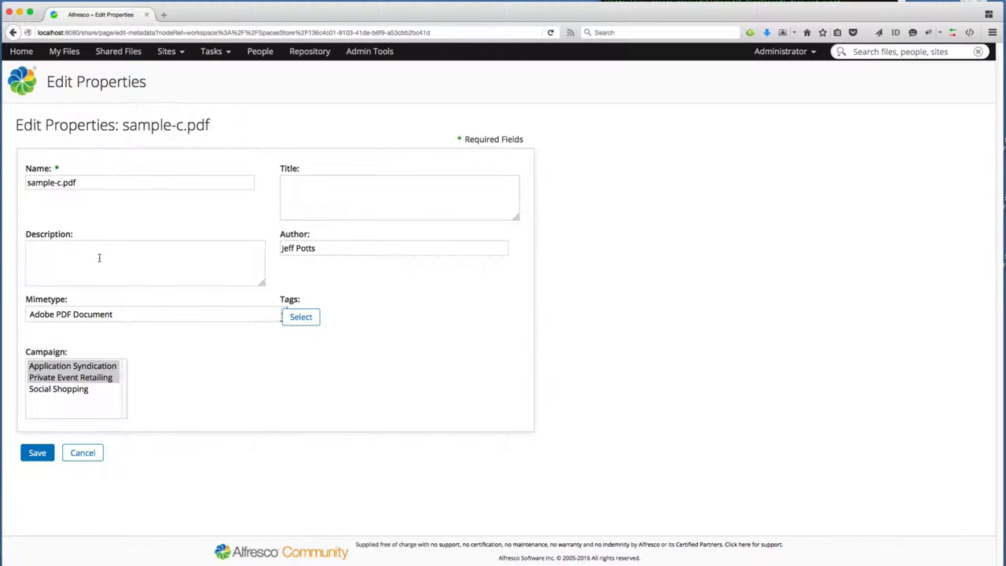
pyautogui.write('This is a samp')
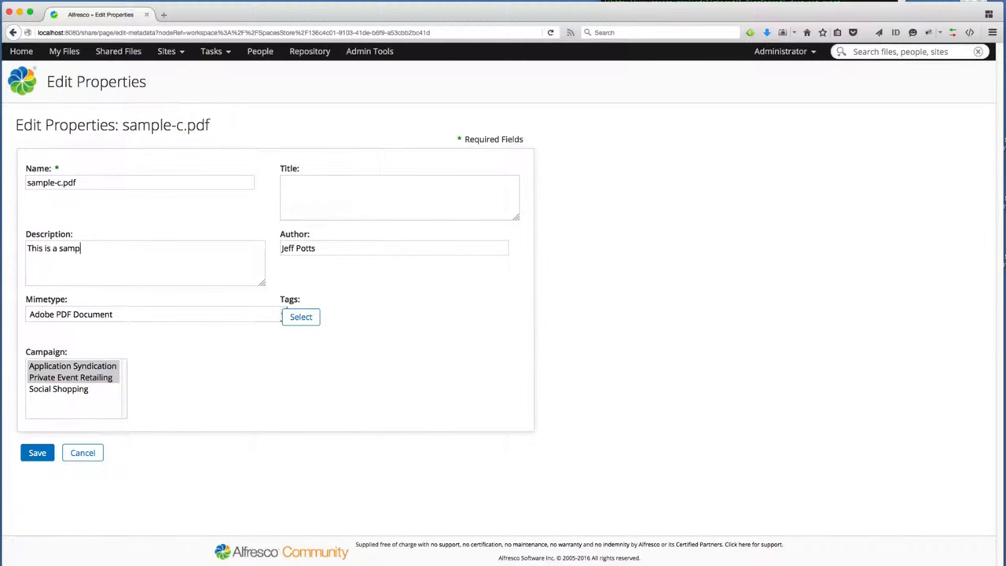
pyautogui.click(37, 453)
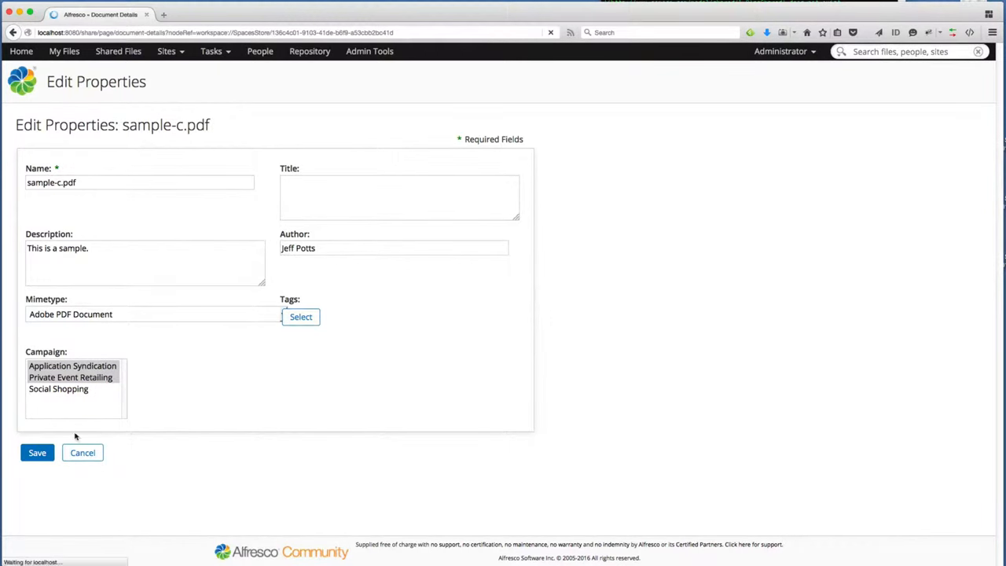
pyautogui.click(37, 453)
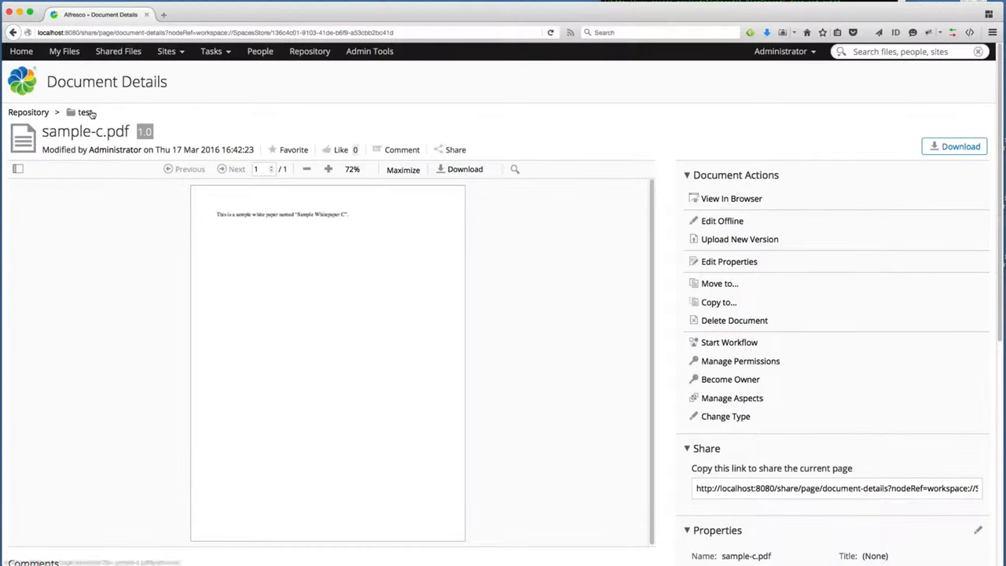
# - Return to the test folder and reach Model Manager through Admin Tools, listing scModel and claims_example
pyautogui.click(85, 112)
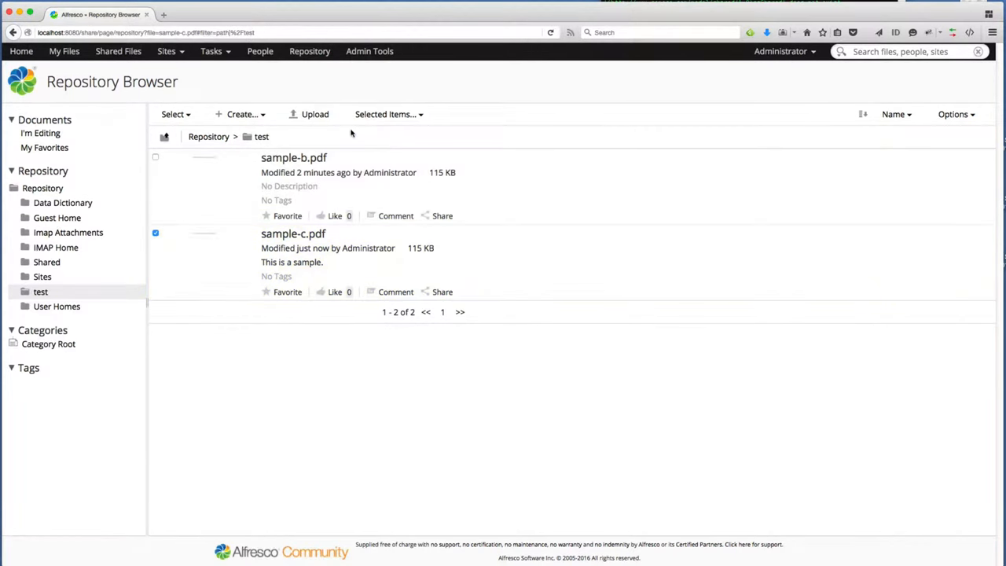
pyautogui.click(370, 51)
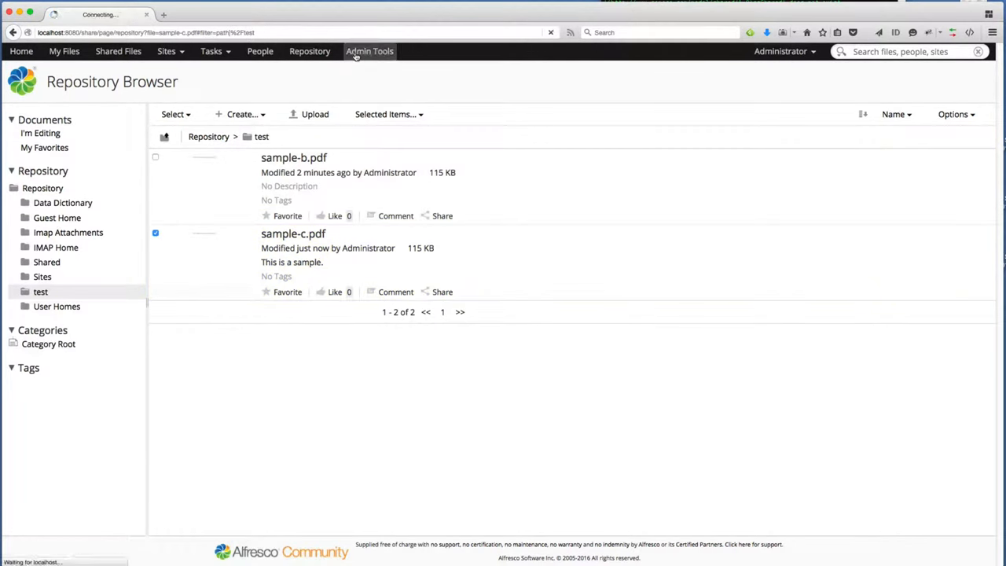
pyautogui.click(370, 50)
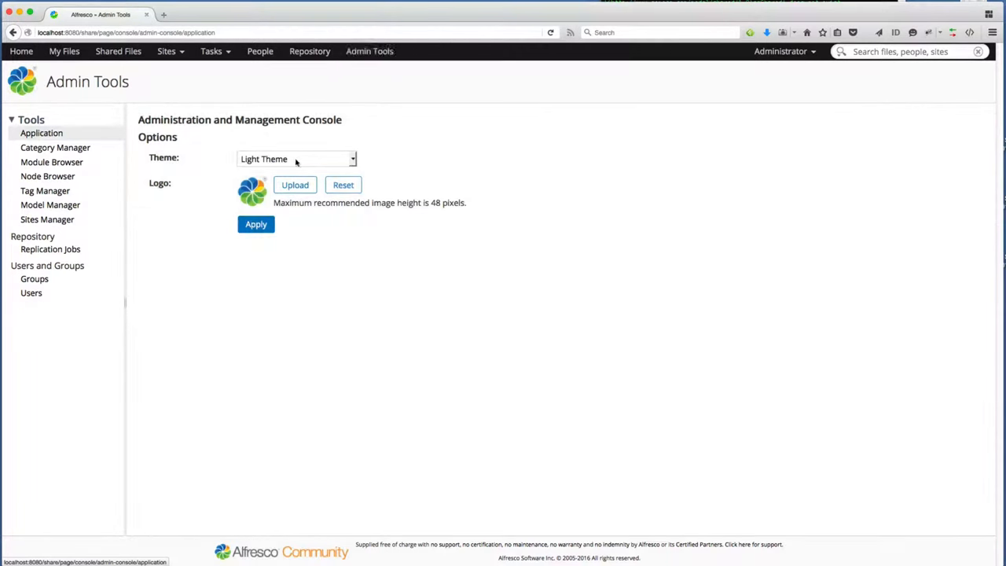
pyautogui.click(50, 205)
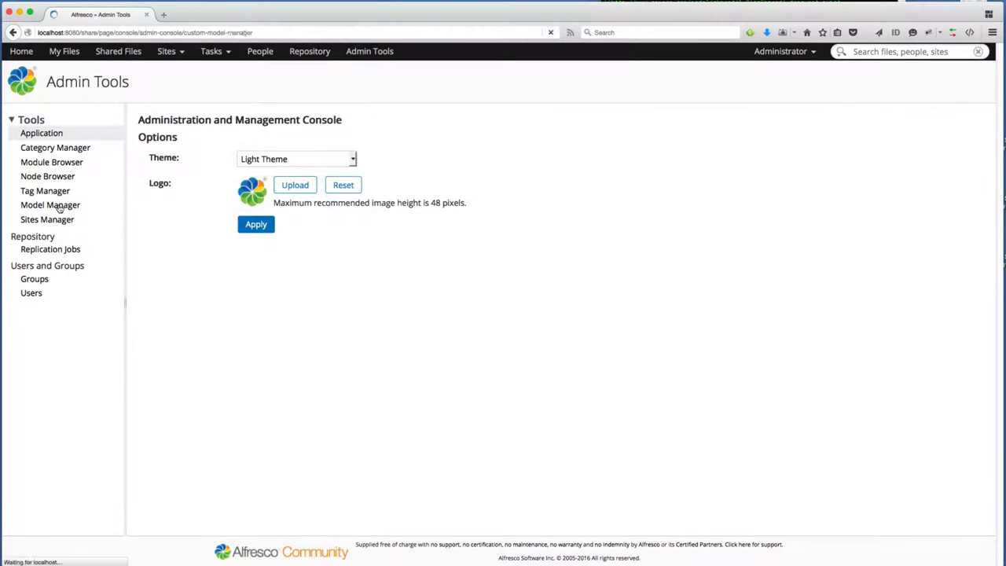
pyautogui.click(50, 204)
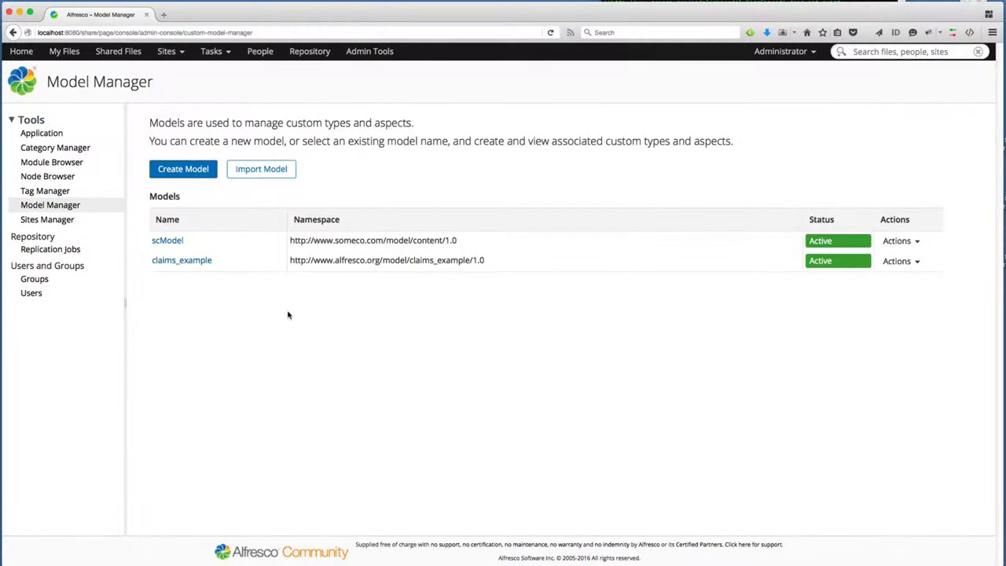
pyautogui.moveTo(532, 291)
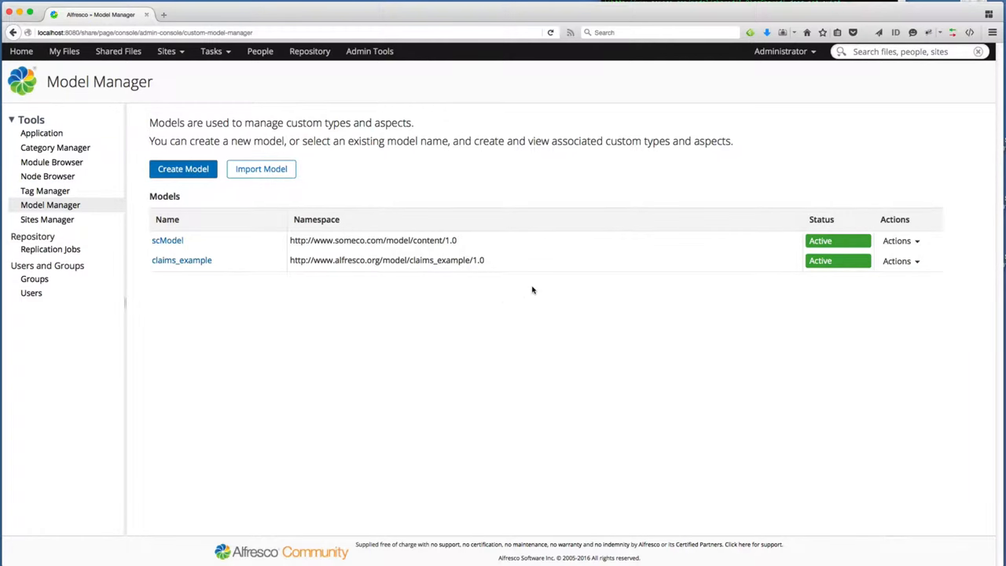
# - Bring up scModel's actions (deactivate, export) and dismiss them without choosing one
pyautogui.click(900, 241)
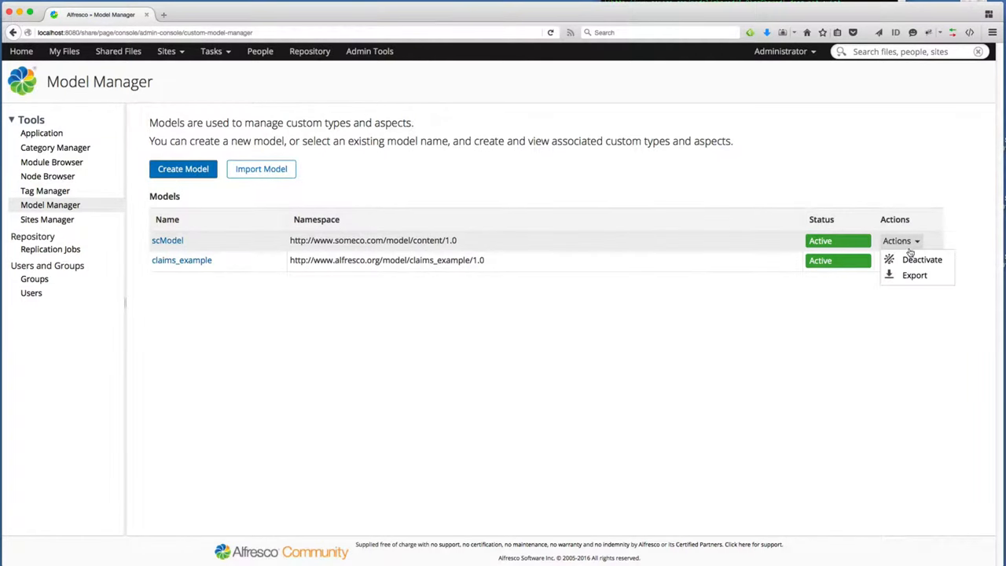
pyautogui.click(921, 260)
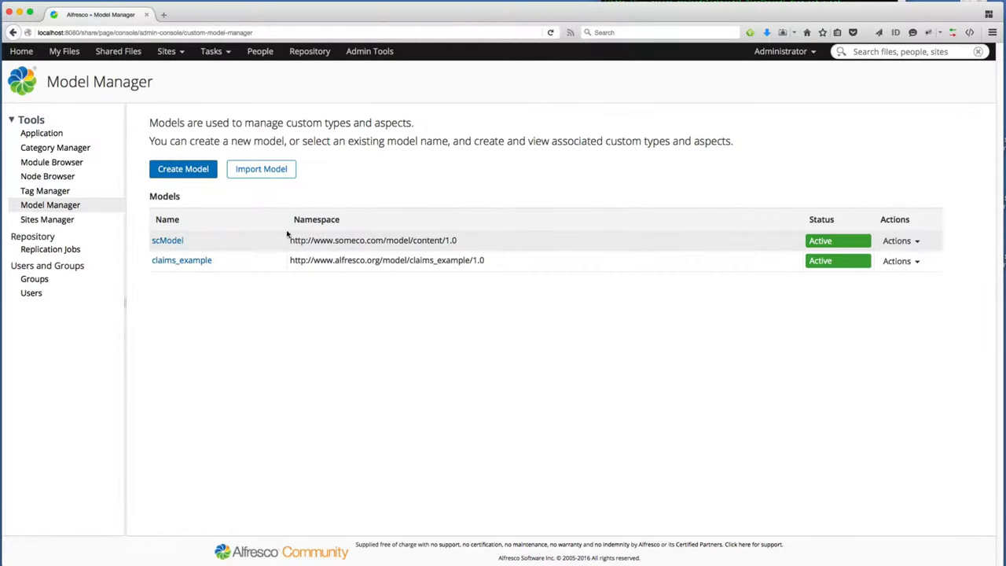
# - Run Find Where Used on scModel's sc:whitepaper type, finding sample-b.pdf and sample-c.pdf
pyautogui.click(166, 239)
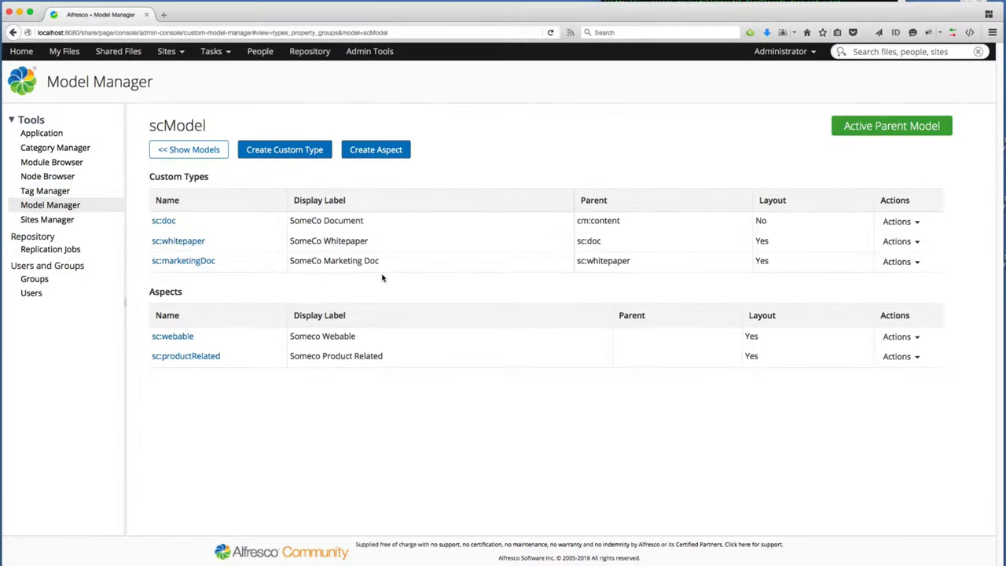
pyautogui.click(900, 242)
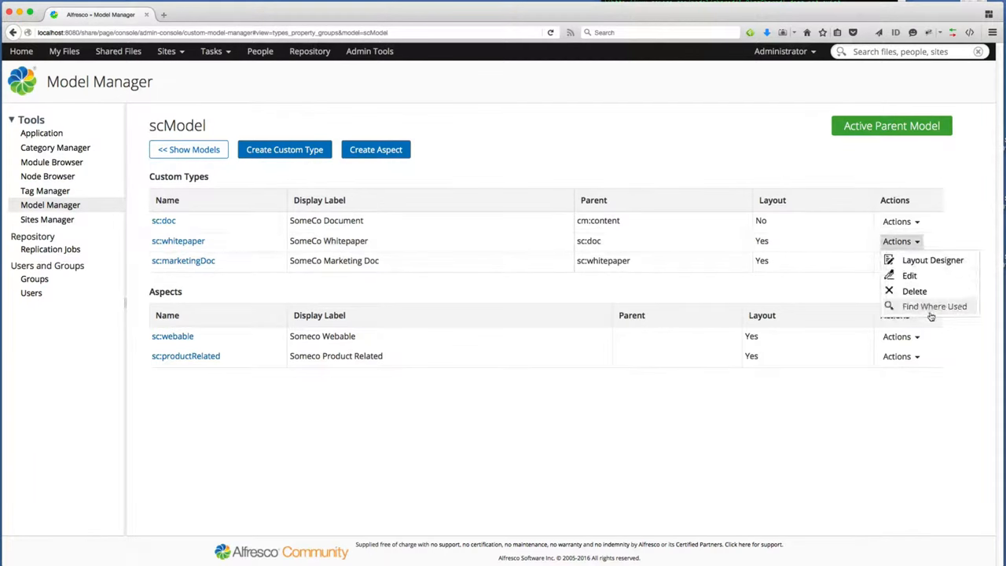
pyautogui.moveTo(951, 311)
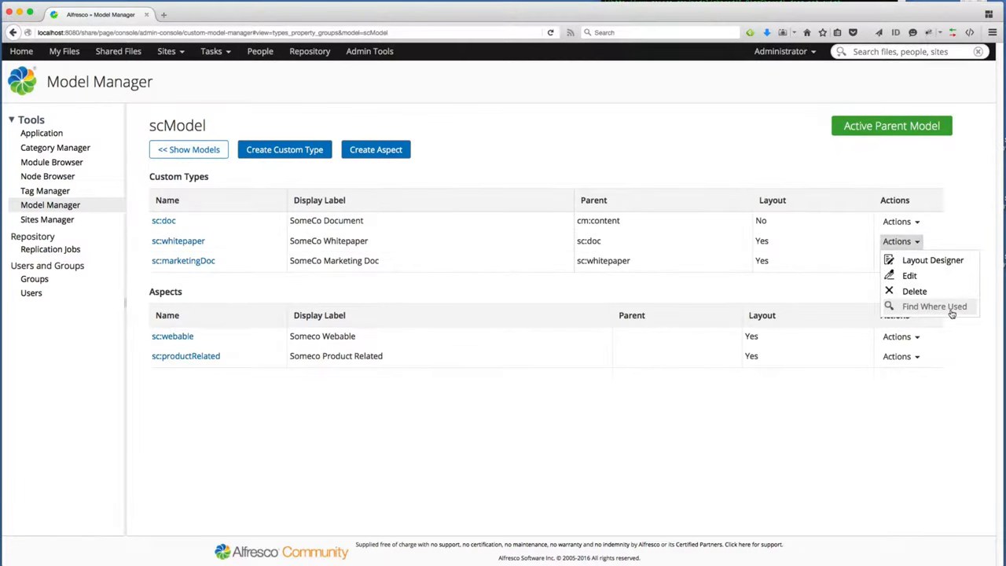
pyautogui.click(934, 305)
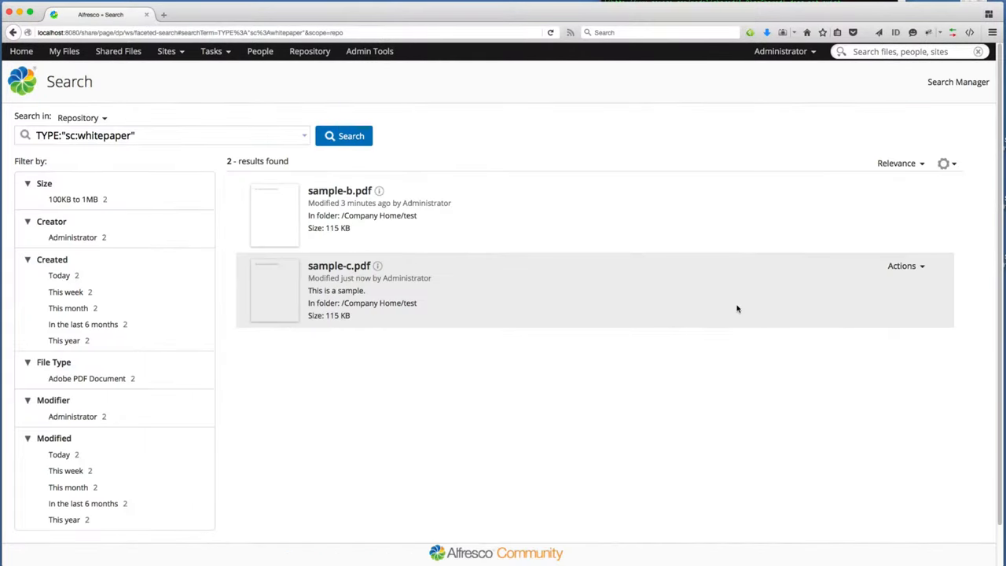
pyautogui.moveTo(585, 305)
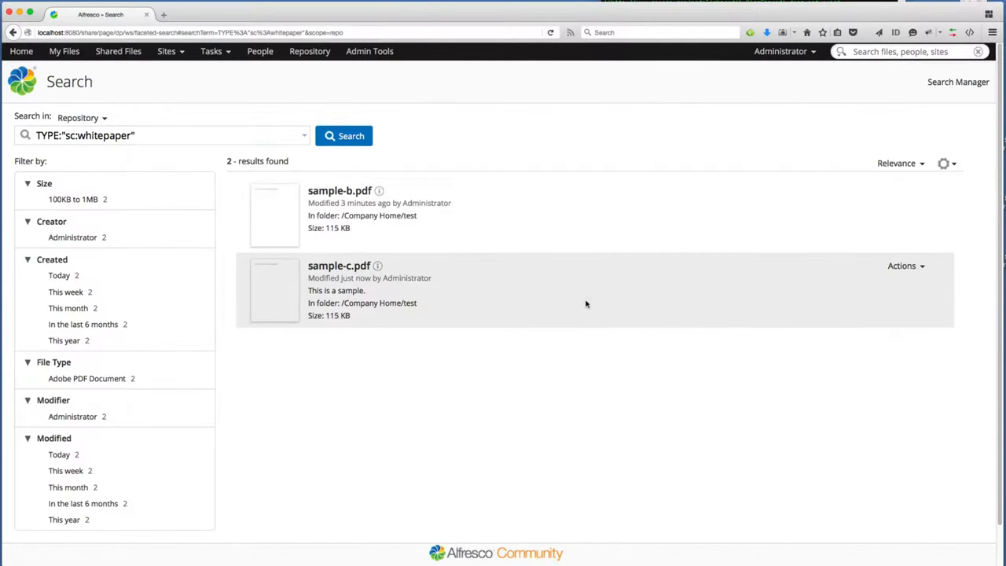
pyautogui.moveTo(585, 229)
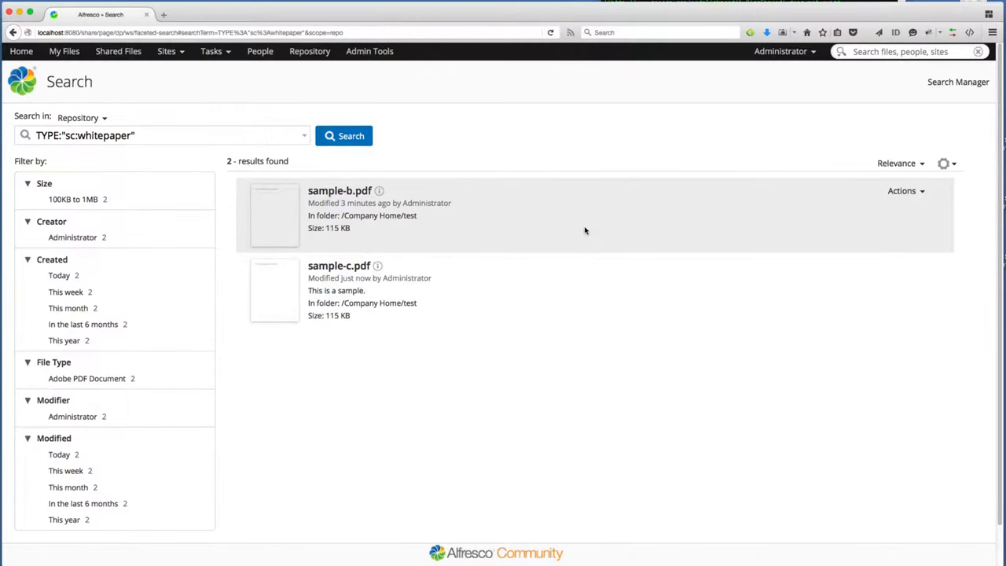
pyautogui.click(902, 190)
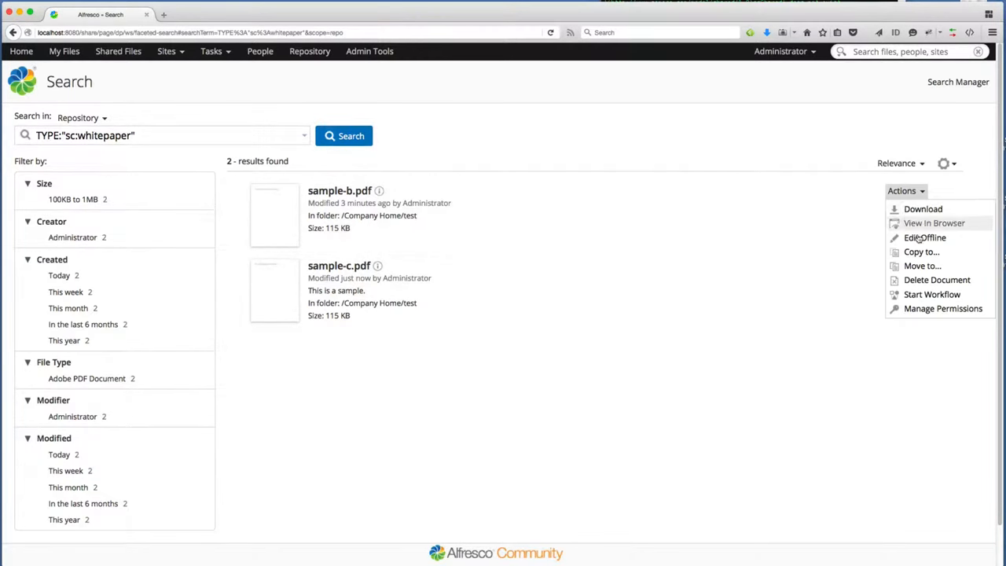
pyautogui.click(937, 280)
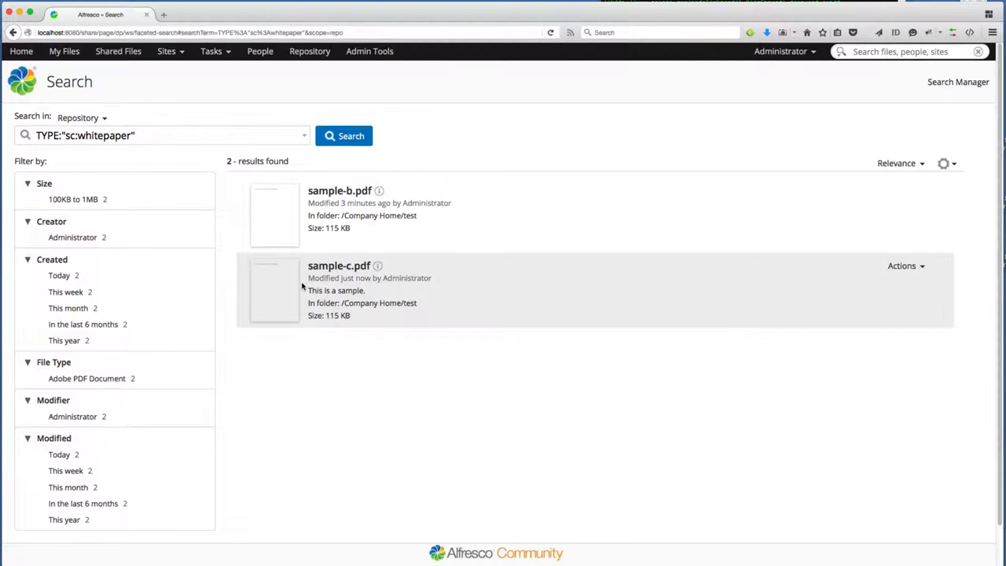
pyautogui.moveTo(783, 50)
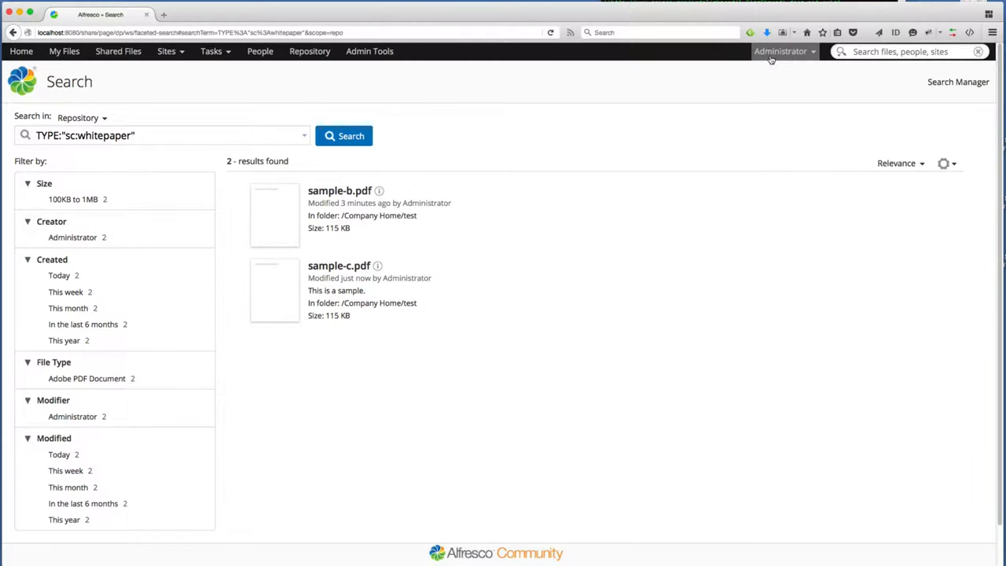
# - Go to My Profile from the user menu, ending in the Smart Folders site library as Test User1
pyautogui.click(780, 50)
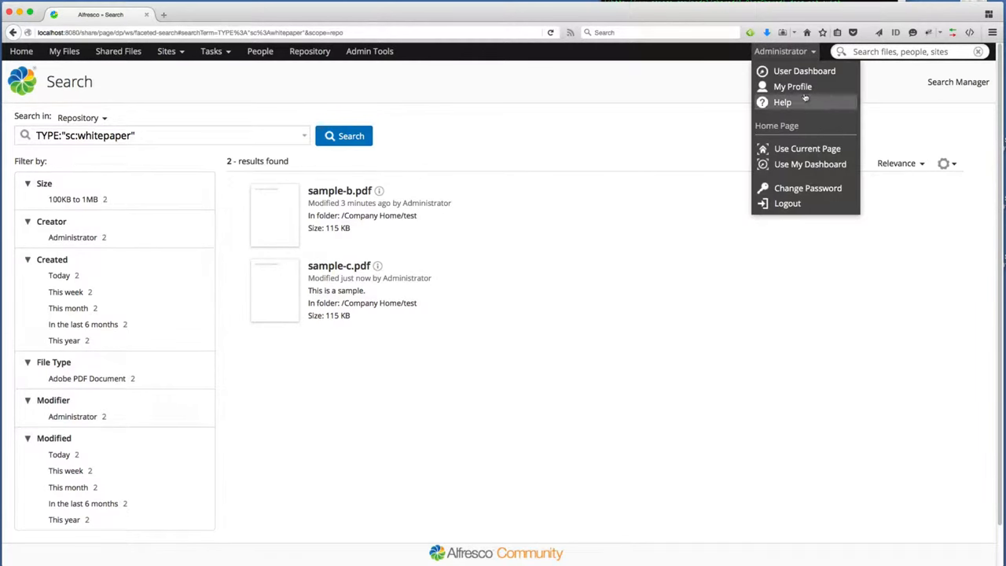
pyautogui.click(793, 86)
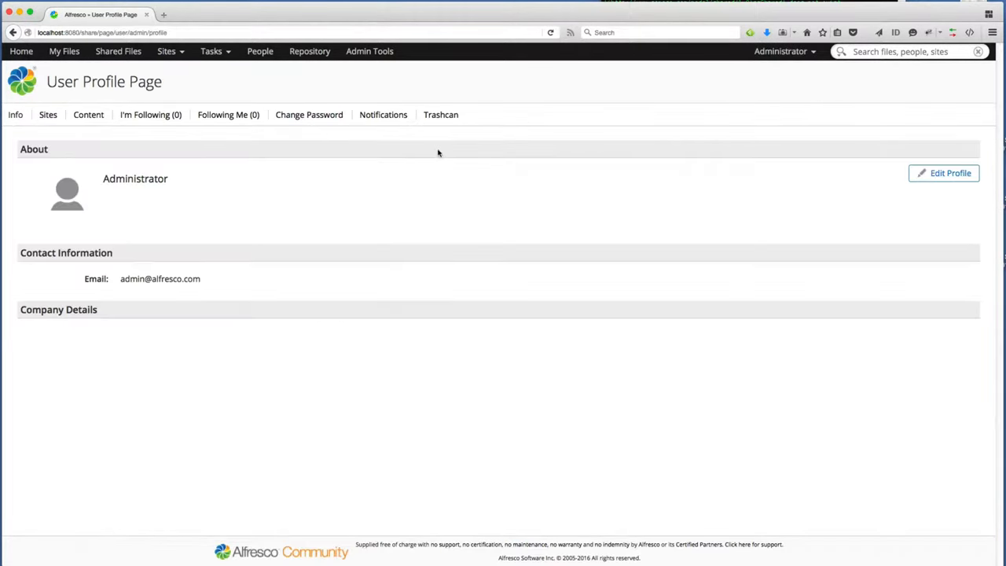
pyautogui.click(440, 113)
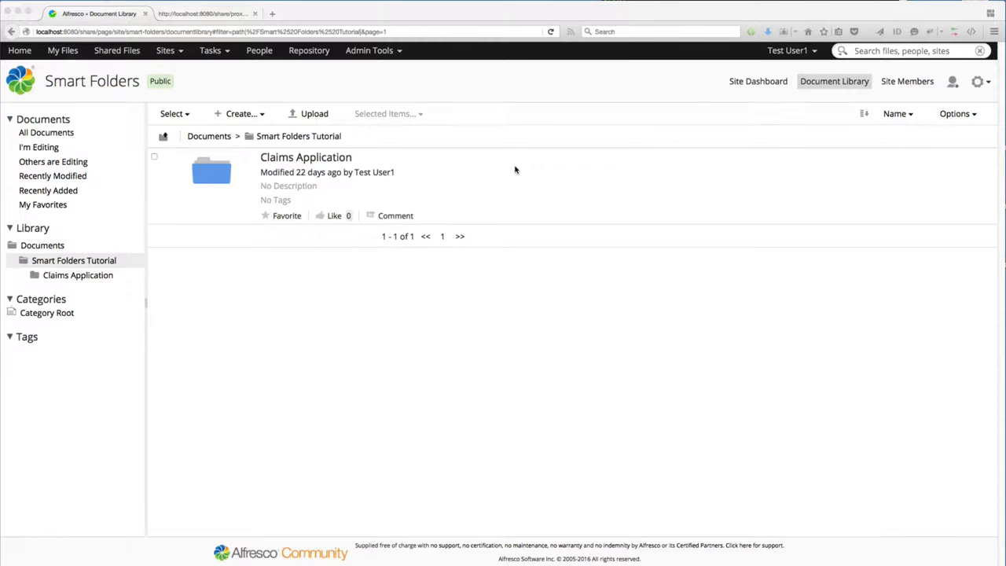
pyautogui.moveTo(322, 299)
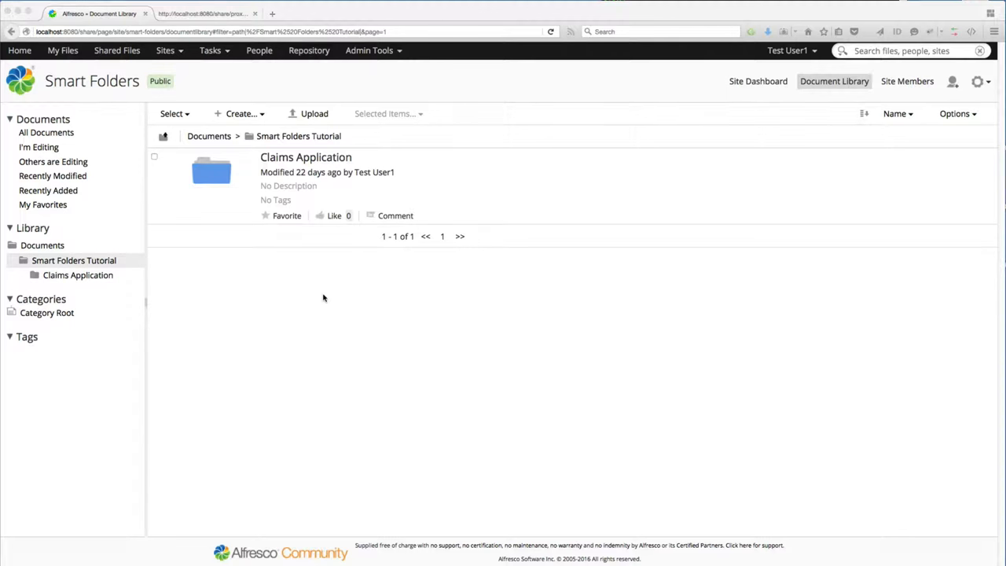
pyautogui.moveTo(317, 258)
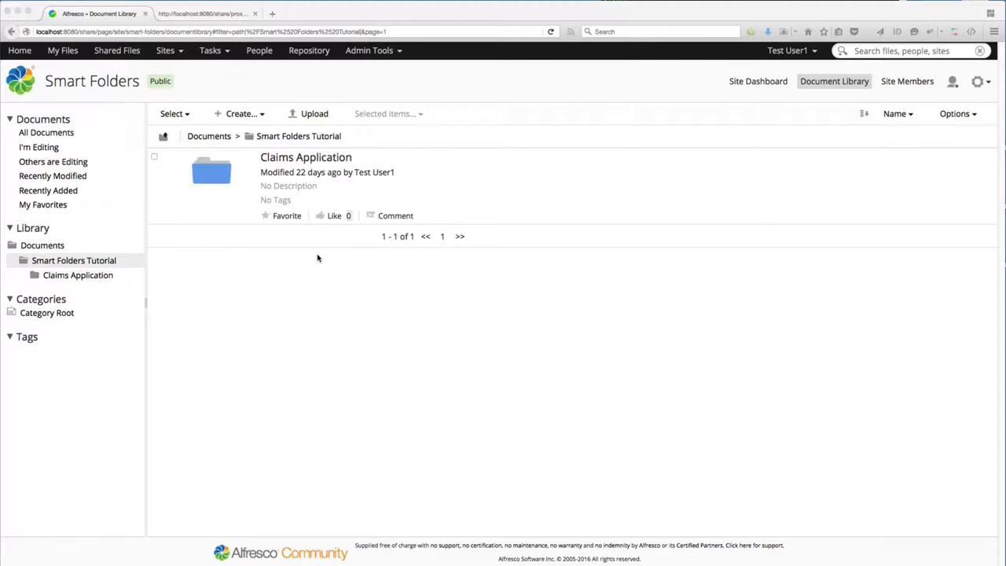
pyautogui.moveTo(305, 261)
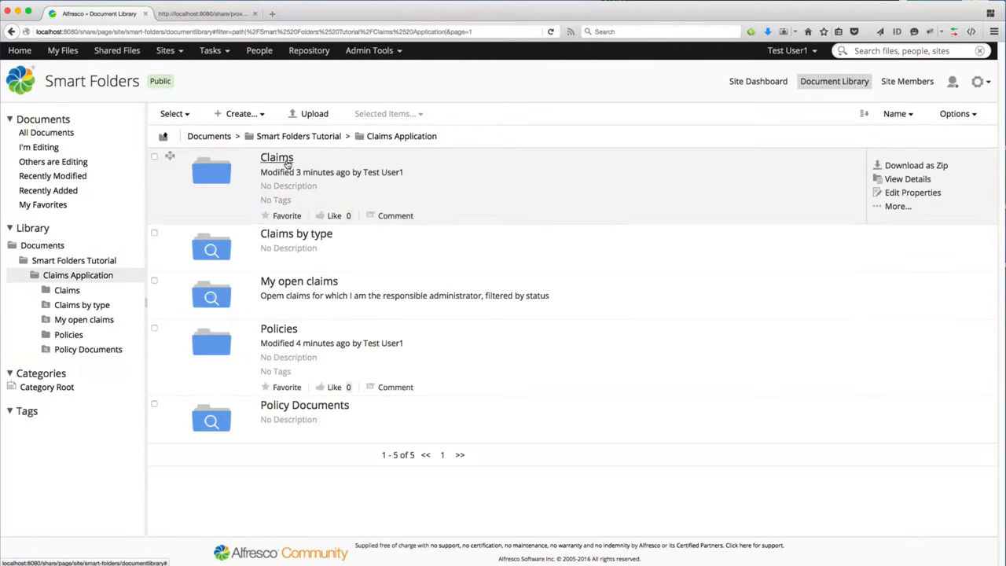
pyautogui.moveTo(440, 198)
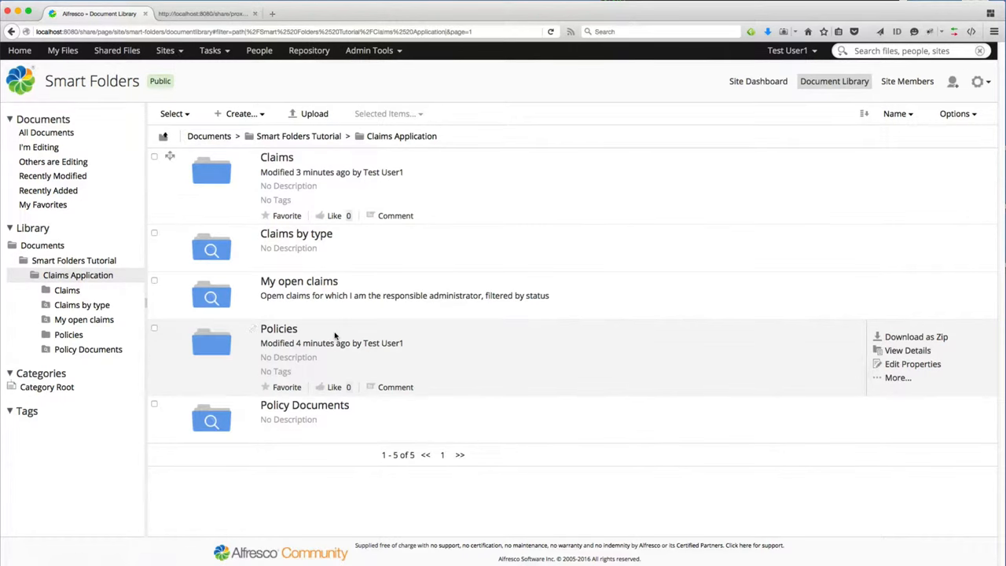
pyautogui.moveTo(318, 239)
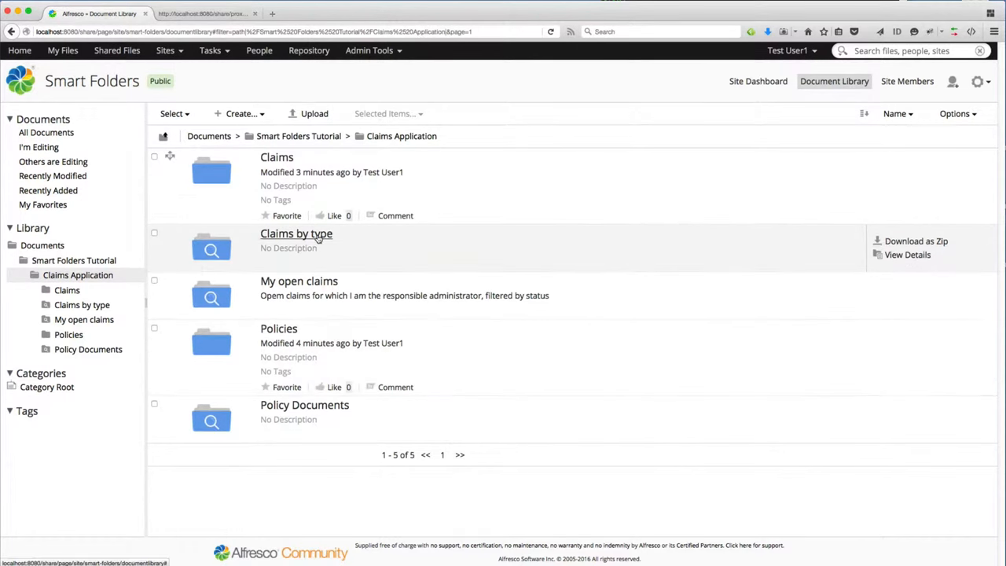
pyautogui.moveTo(299, 280)
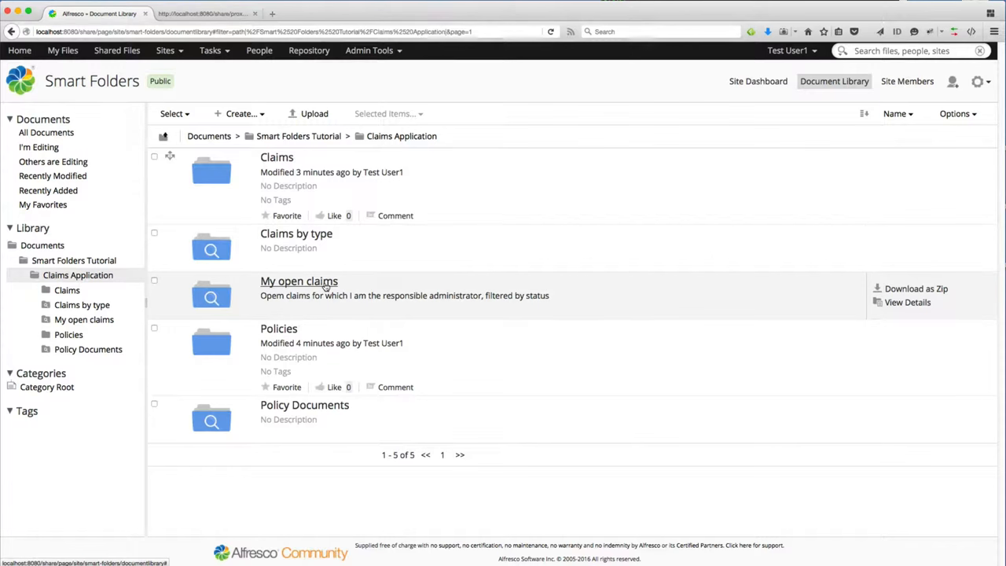
pyautogui.moveTo(306, 406)
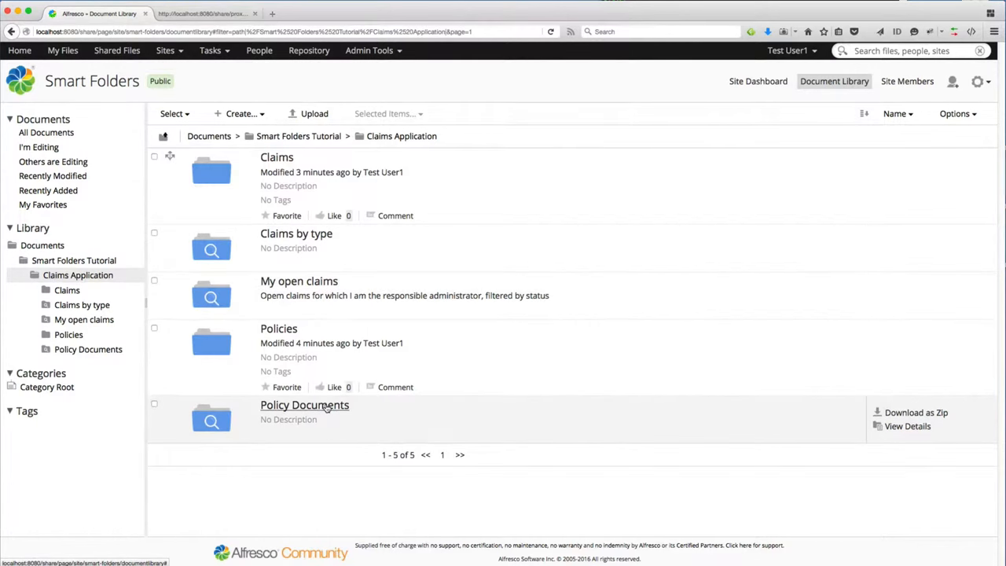
pyautogui.moveTo(421, 232)
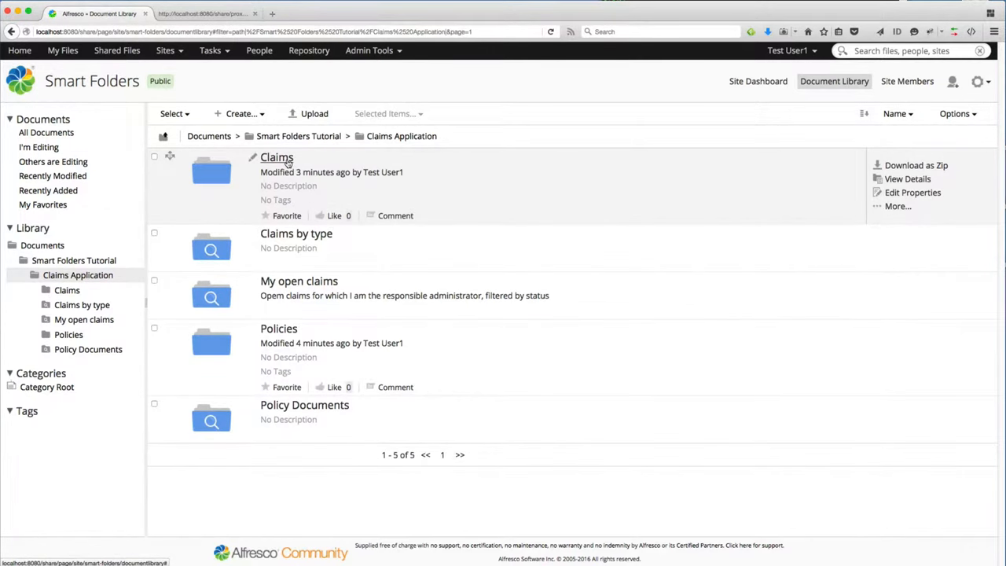
# - Inside Claims, create and save a new folder named Claim 245
pyautogui.click(277, 158)
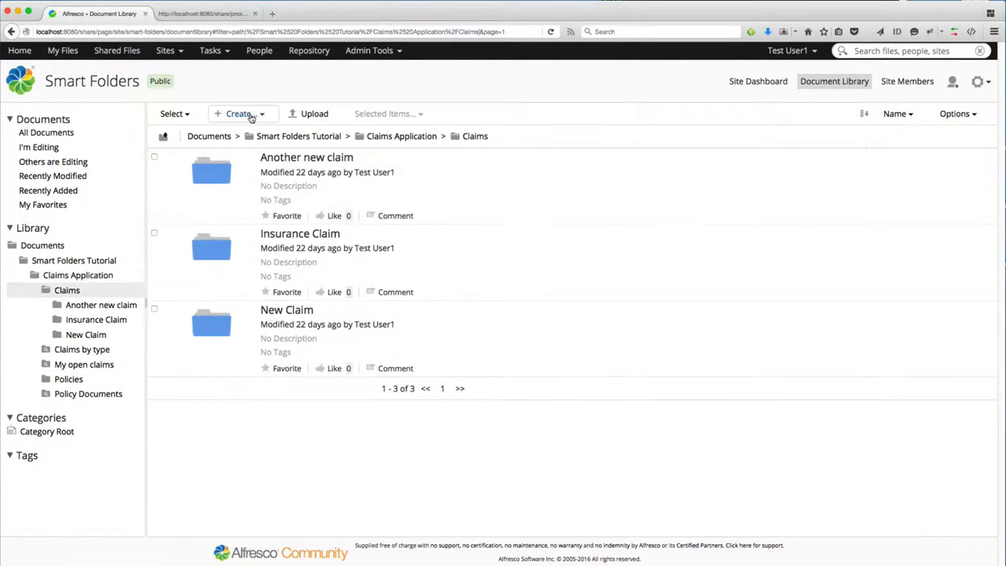
pyautogui.click(243, 114)
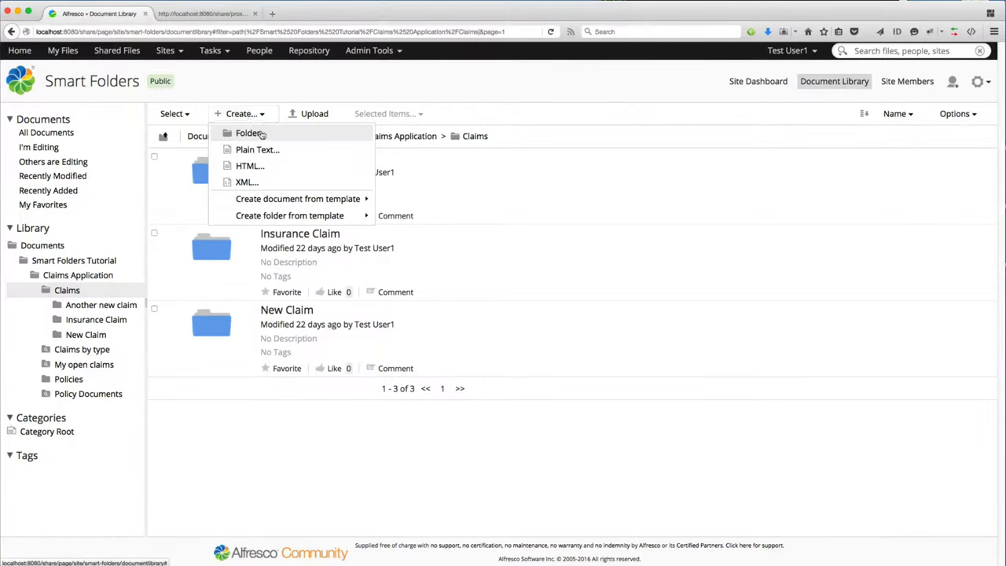
pyautogui.click(248, 132)
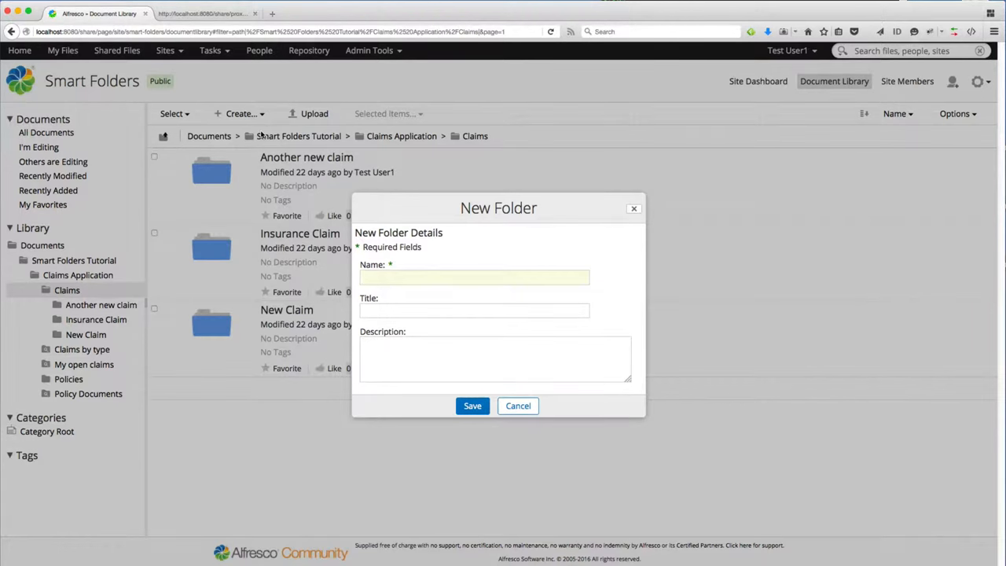
pyautogui.write('Claim 245')
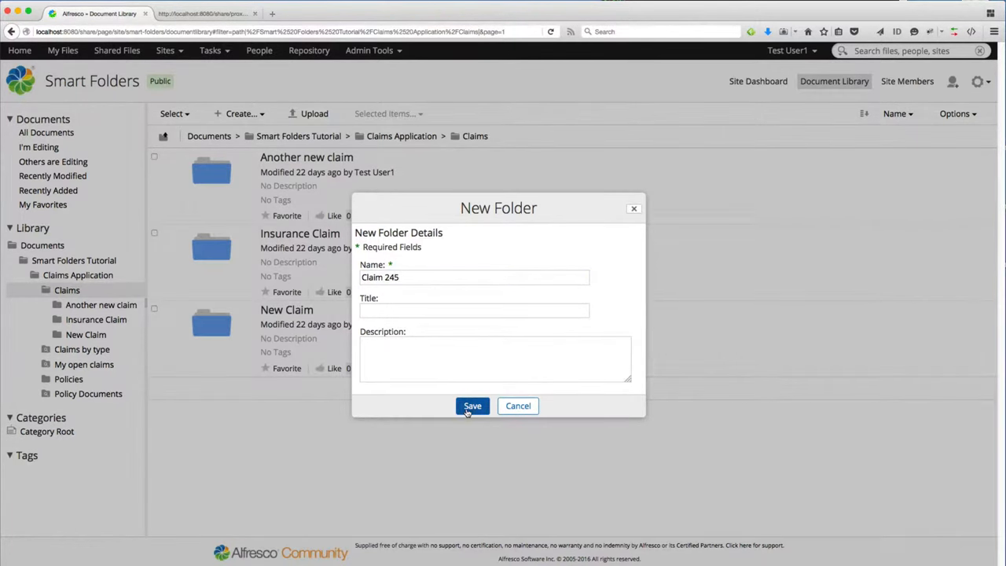
pyautogui.click(472, 406)
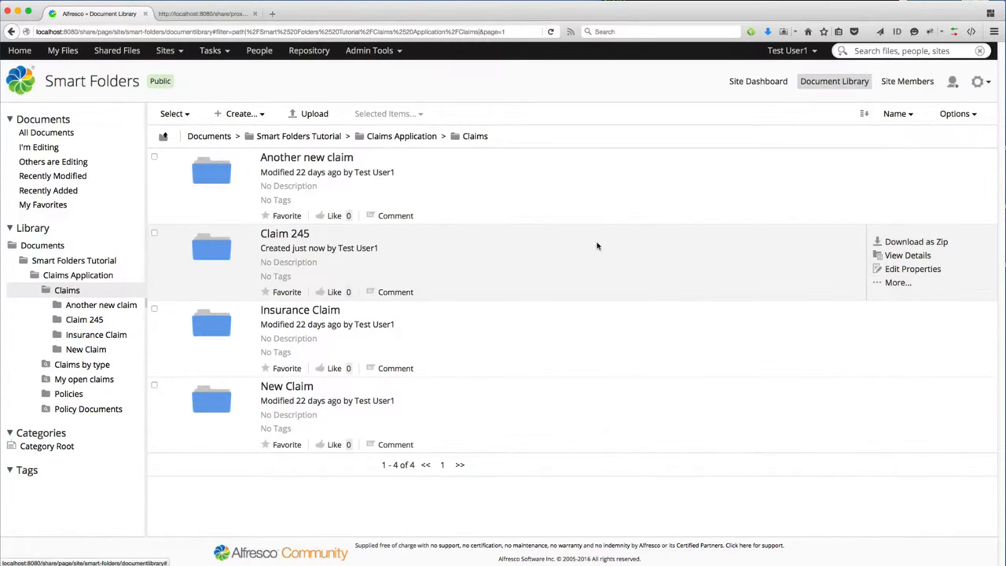
# - Enter Claim 245 to reveal its generated subfolders, Assessments through Review processes
pyautogui.click(285, 233)
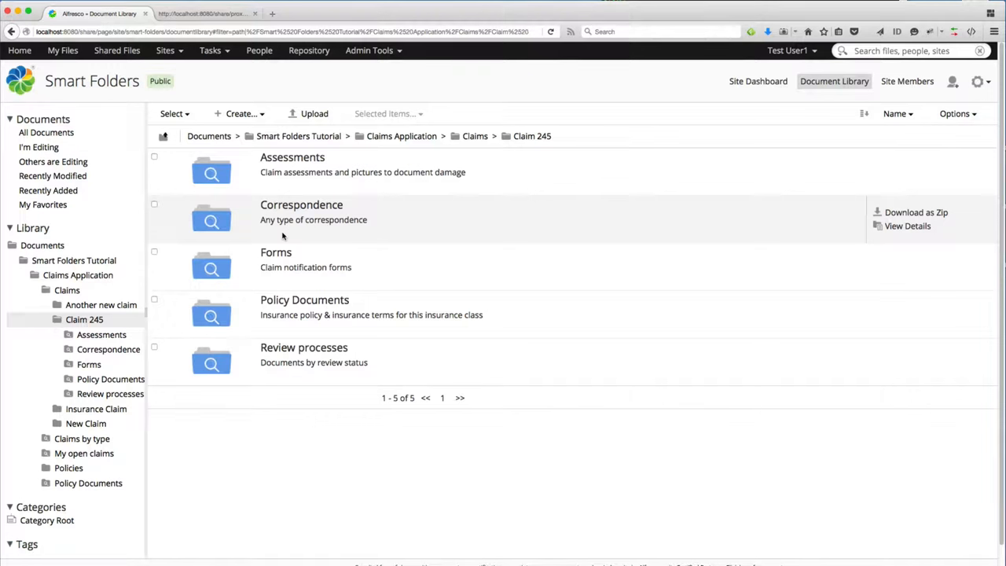
pyautogui.moveTo(430, 189)
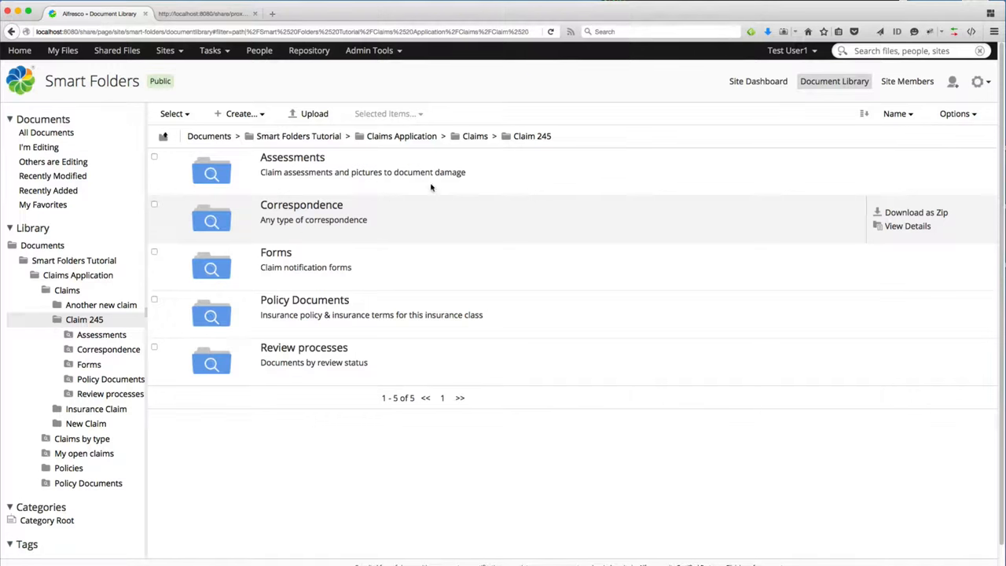
pyautogui.moveTo(472, 144)
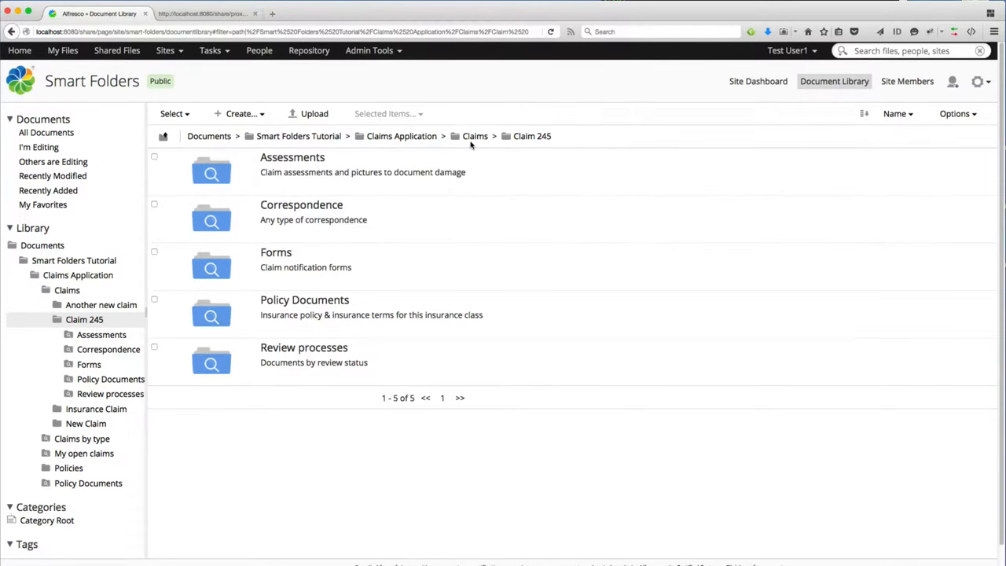
pyautogui.moveTo(308, 181)
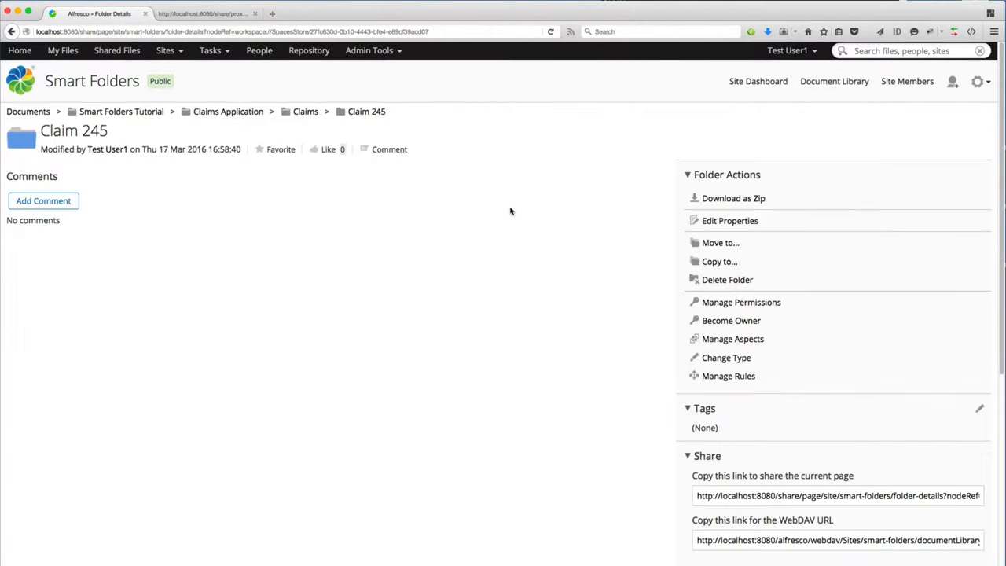
pyautogui.moveTo(875, 450)
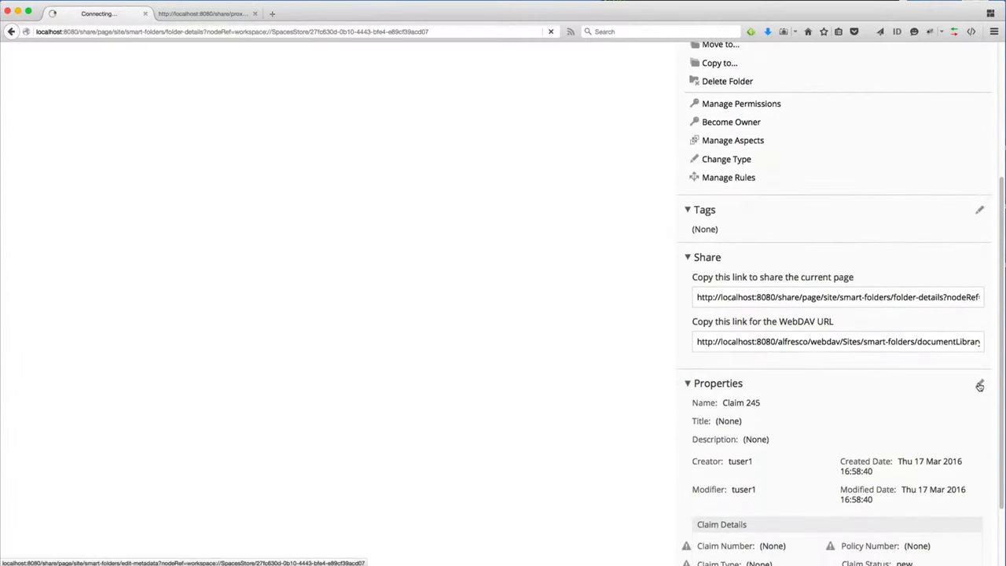
# - Edit Claim 245's properties, setting Claim Type from Accident Insurance to Health Insurance
pyautogui.click(980, 385)
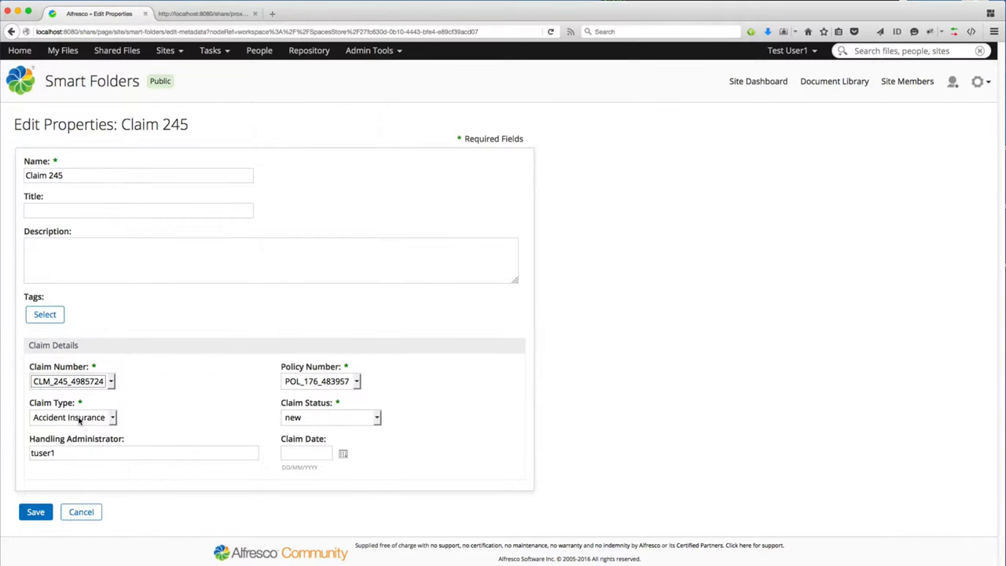
pyautogui.moveTo(217, 393)
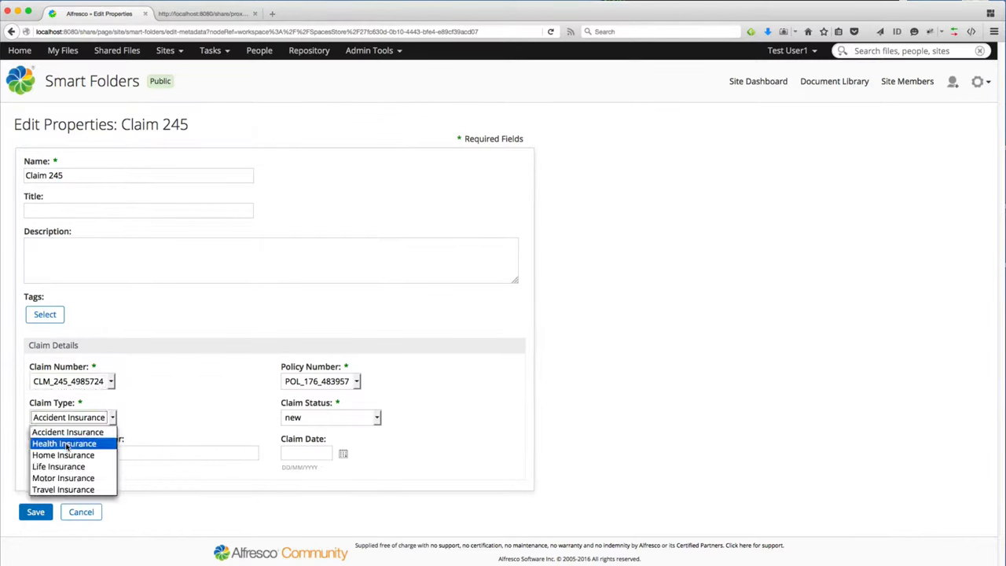
pyautogui.click(63, 443)
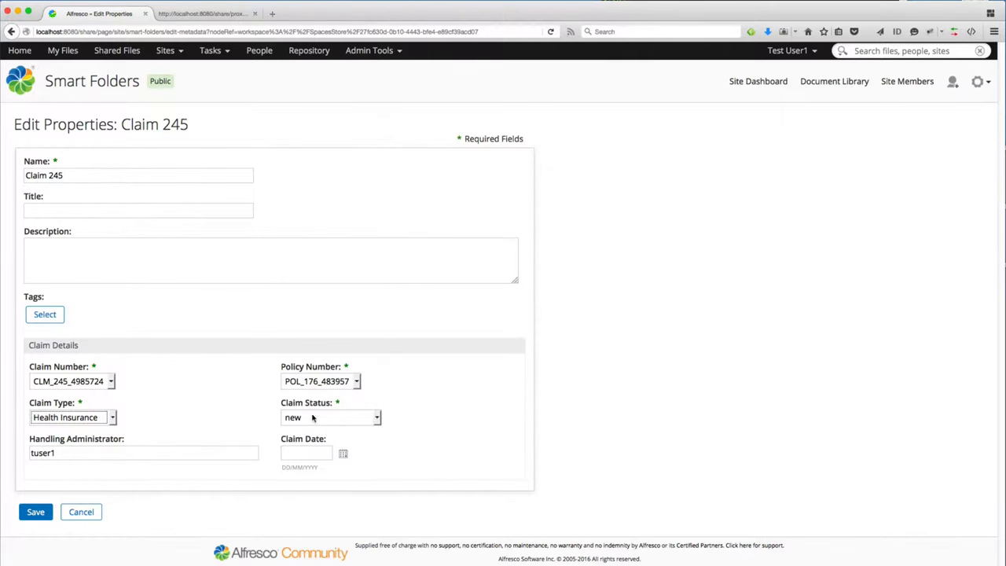
pyautogui.moveTo(182, 428)
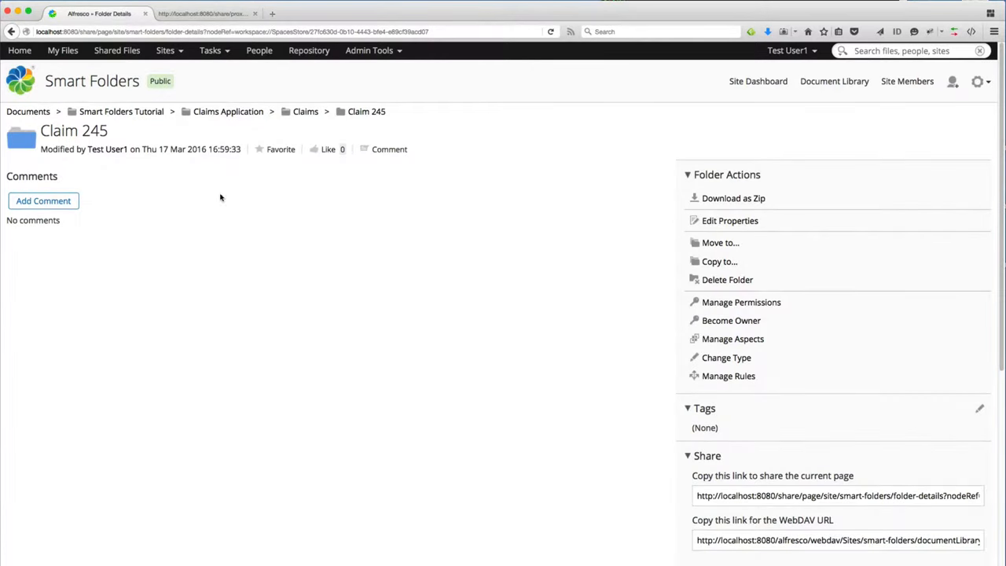
# - Navigate up to Claims Application and into Claims by type > Health Insurance > New, where Claim 245 is listed
pyautogui.click(305, 110)
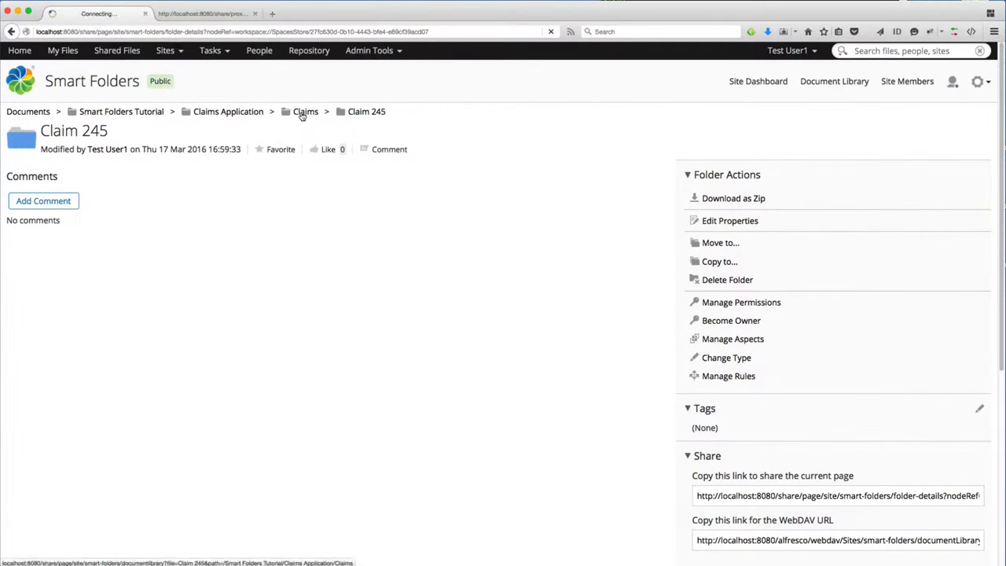
pyautogui.click(305, 110)
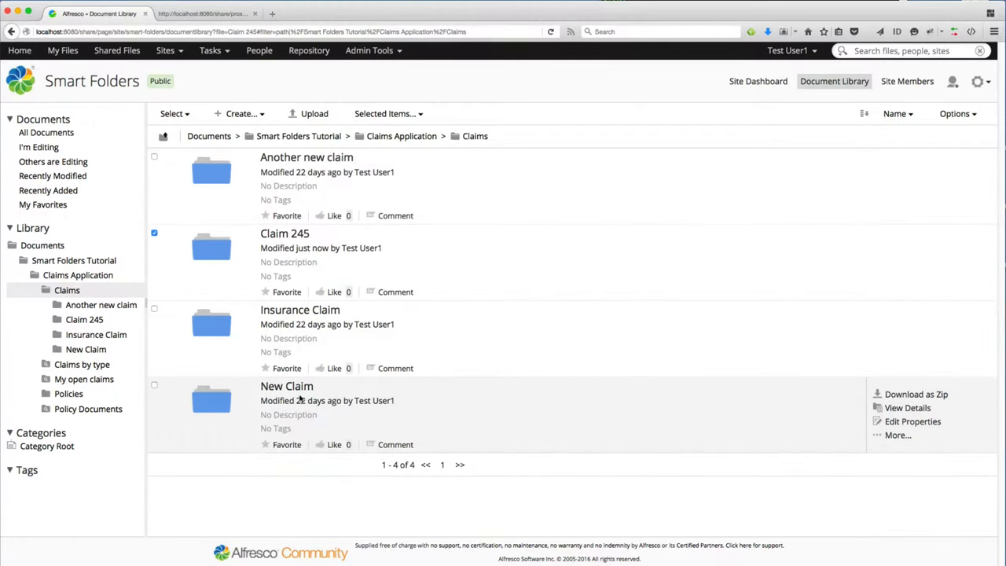
pyautogui.moveTo(409, 142)
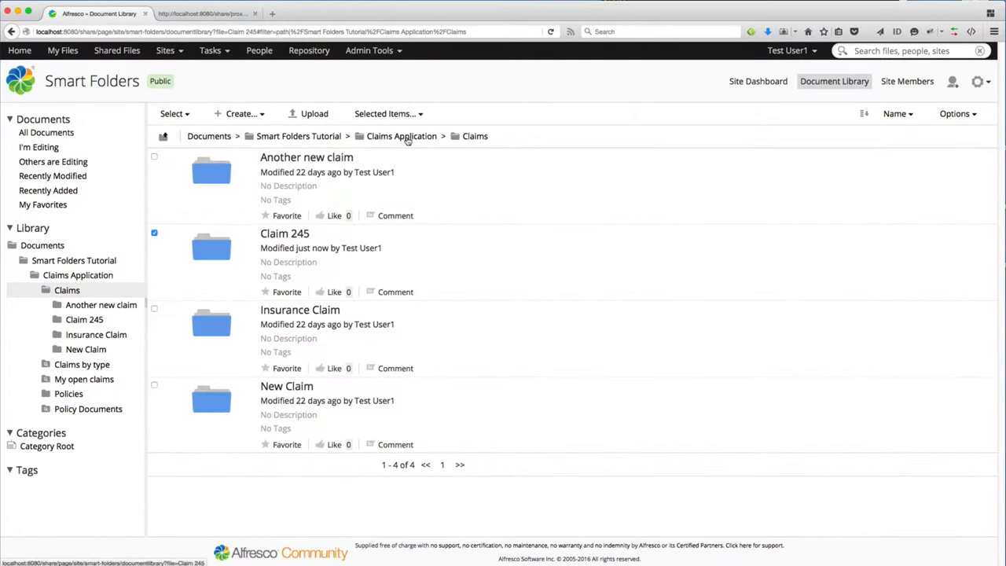
pyautogui.click(403, 135)
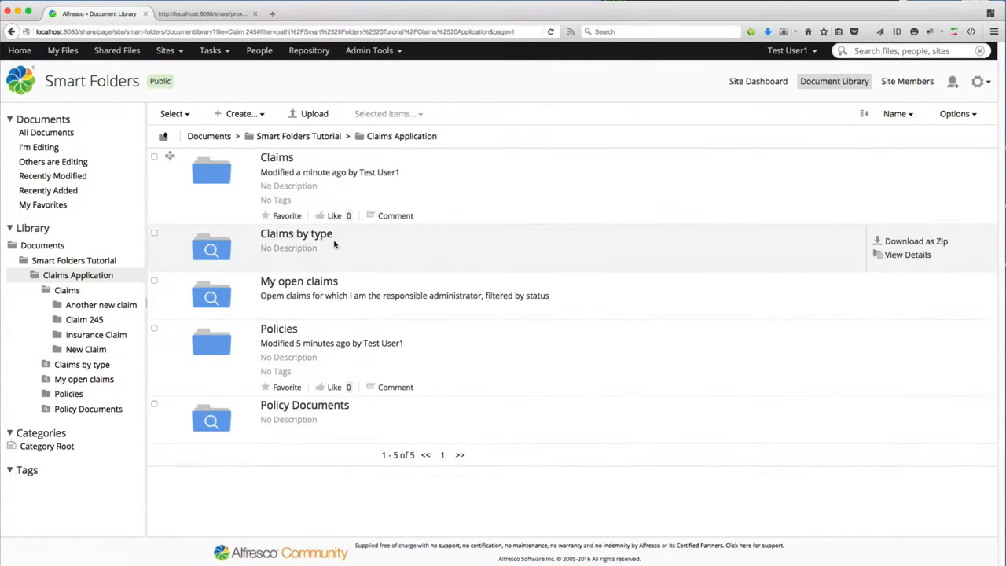
pyautogui.click(296, 233)
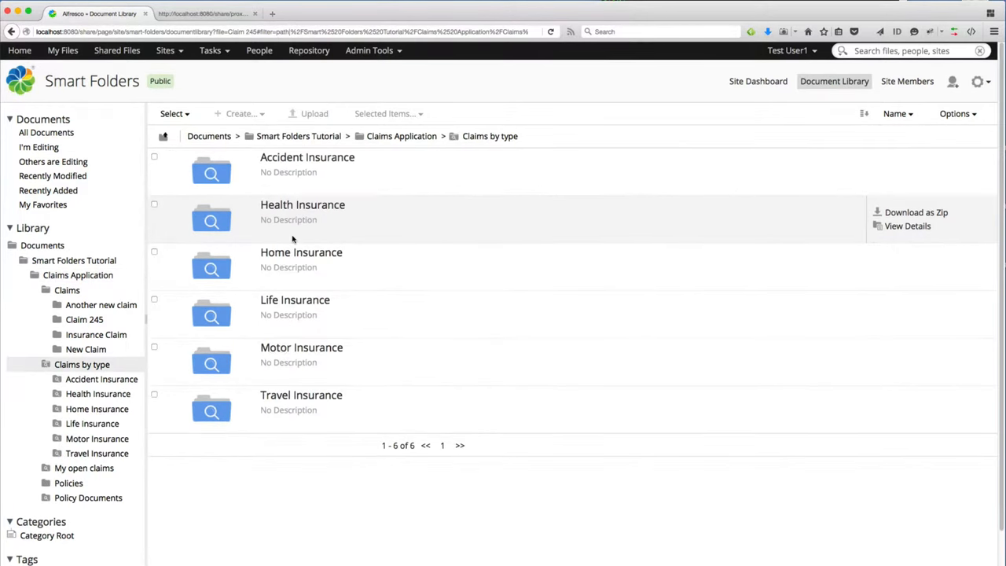
pyautogui.moveTo(376, 221)
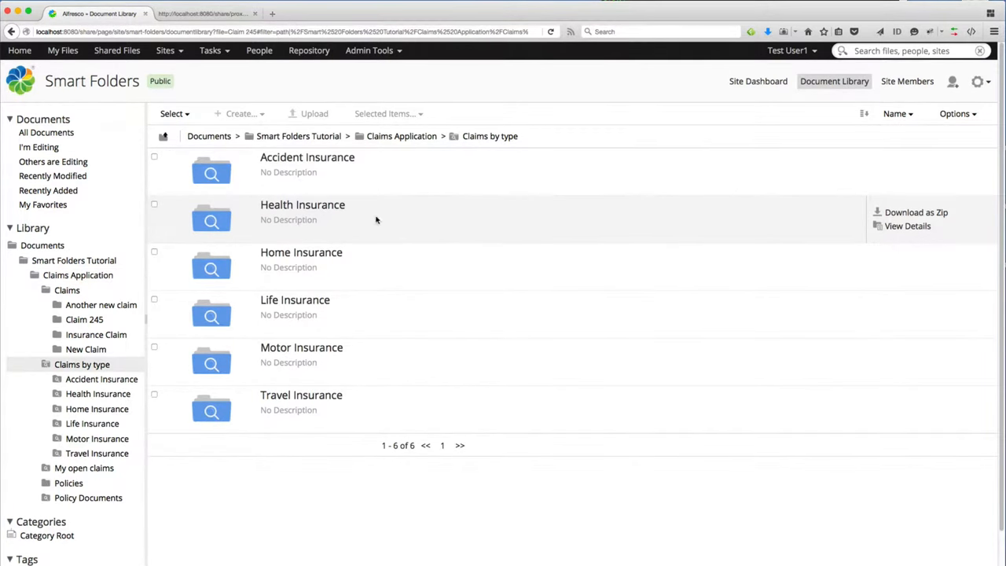
pyautogui.click(302, 205)
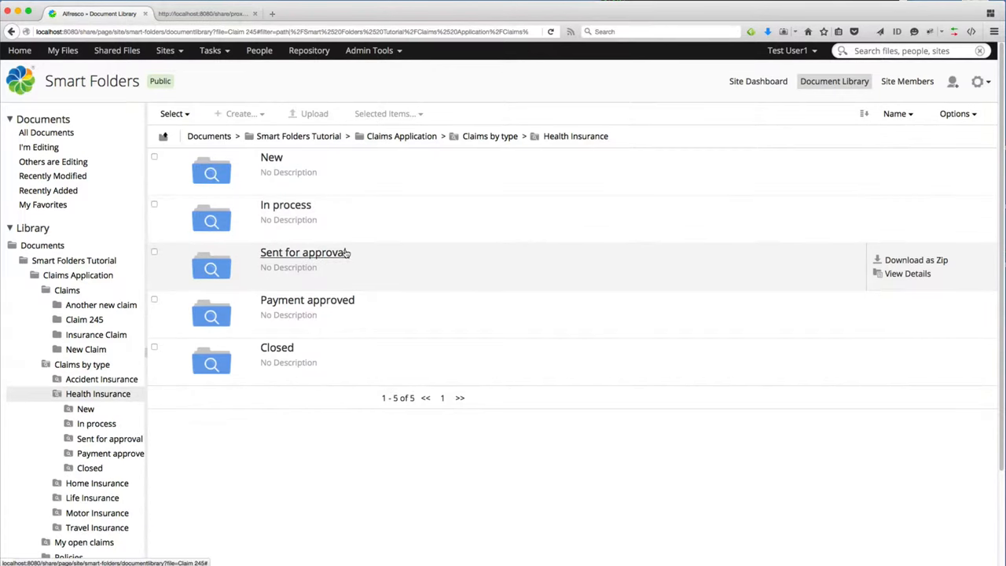
pyautogui.click(270, 158)
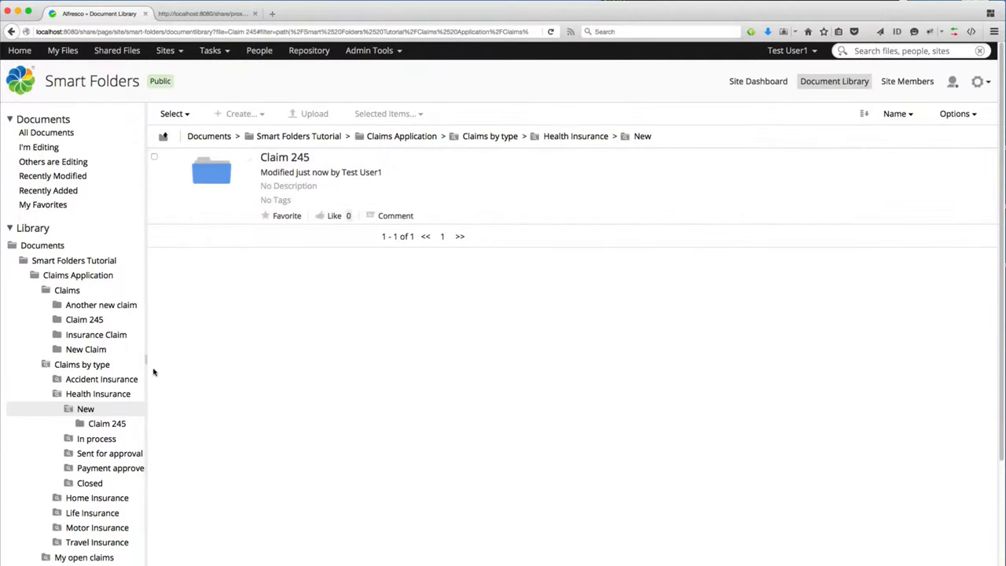
pyautogui.moveTo(285, 157)
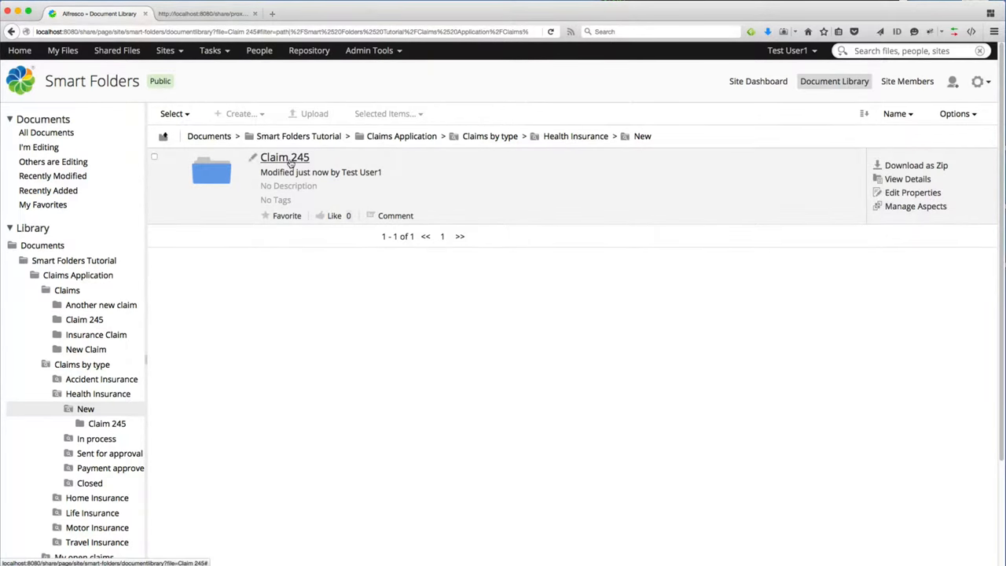
pyautogui.moveTo(449, 162)
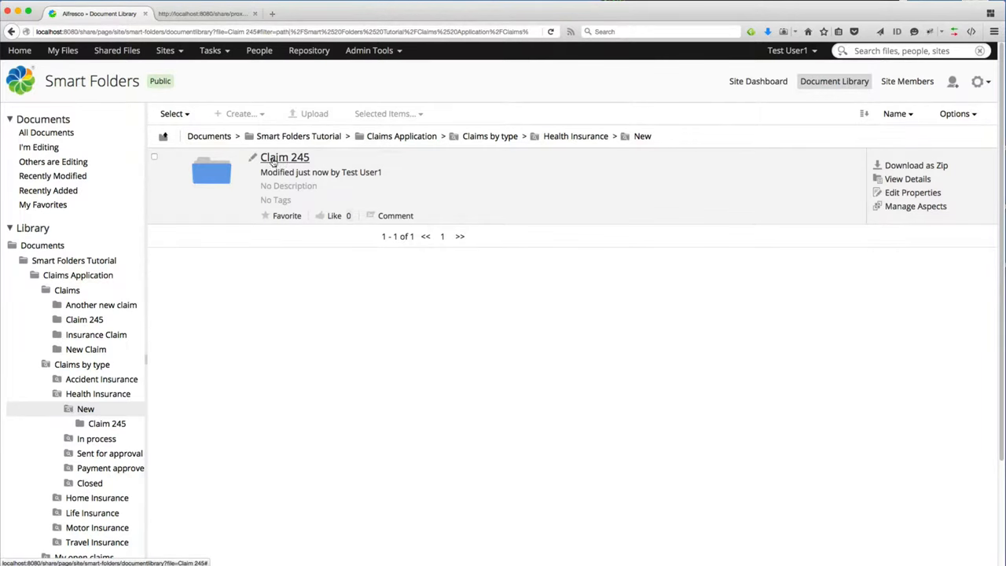
# - Upload sample-c.pdf into Claim 245's Forms folder by drag, return to Claim 245 and go to the document's details
pyautogui.click(283, 157)
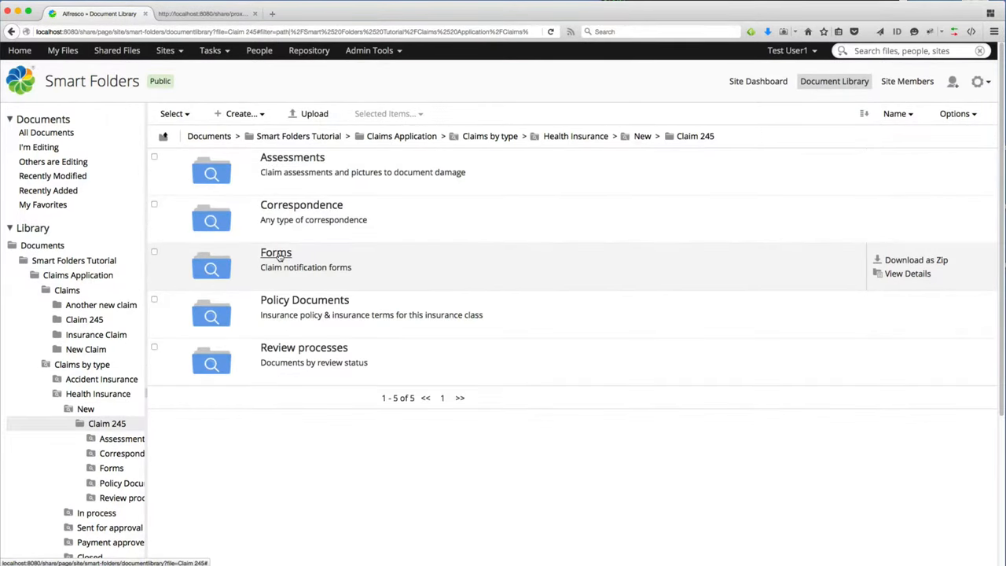
pyautogui.click(277, 251)
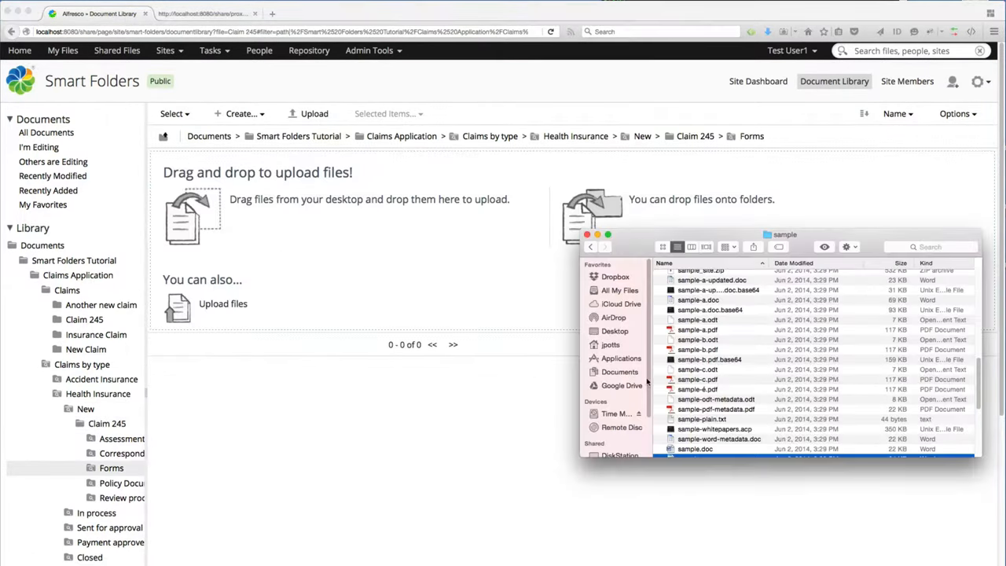
pyautogui.moveTo(699, 368); pyautogui.dragTo(381, 245)
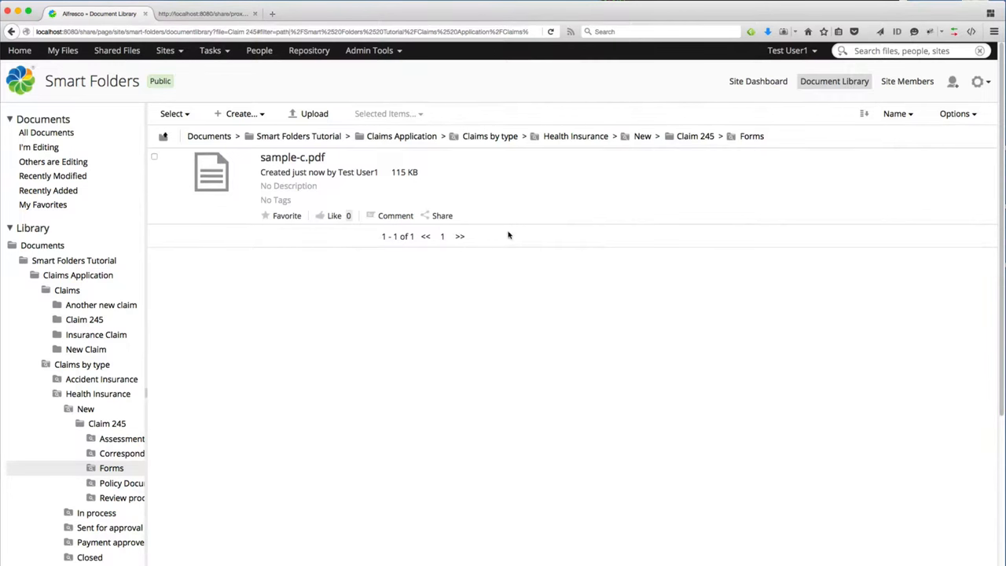
pyautogui.moveTo(695, 135)
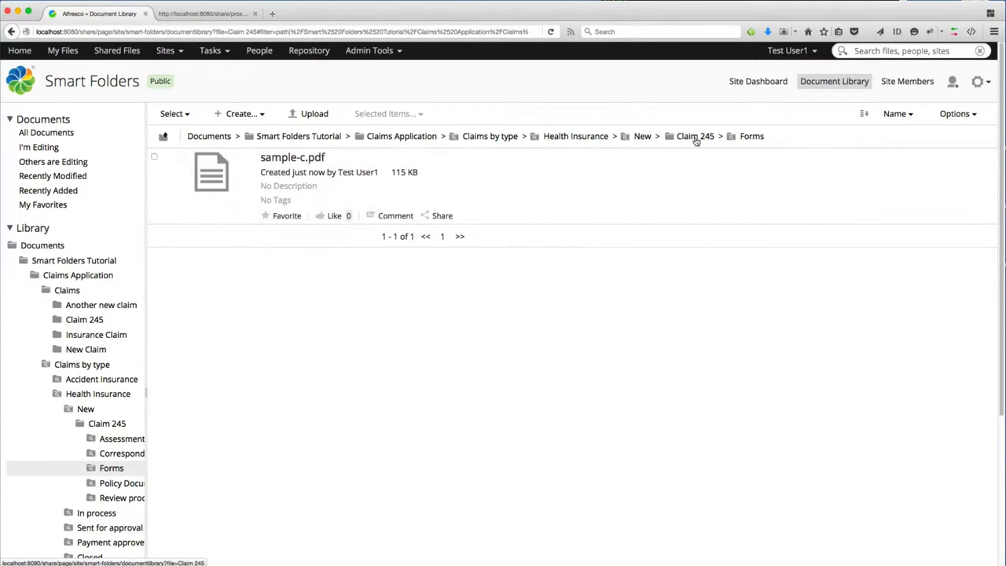
pyautogui.click(695, 136)
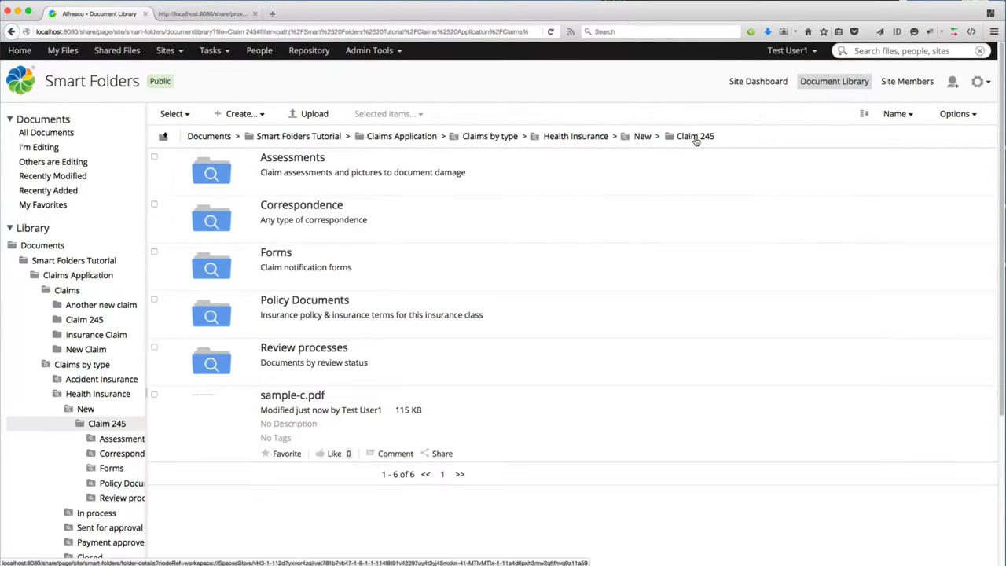
pyautogui.moveTo(277, 259)
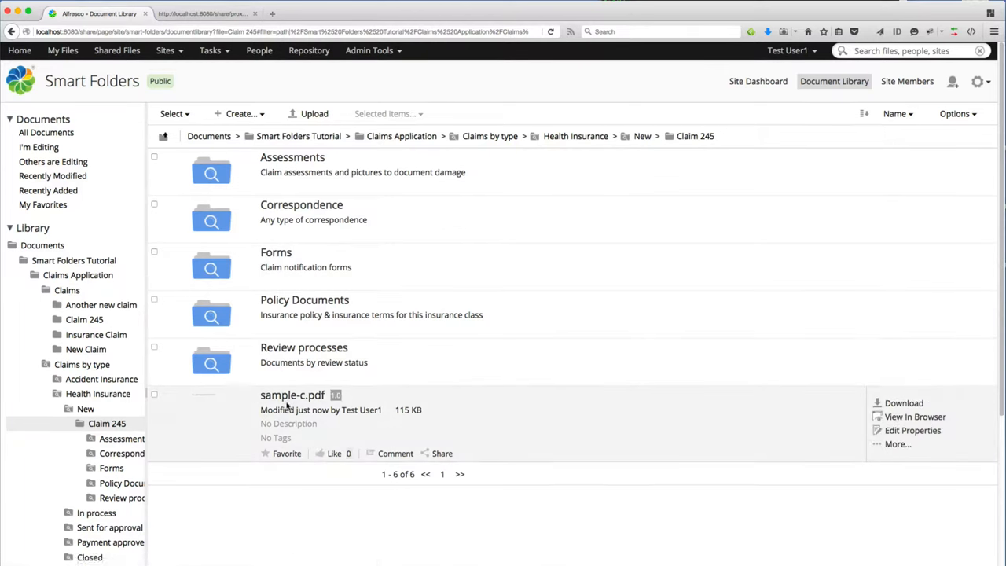
pyautogui.moveTo(276, 260)
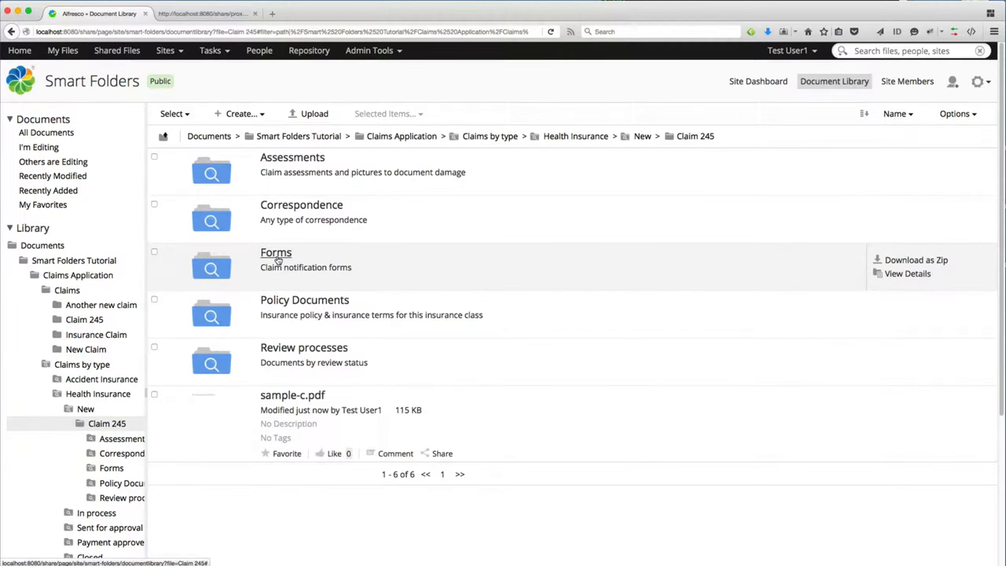
pyautogui.click(277, 252)
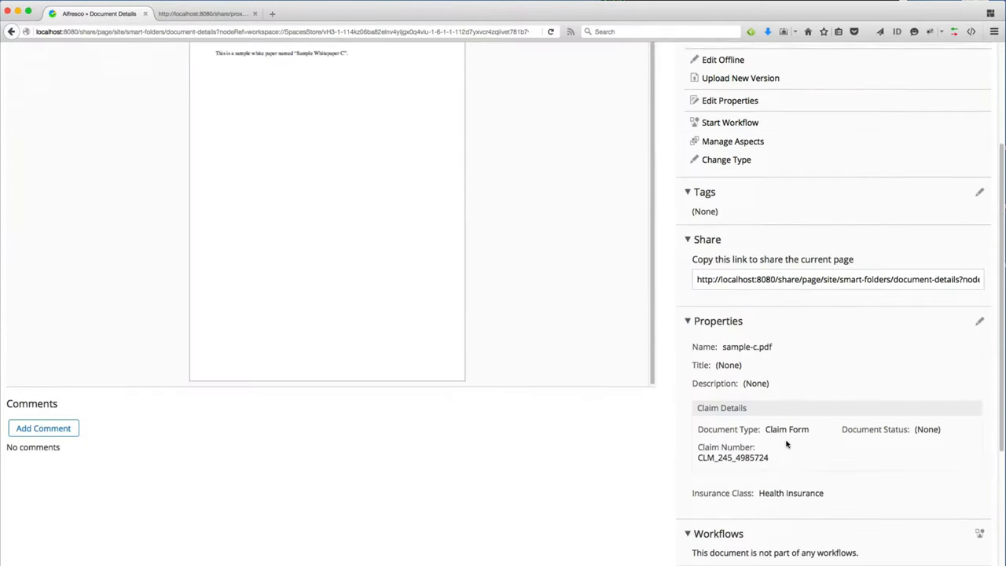
# - Review sample-c.pdf's properties, highlighting the auto-assigned Claim Form document type
pyautogui.scroll(-3)
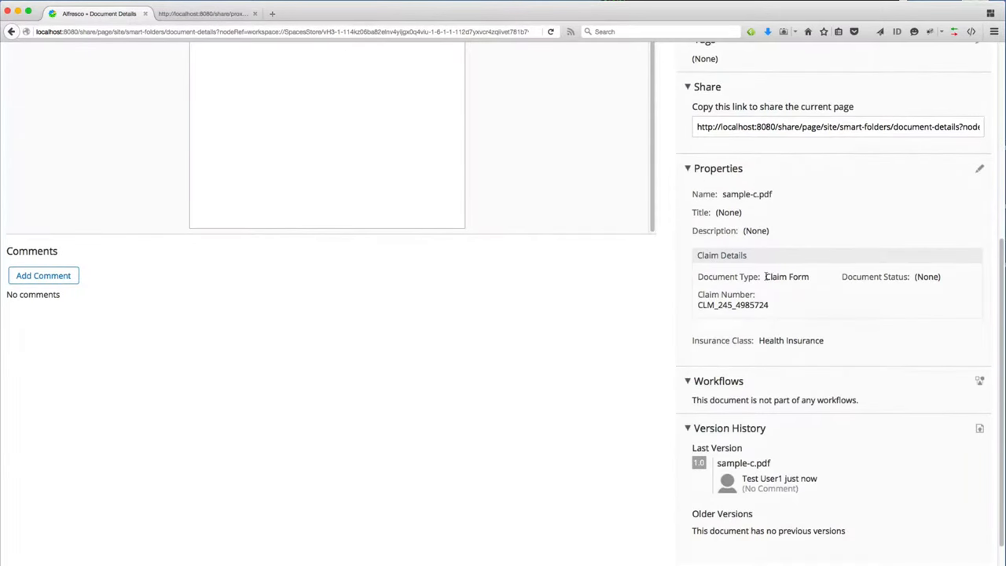
pyautogui.doubleClick(786, 277)
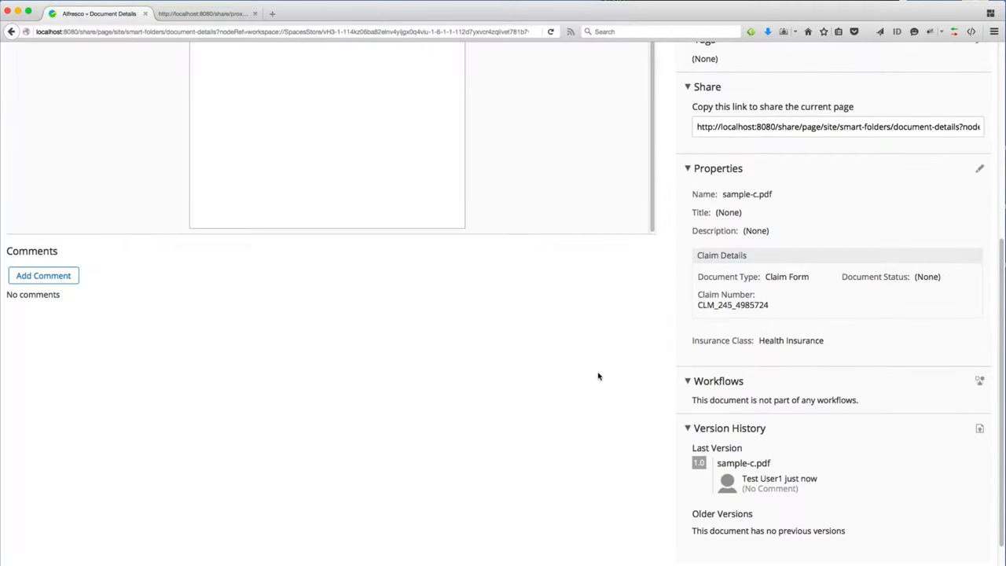
pyautogui.scroll(3)
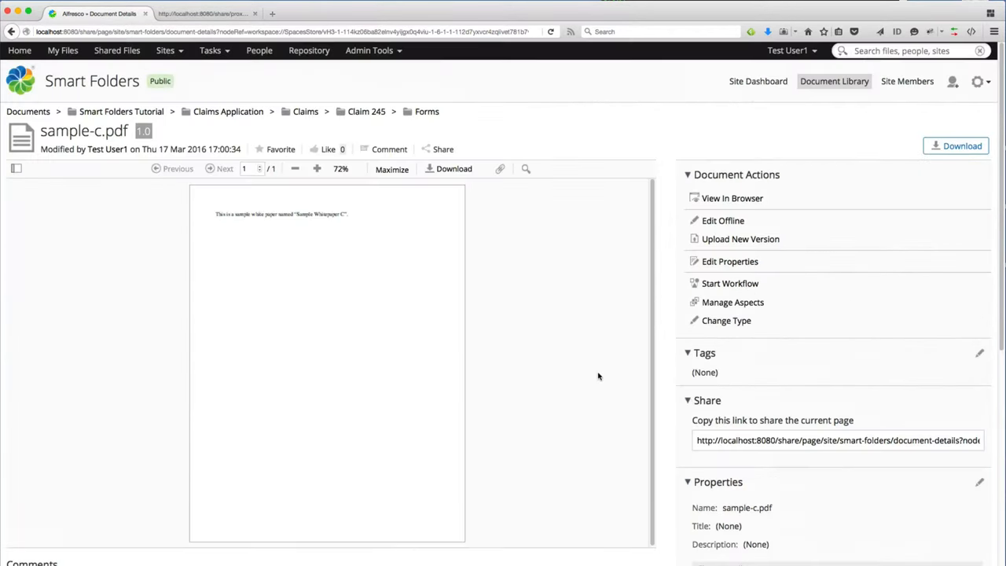
pyautogui.moveTo(365, 132)
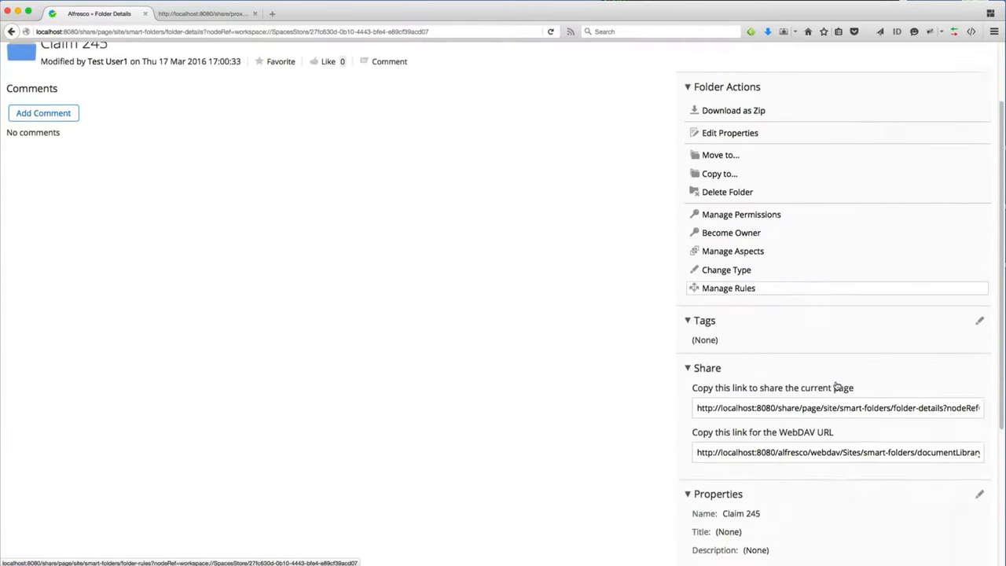
# - Edit Claim 245's properties, setting Claim Status to approved for payment, and save
pyautogui.scroll(-3)
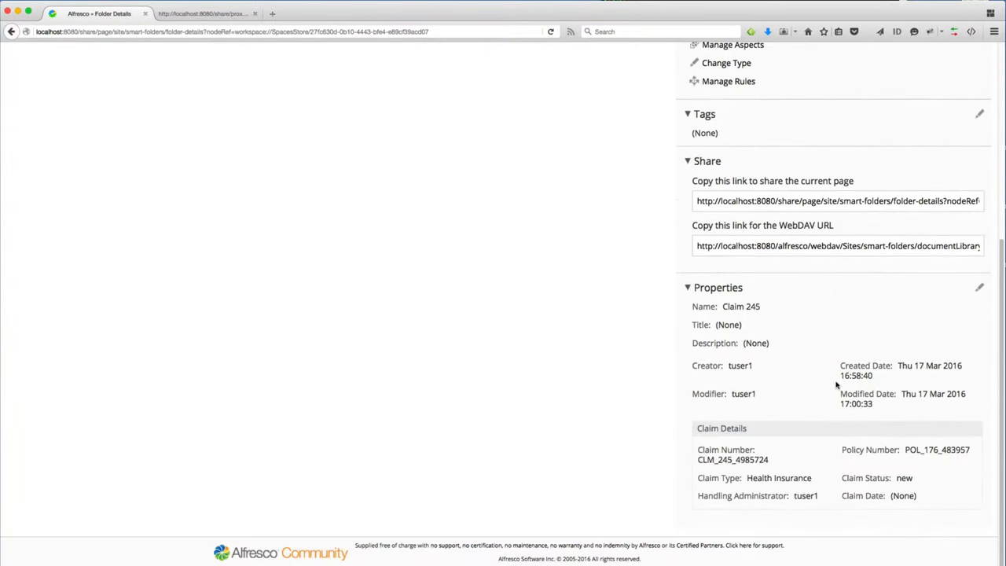
pyautogui.click(979, 286)
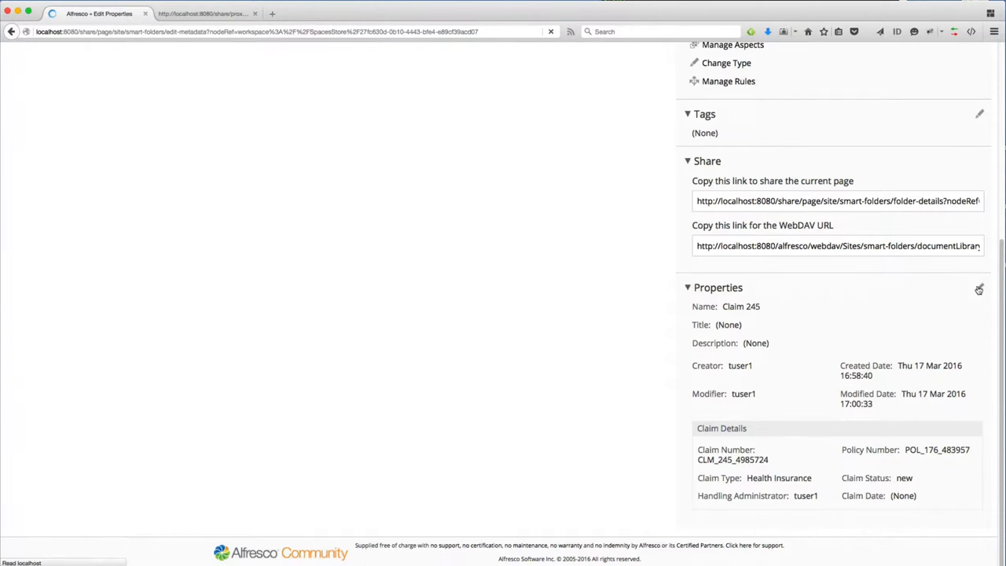
pyautogui.click(980, 288)
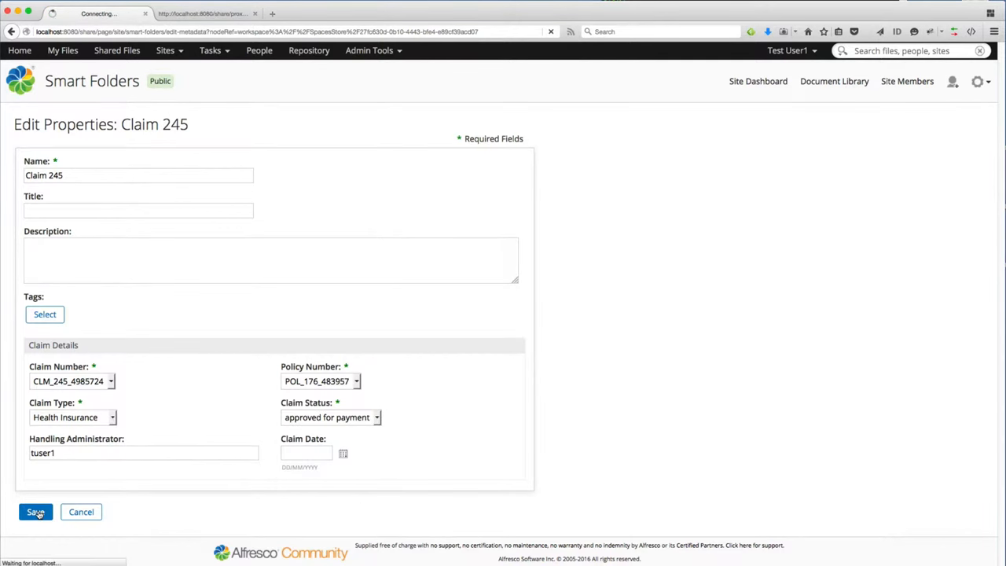
pyautogui.click(35, 513)
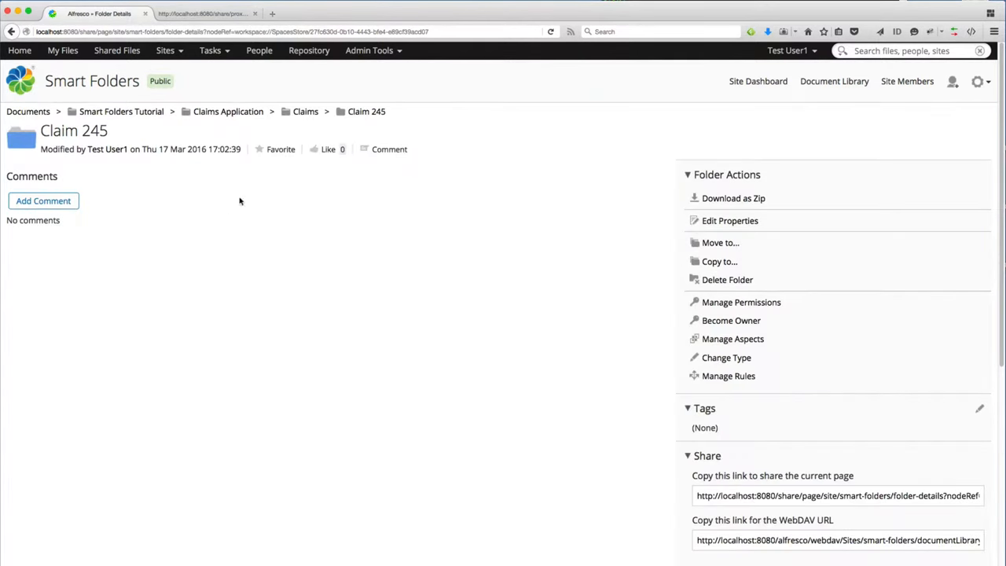
# - From the Claims listing, browse Health Insurance by status to the Payment approved folder
pyautogui.click(306, 110)
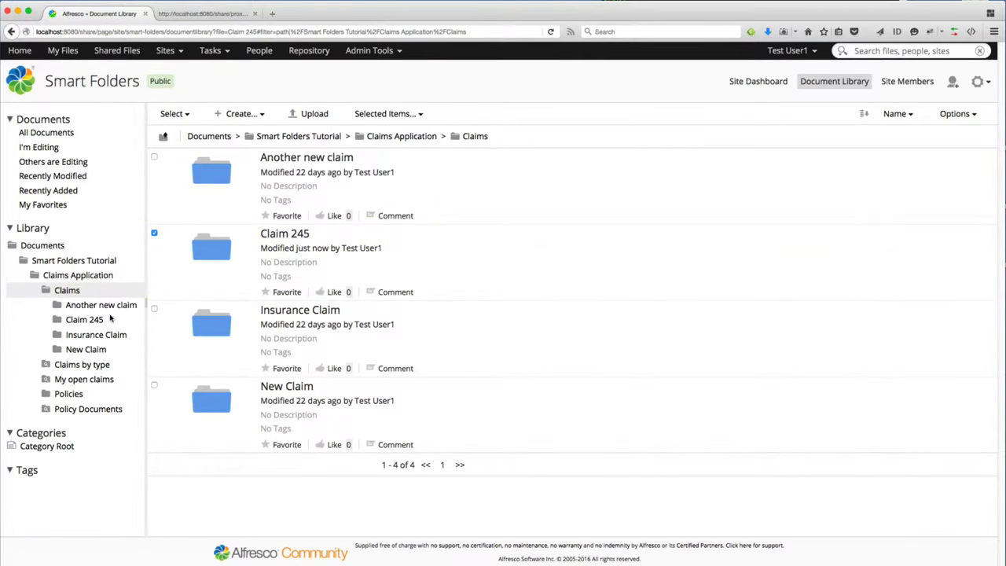
pyautogui.click(403, 135)
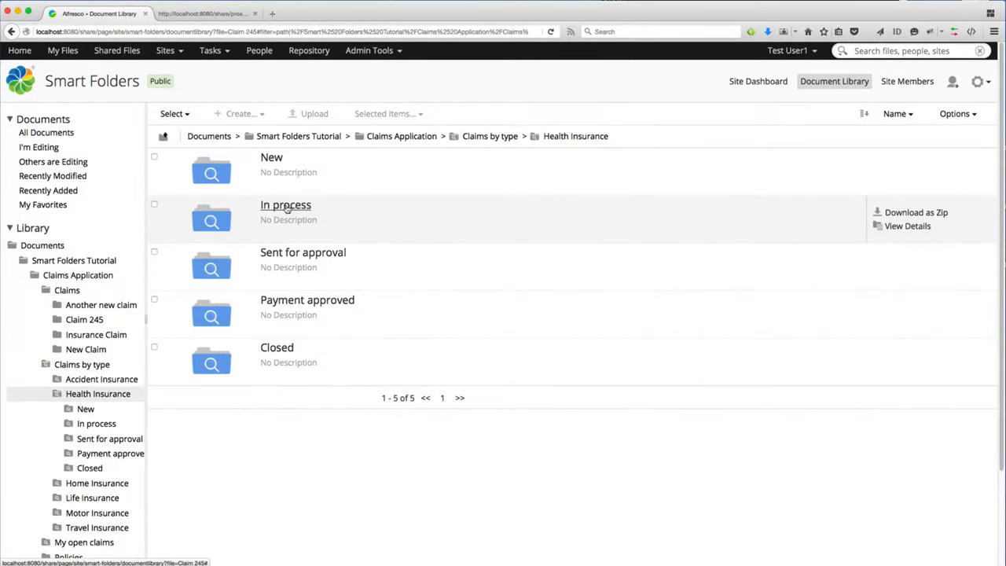
pyautogui.moveTo(308, 307)
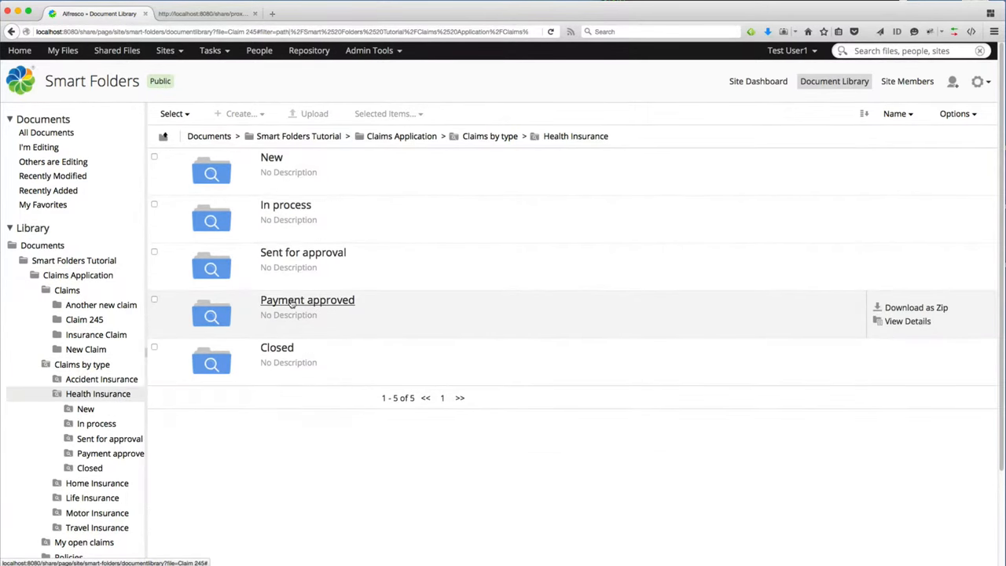
pyautogui.click(308, 299)
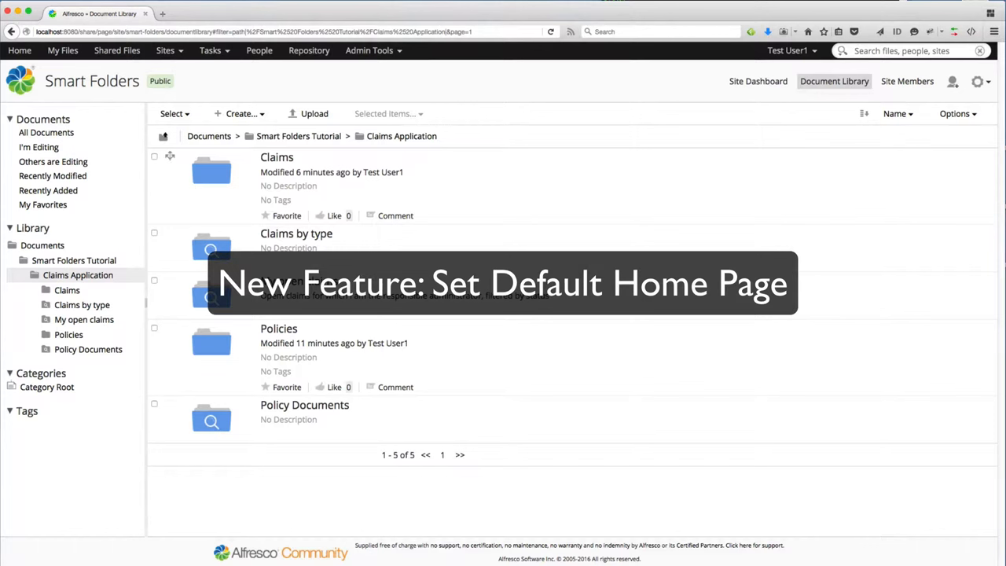
pyautogui.moveTo(434, 72)
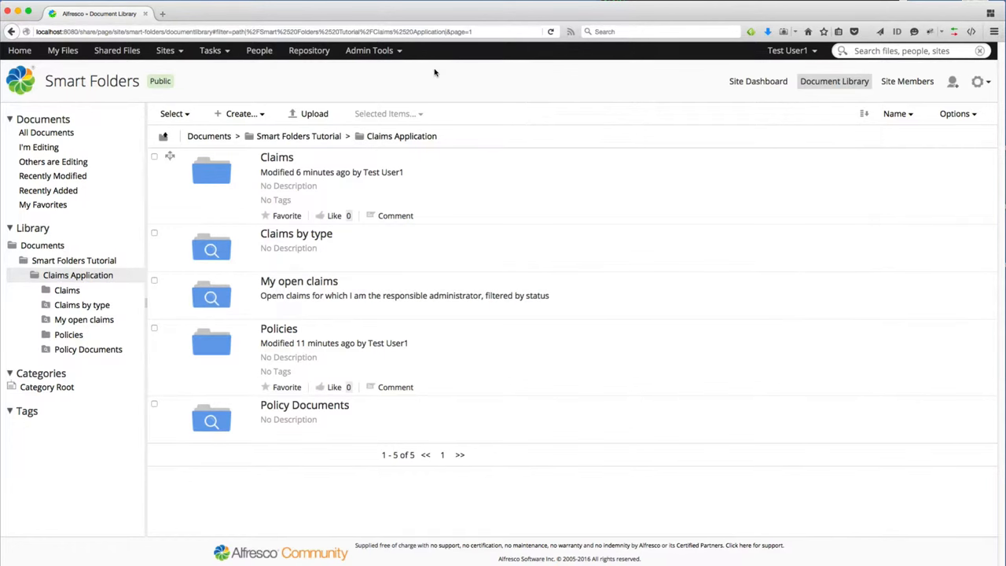
# - Log out via the account menu and sign back in to land on the user dashboard
pyautogui.click(788, 50)
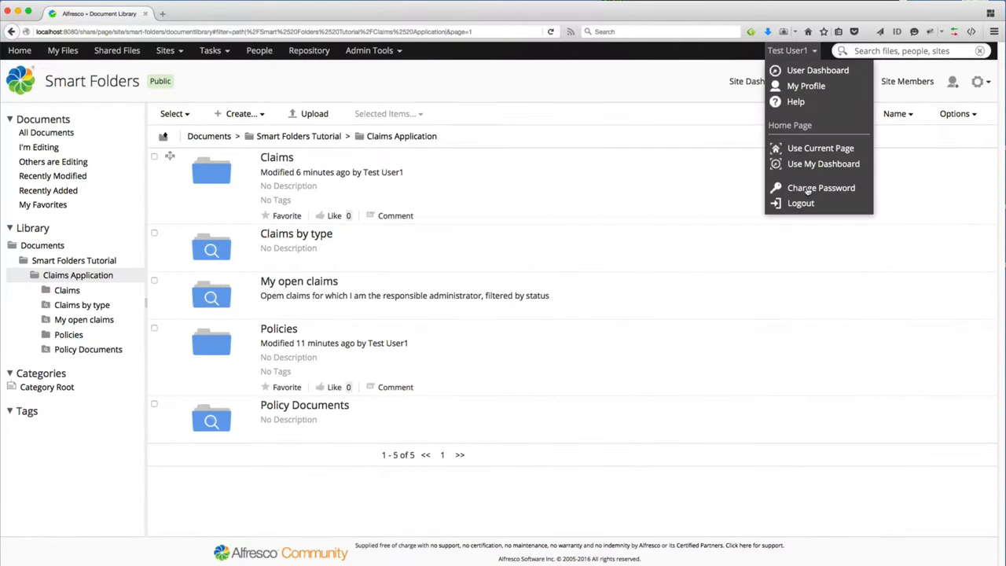
pyautogui.click(801, 203)
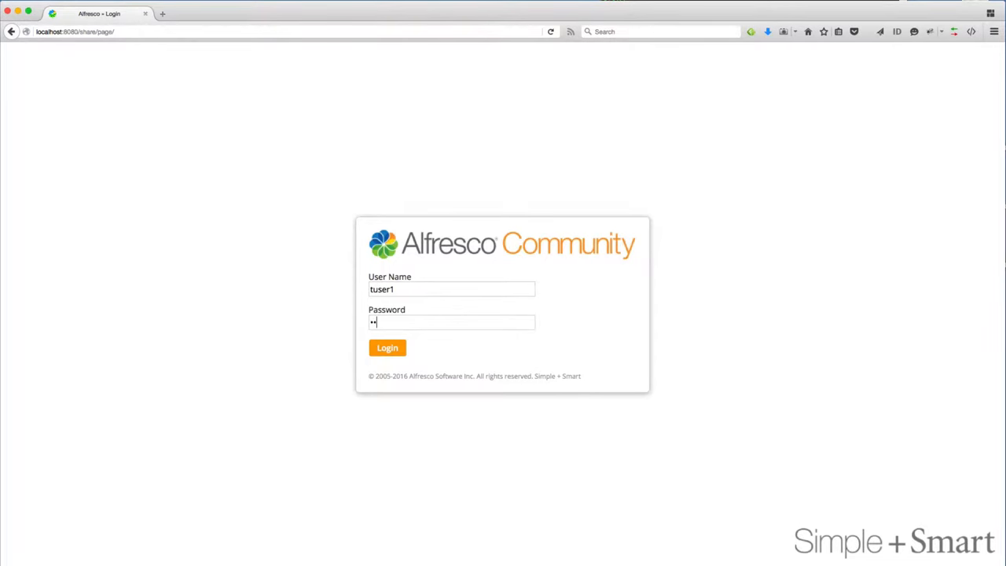
pyautogui.click(387, 348)
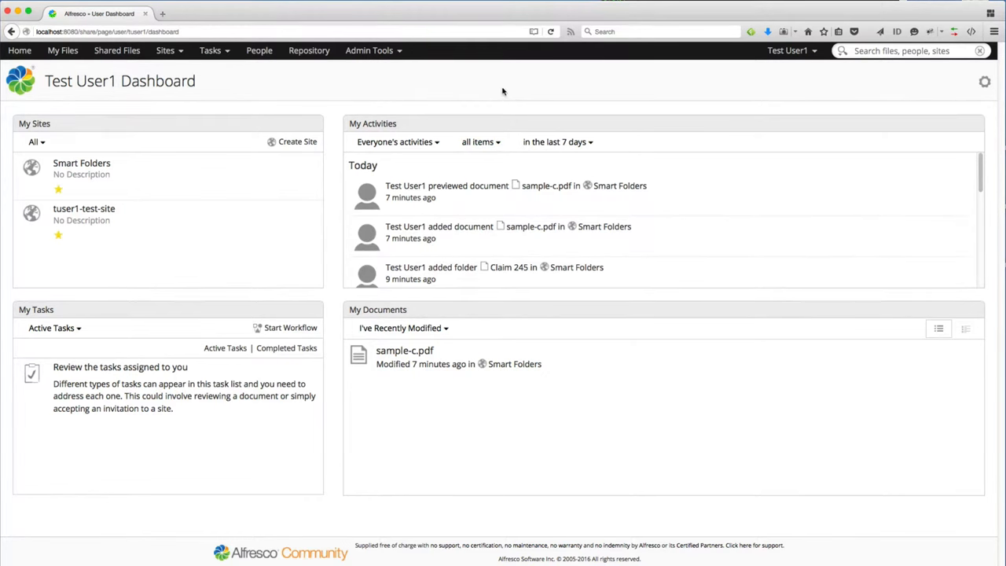
pyautogui.moveTo(148, 153)
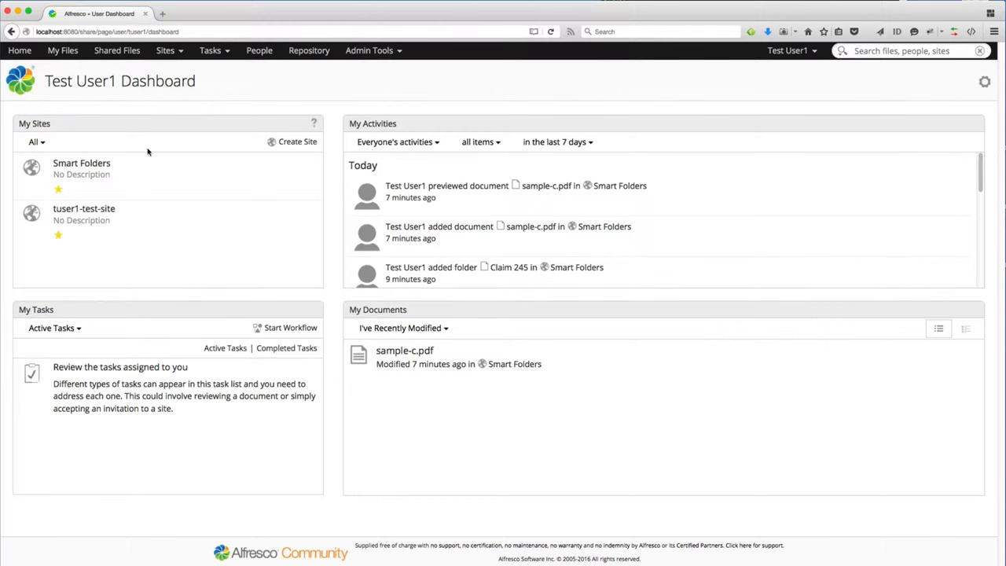
# - Browse the Smart Folders site's Document Library, then log out from the user menu
pyautogui.click(82, 162)
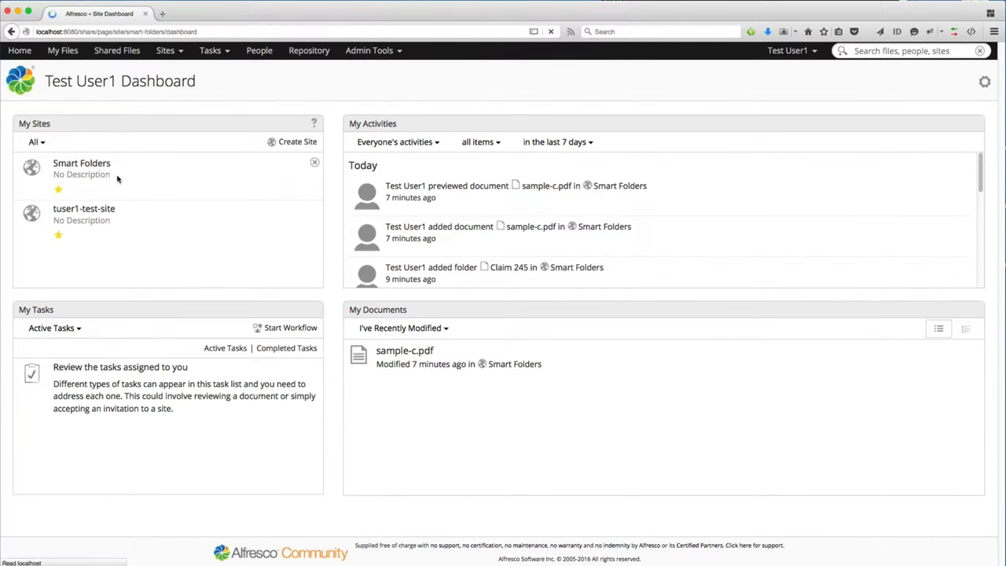
pyautogui.click(81, 162)
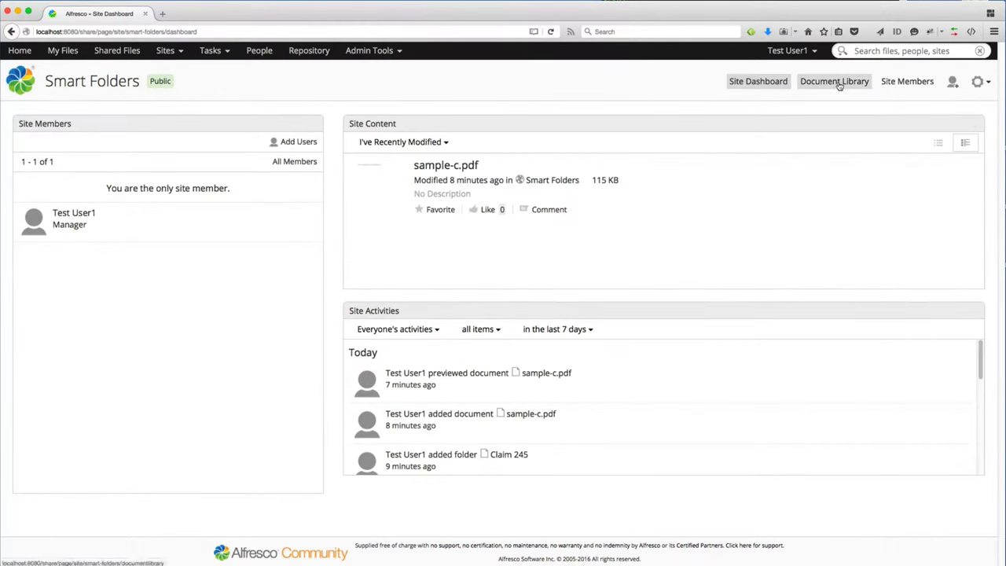
pyautogui.click(834, 82)
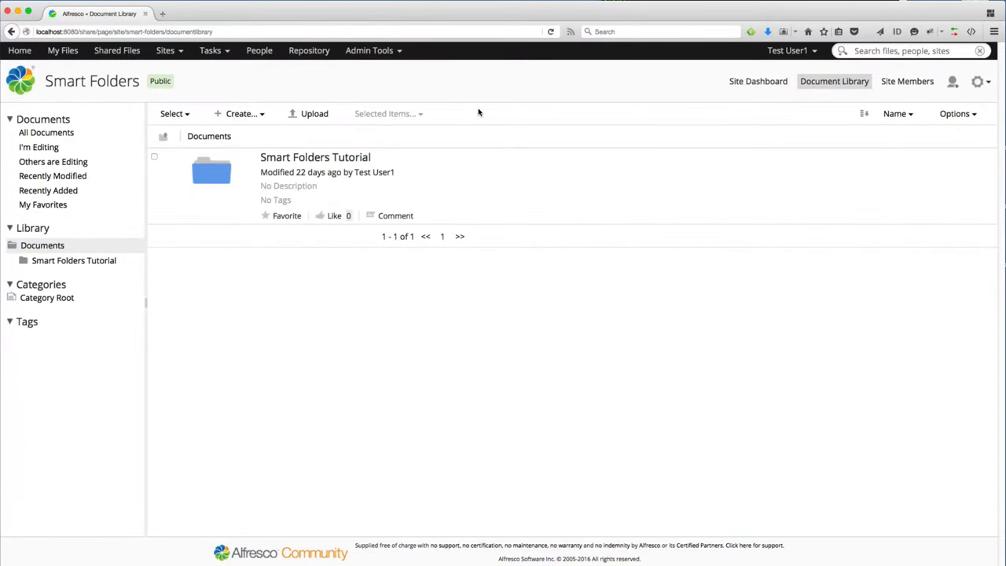
pyautogui.moveTo(475, 113)
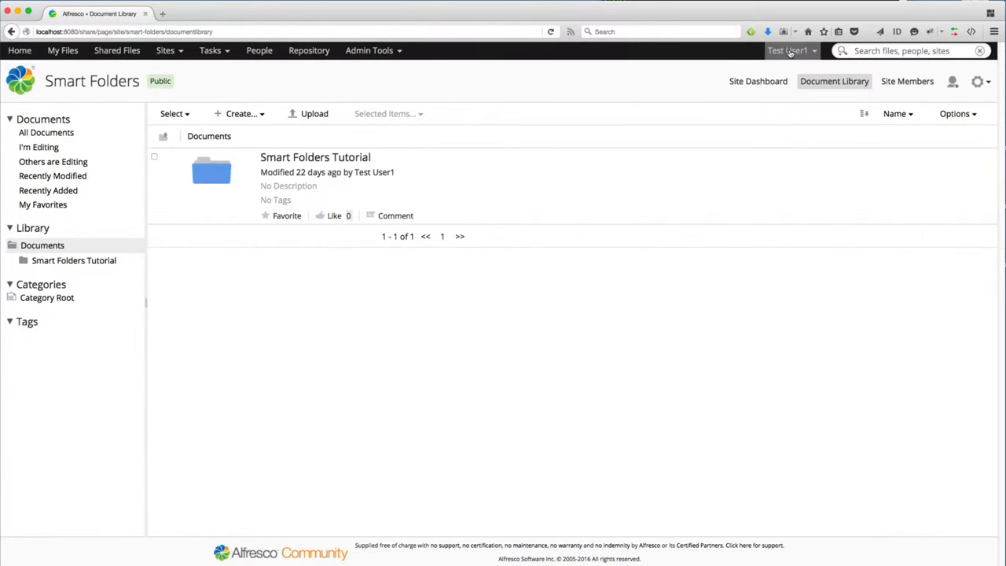
pyautogui.click(789, 50)
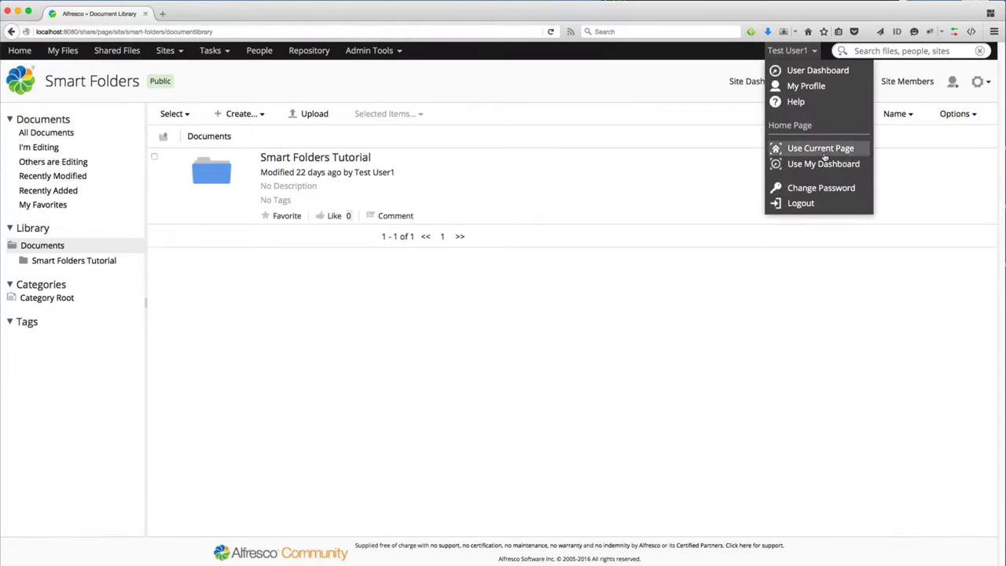
pyautogui.click(821, 148)
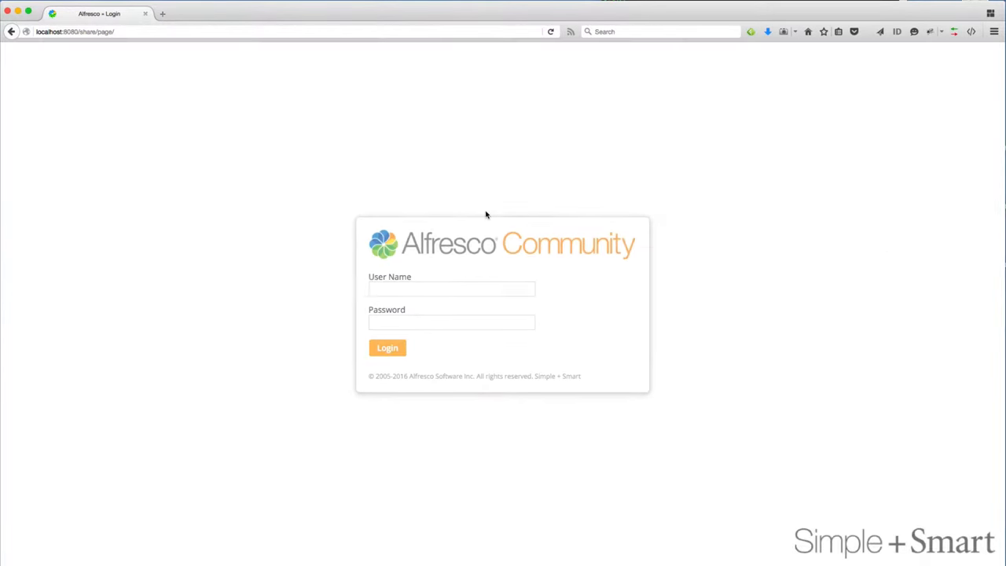
# - Sign in as tuser1 to reach the tuser1-test-site dashboard
pyautogui.write('tuser1')
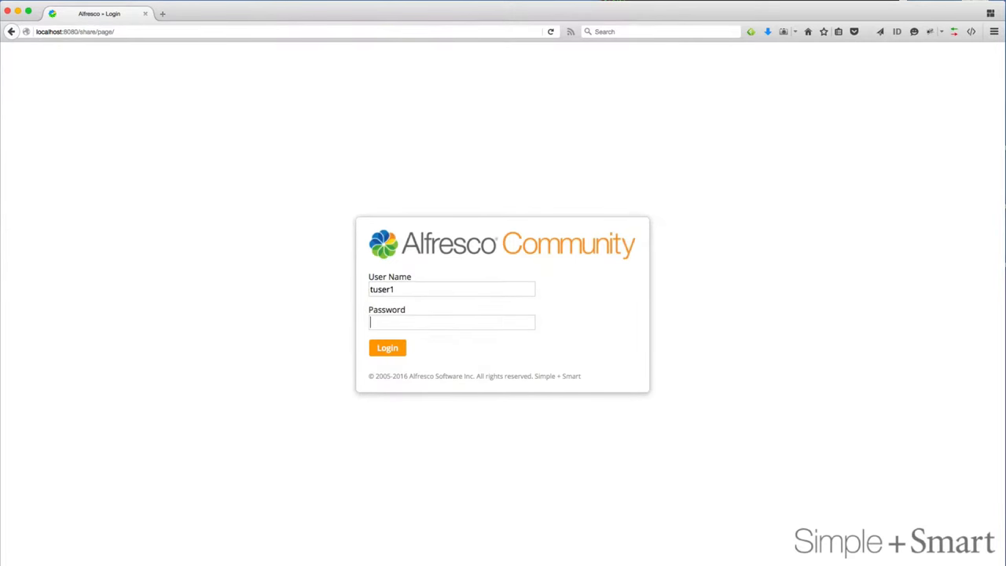
pyautogui.click(387, 348)
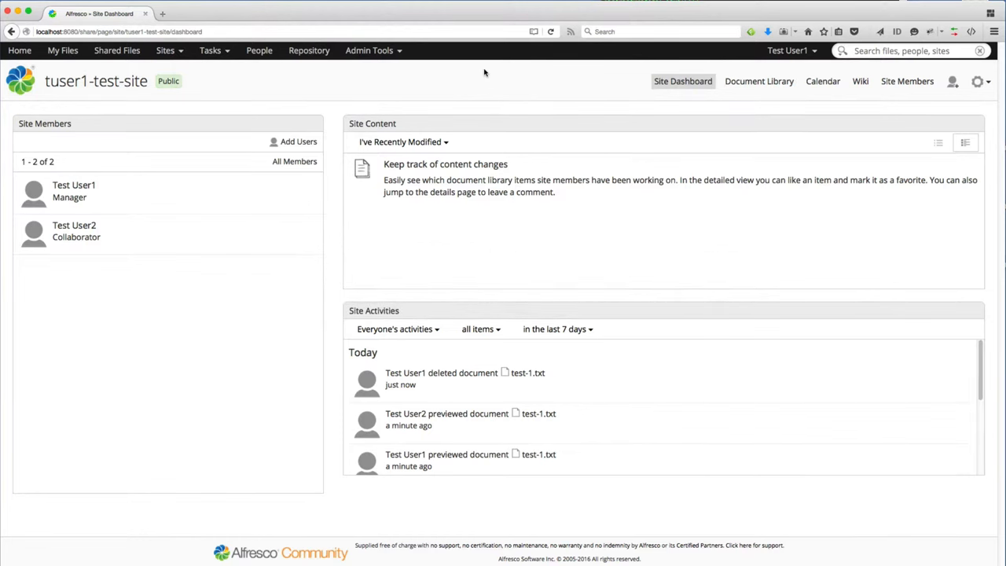
pyautogui.moveTo(481, 76)
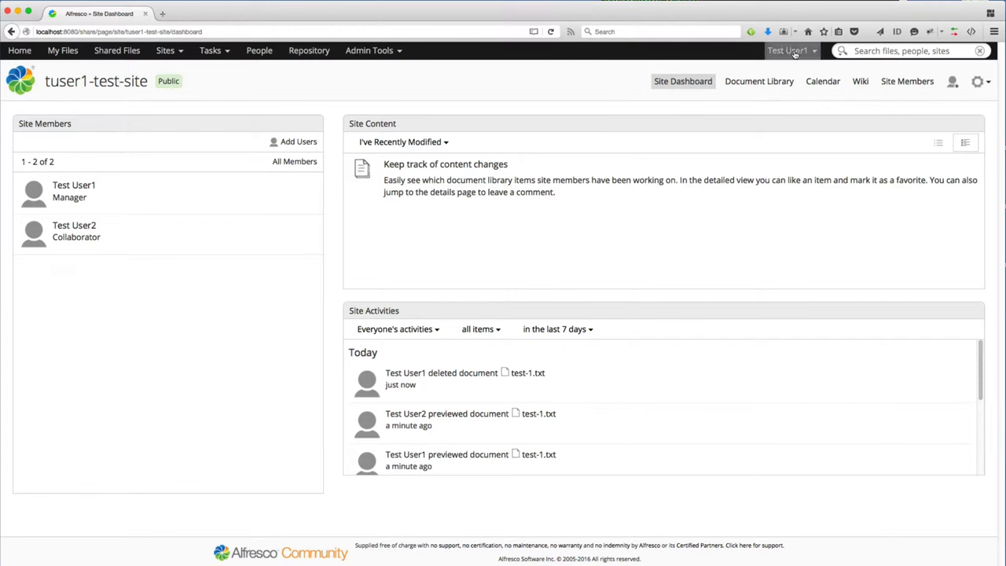
pyautogui.moveTo(369, 103)
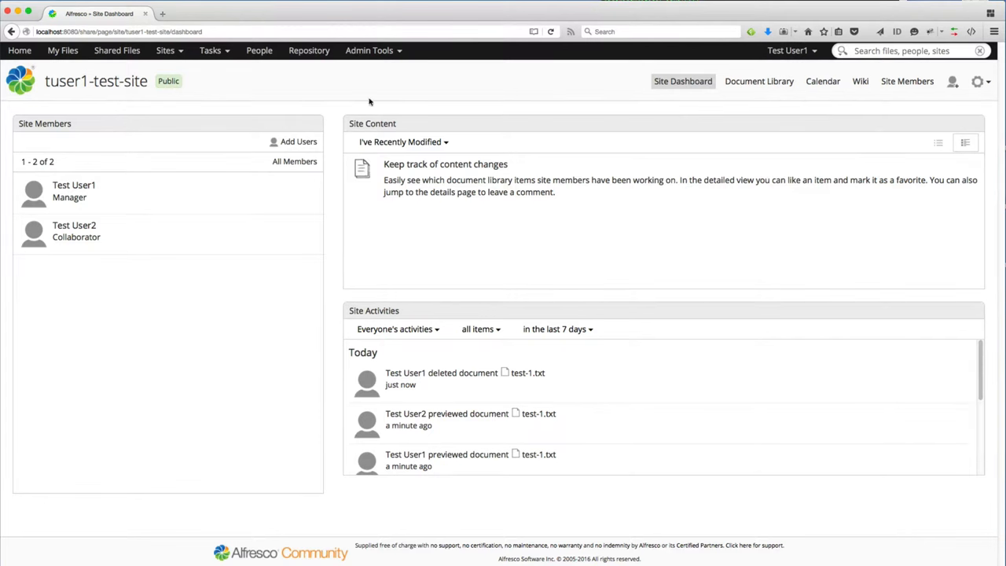
pyautogui.moveTo(97, 104)
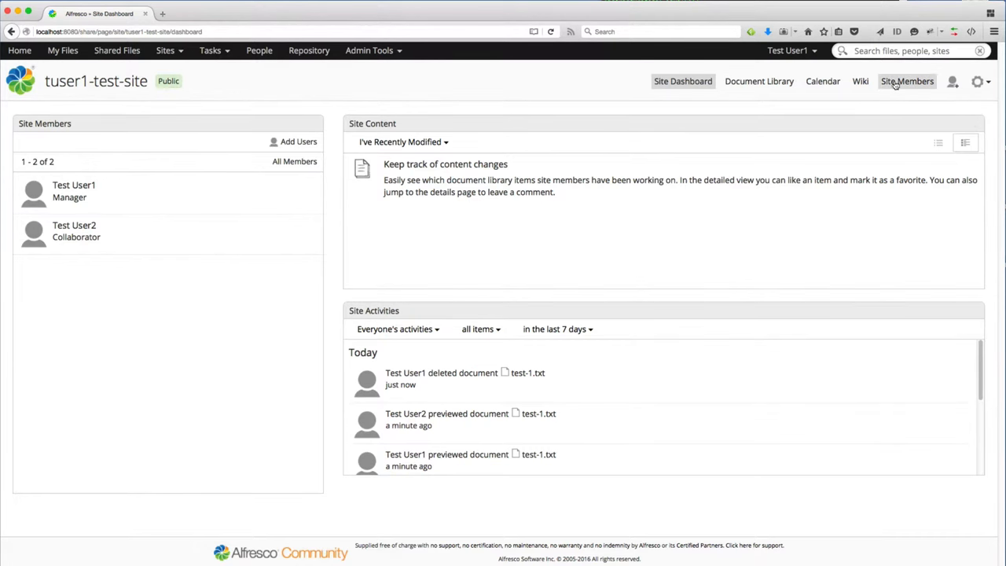
# - View tuser1-test-site members: Test User1 as Manager, Test User2 as Collaborator
pyautogui.click(908, 82)
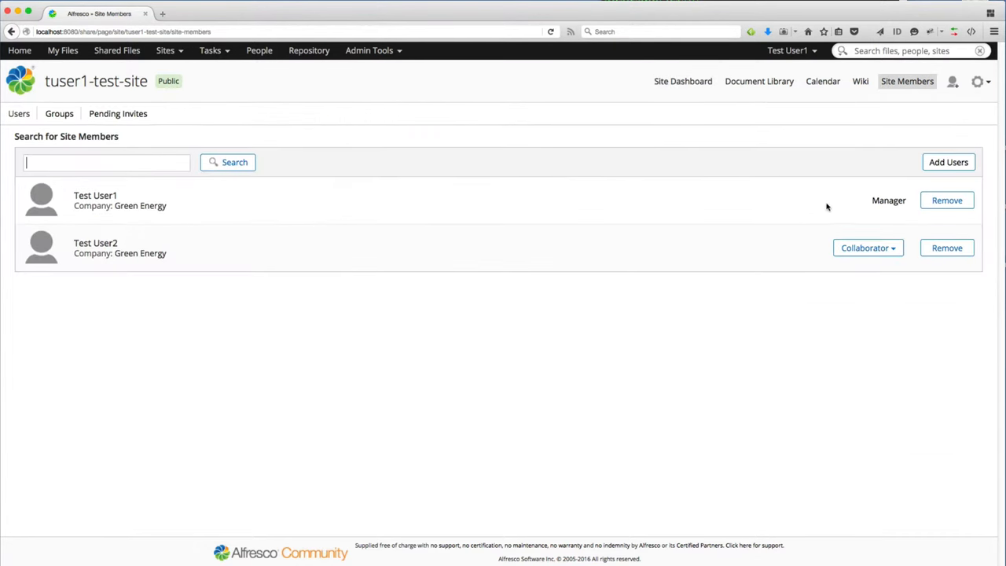
pyautogui.moveTo(887, 209)
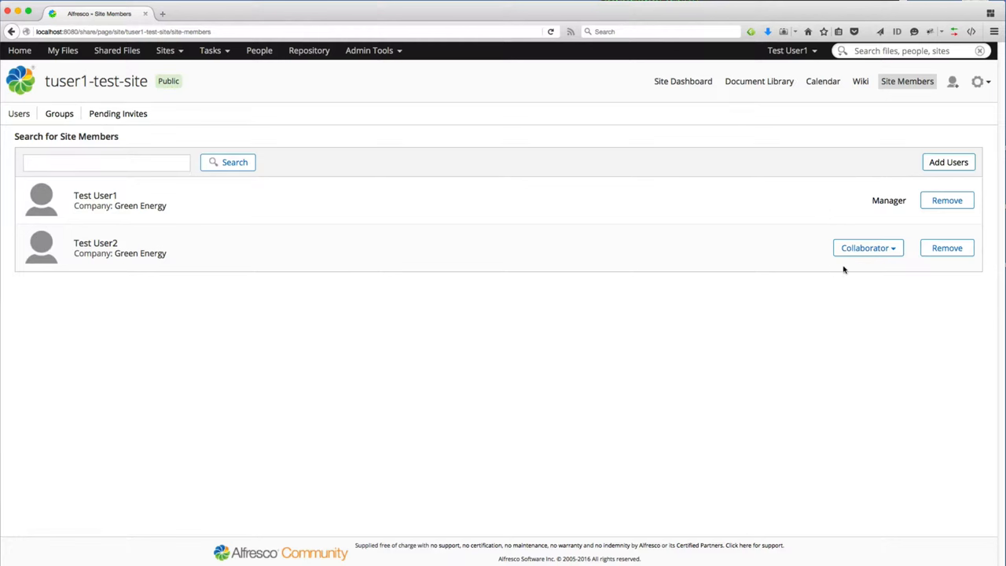
# - Log out of tuser1 and sign in as tuser2
pyautogui.click(790, 51)
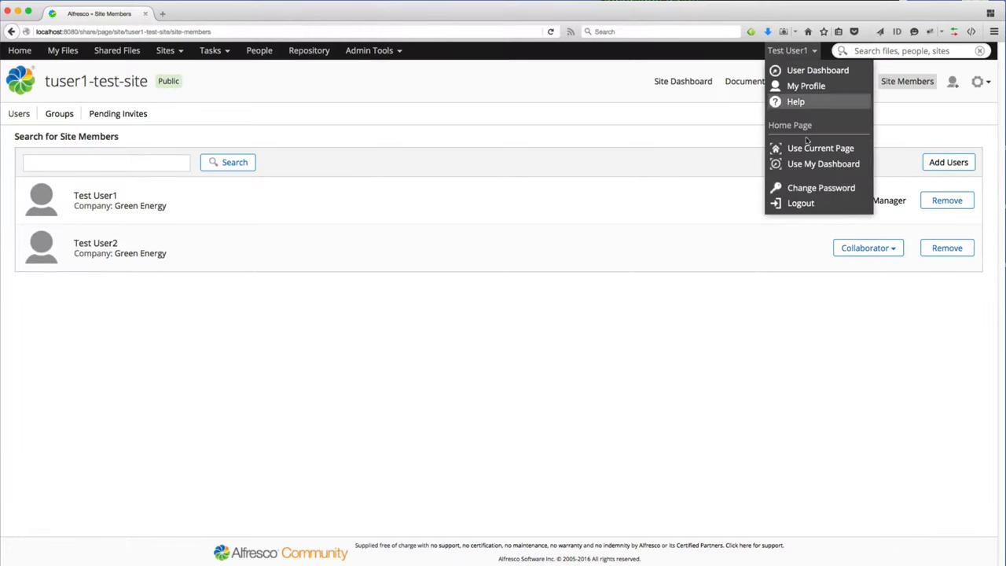
pyautogui.click(800, 203)
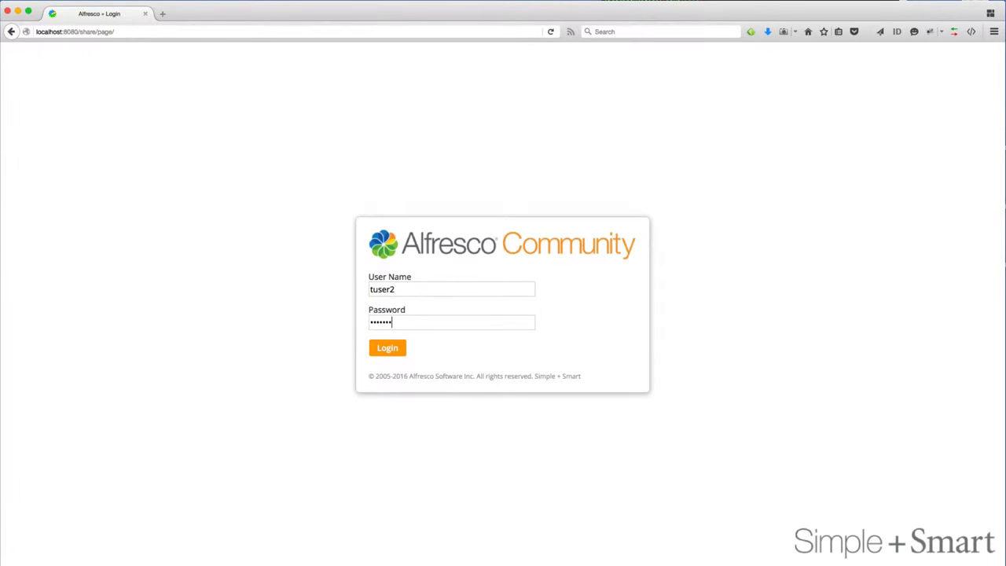
pyautogui.click(386, 348)
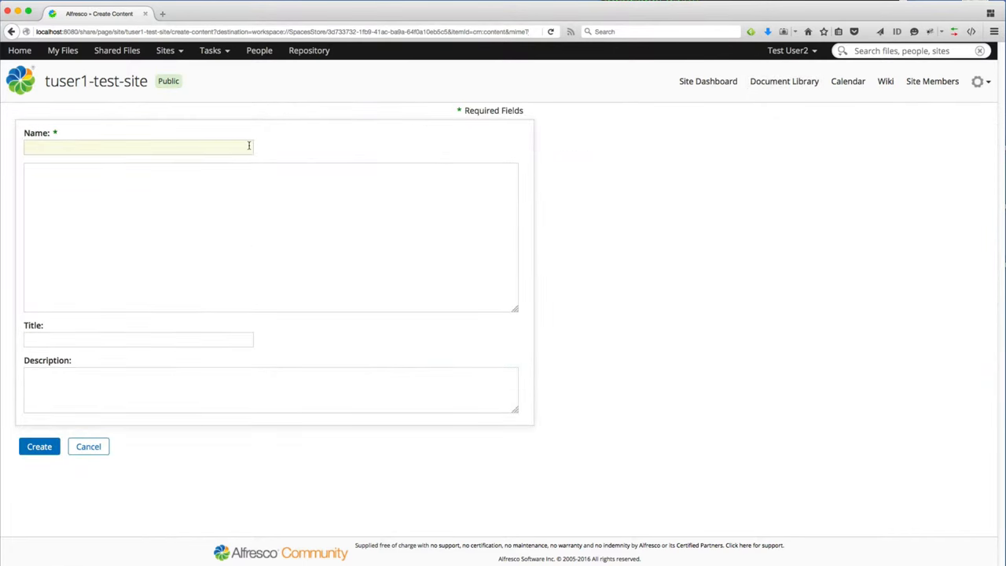
# - Name the new document test-1.txt and begin its content with 'This is a test.'
pyautogui.write('test')
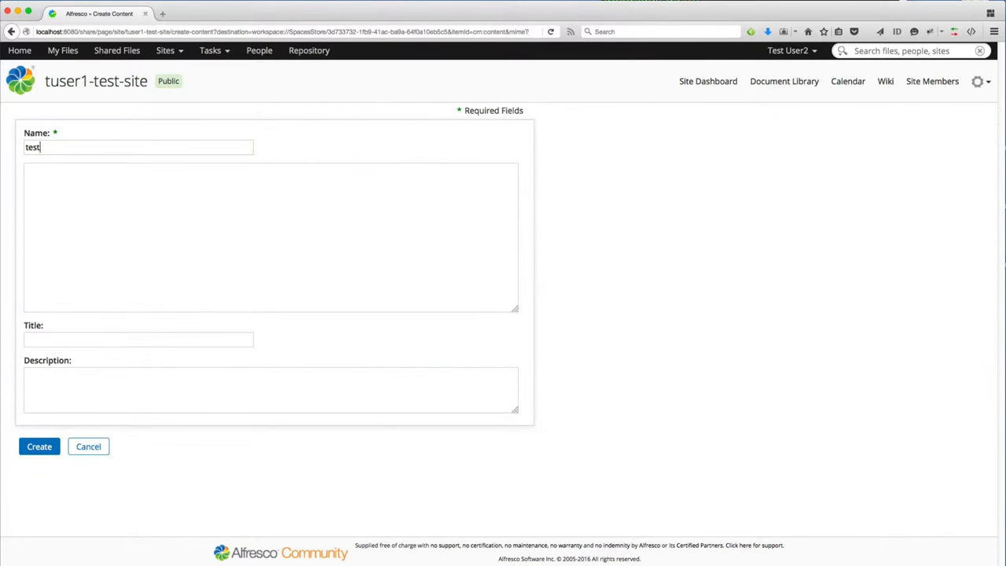
pyautogui.write('This is')
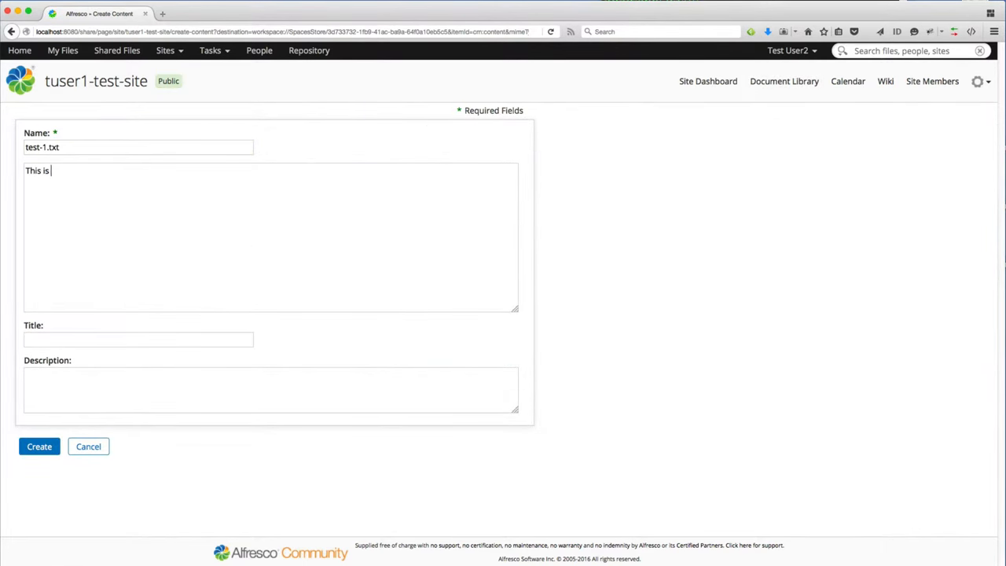
pyautogui.write('a test.')
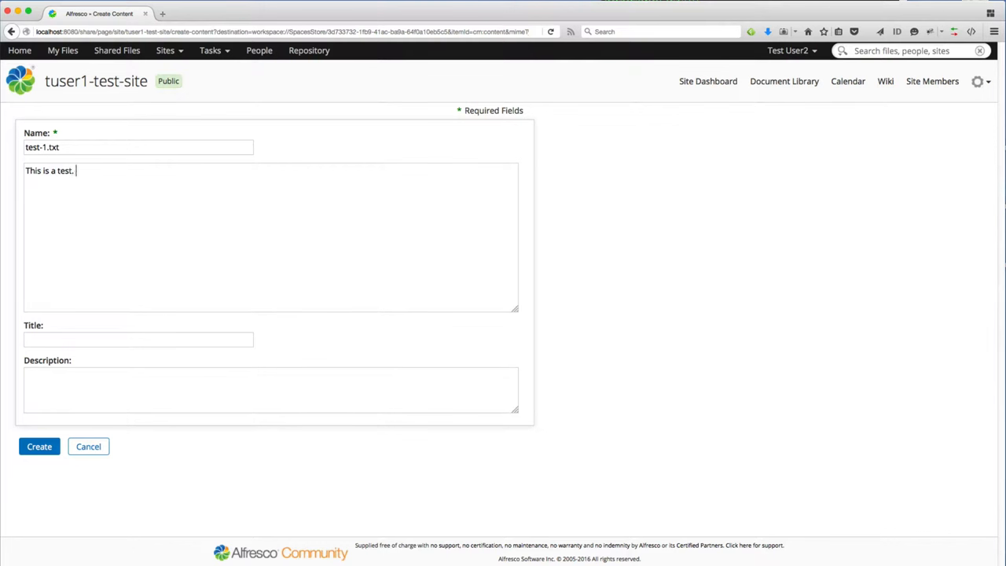
# - Finish the content with 'Uploaded by tuser2.' and create test-1.txt
pyautogui.write('Uploaded by tuse')
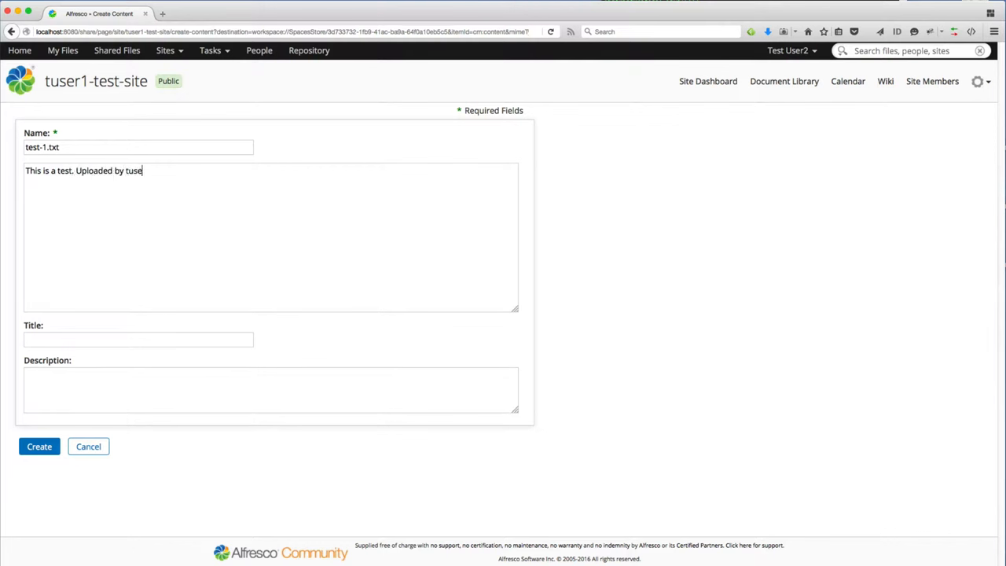
pyautogui.write('r2.')
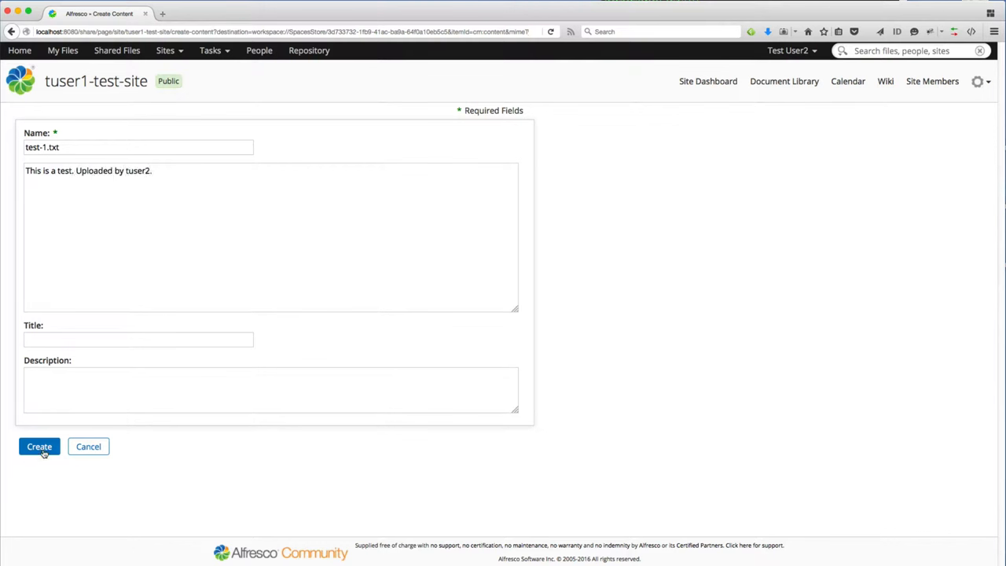
pyautogui.click(39, 447)
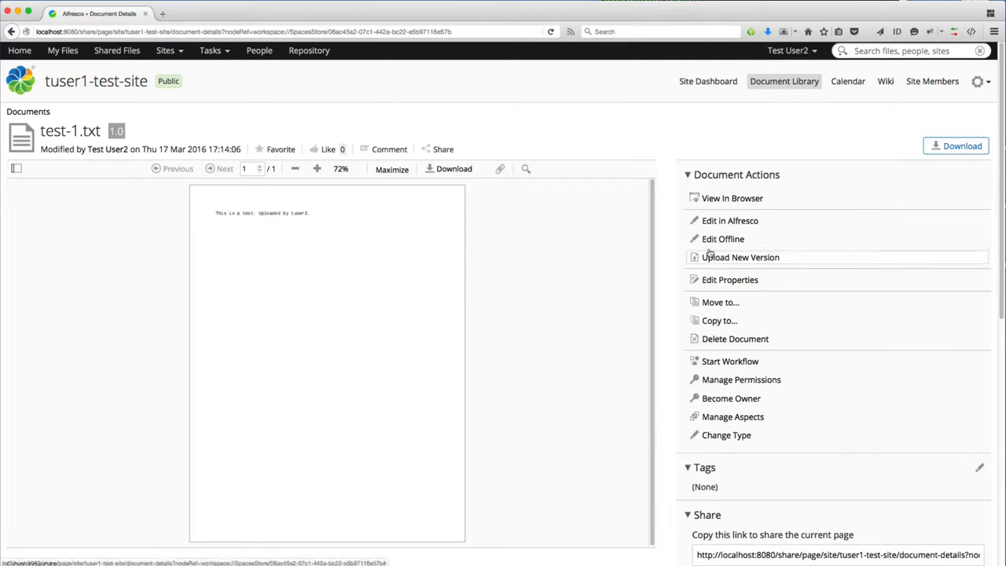
pyautogui.moveTo(723, 240)
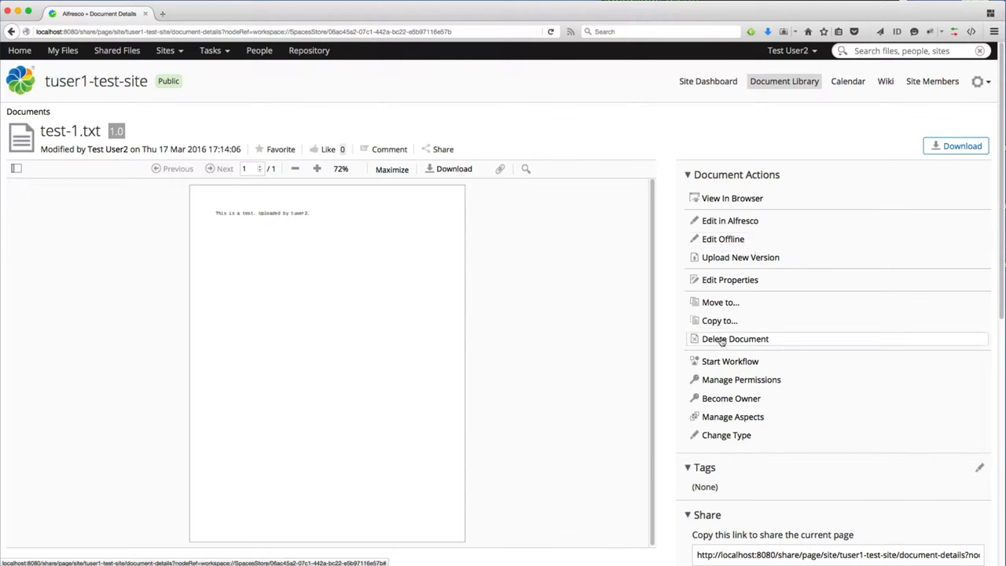
pyautogui.moveTo(720, 343)
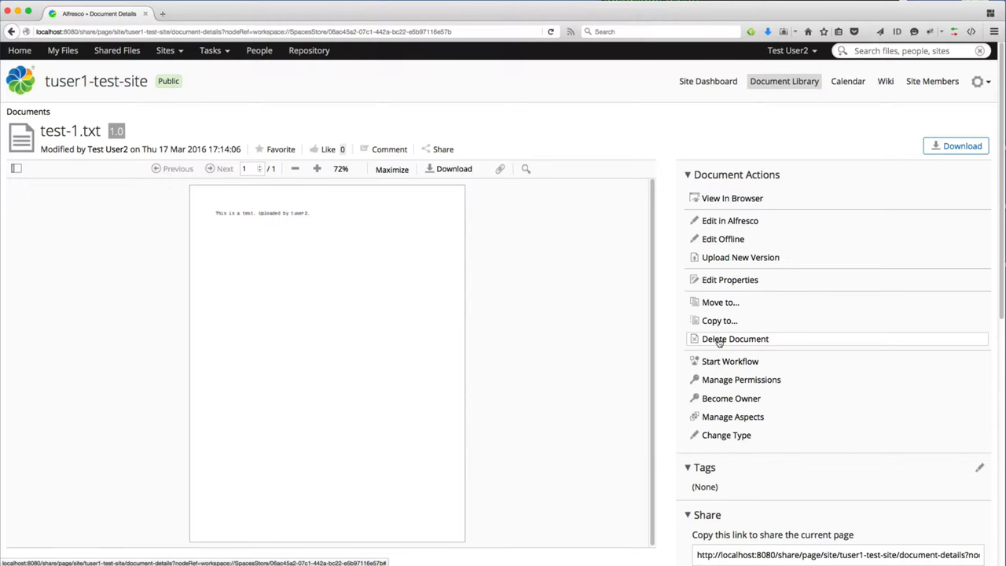
pyautogui.moveTo(744, 126)
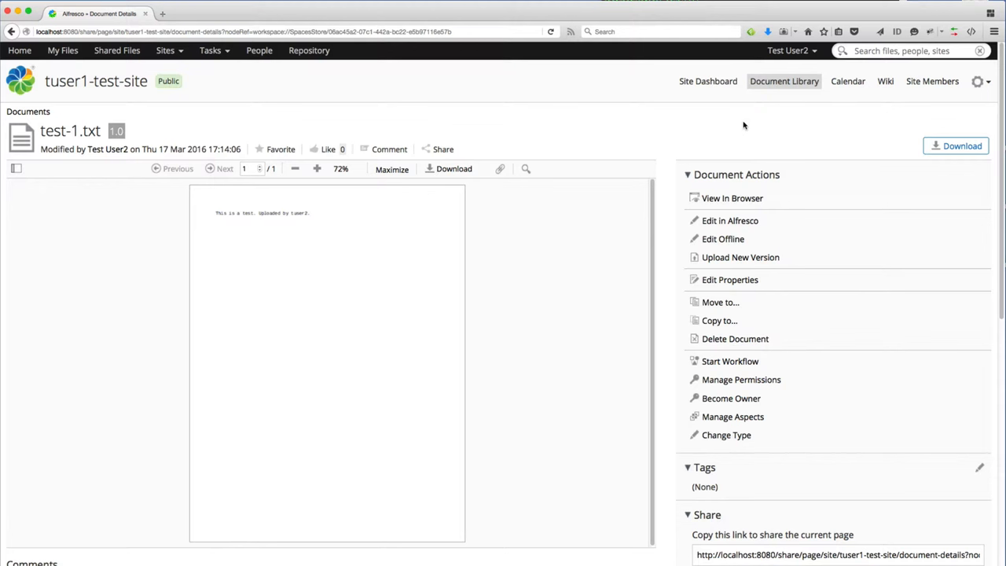
pyautogui.moveTo(790, 50)
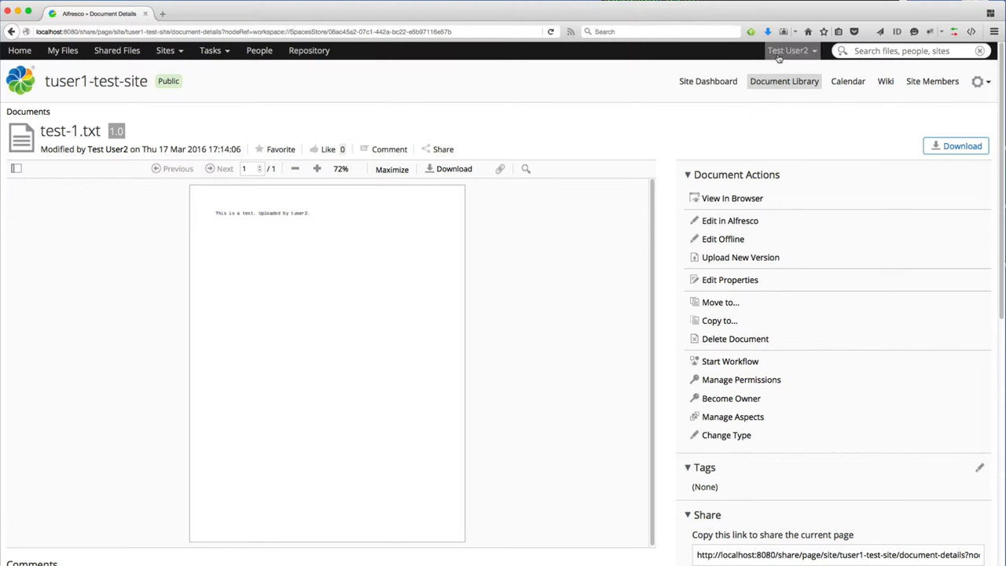
pyautogui.moveTo(783, 82)
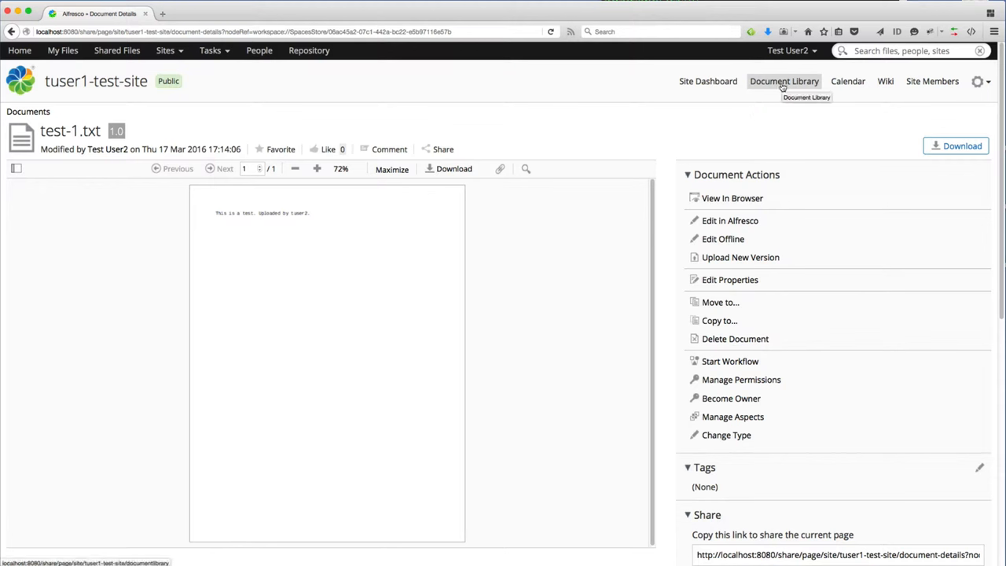
# - Return to the document library, then log out and sign back in as tuser1
pyautogui.click(783, 81)
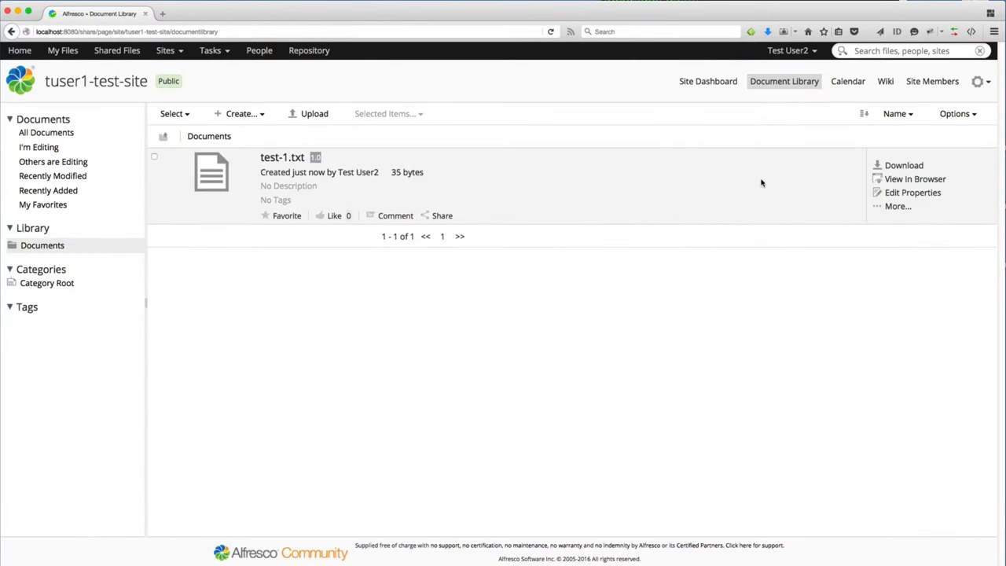
pyautogui.moveTo(779, 126)
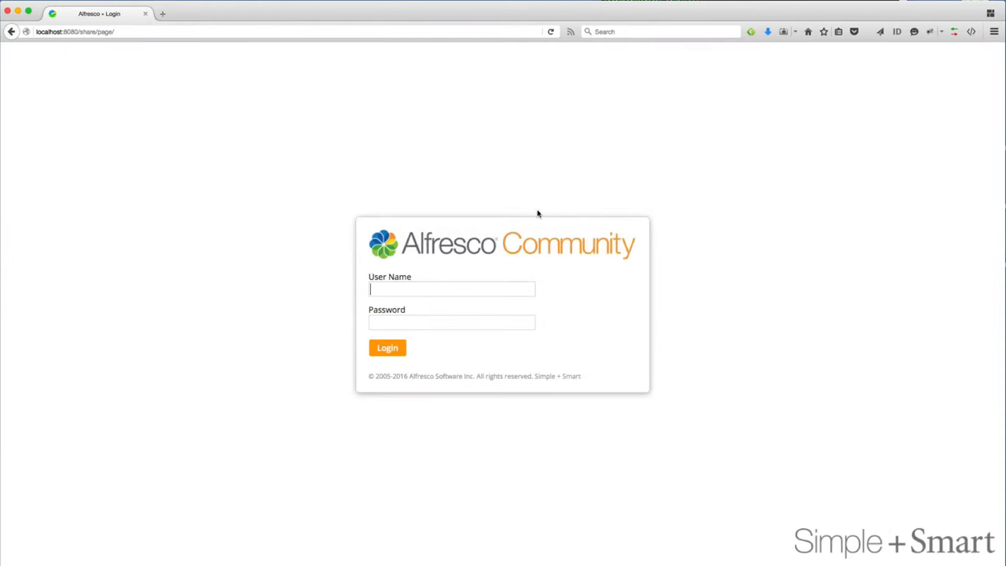
pyautogui.write('tuser1')
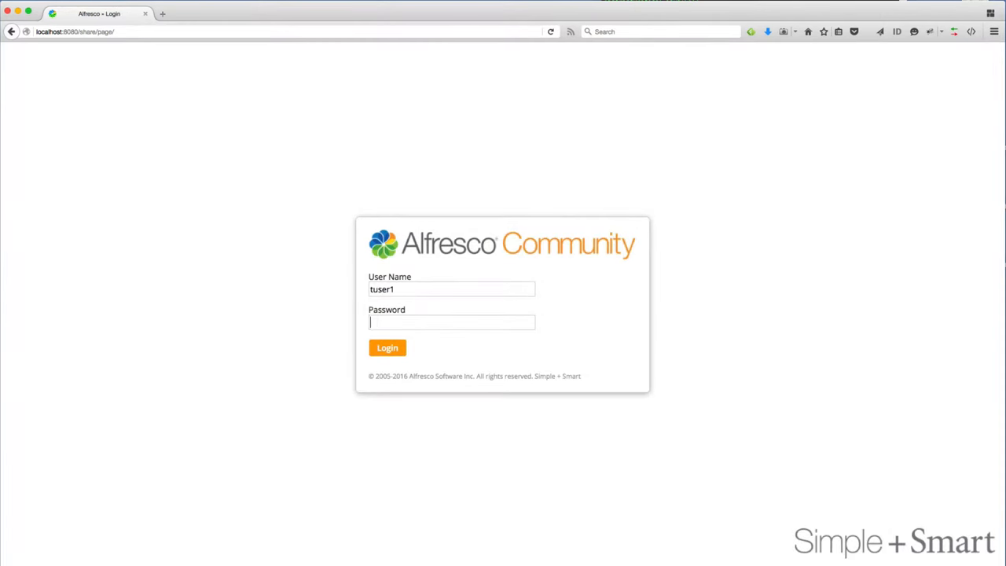
pyautogui.click(386, 347)
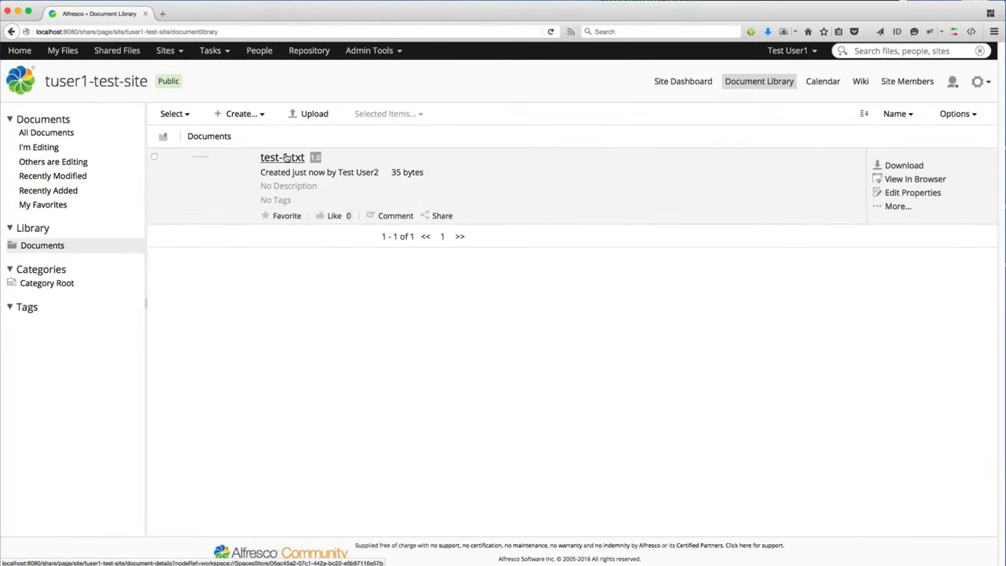
# - From test-1.txt's details, have Test User1 become the document's owner and confirm it
pyautogui.click(283, 157)
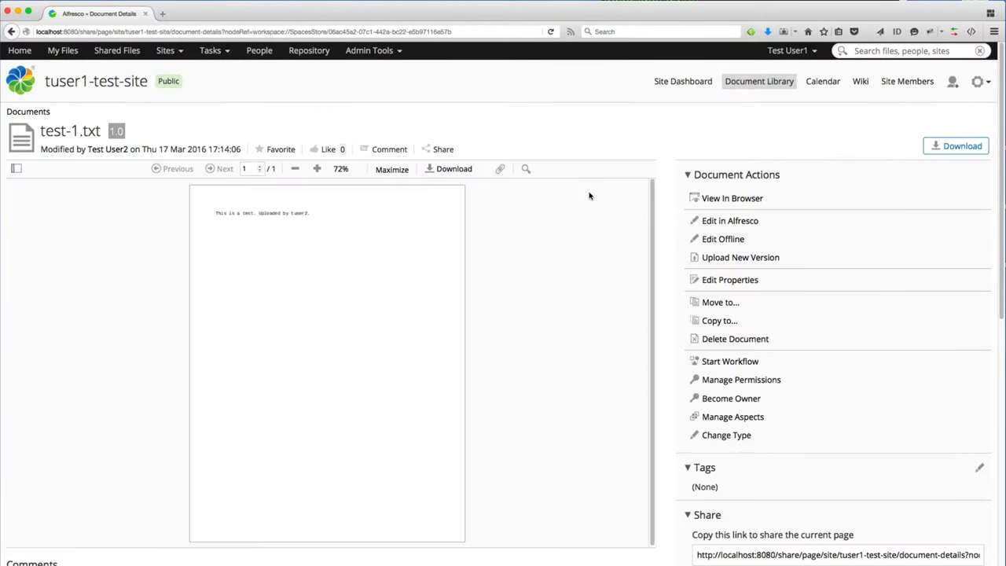
pyautogui.moveTo(796, 404)
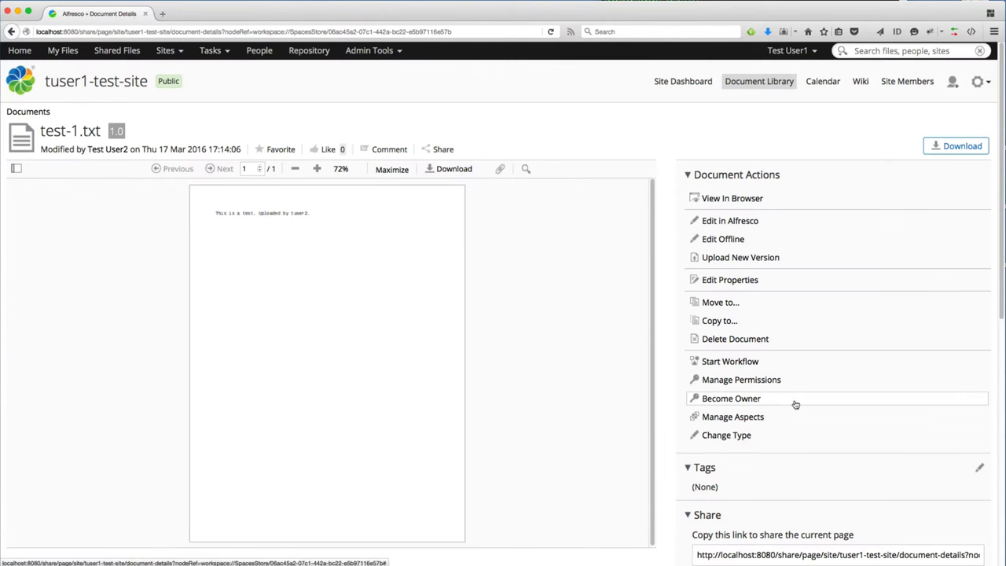
pyautogui.click(729, 397)
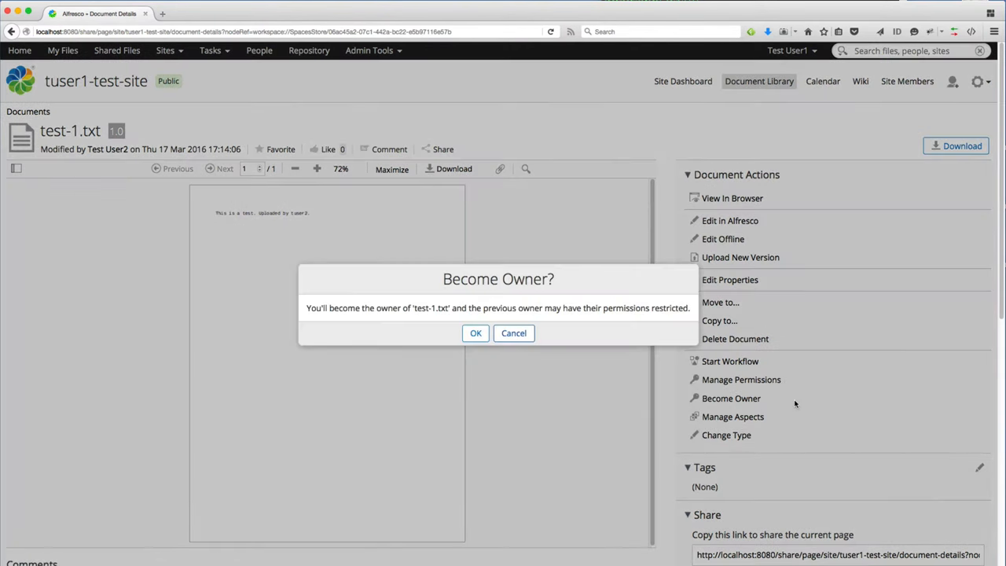
pyautogui.moveTo(504, 387)
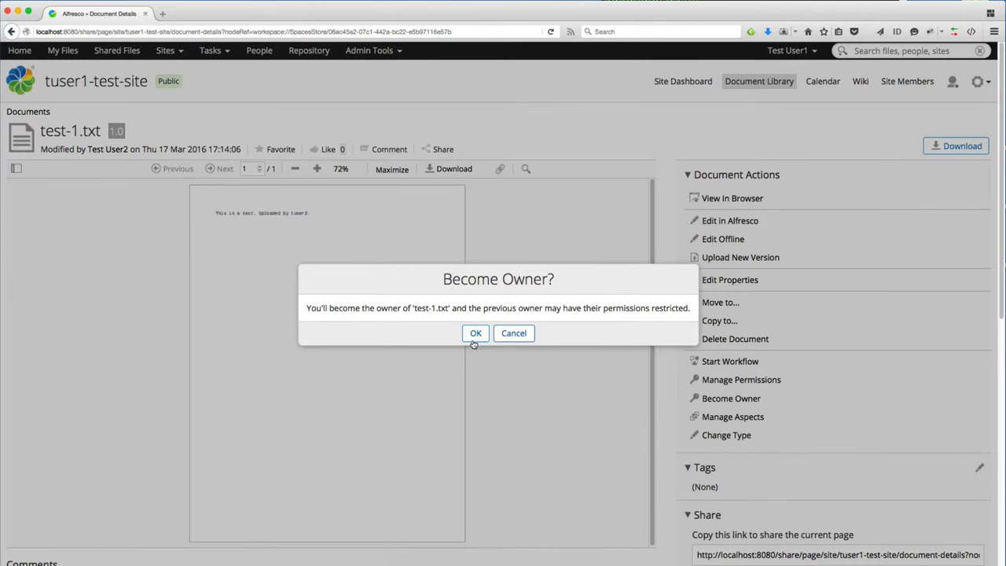
pyautogui.click(475, 334)
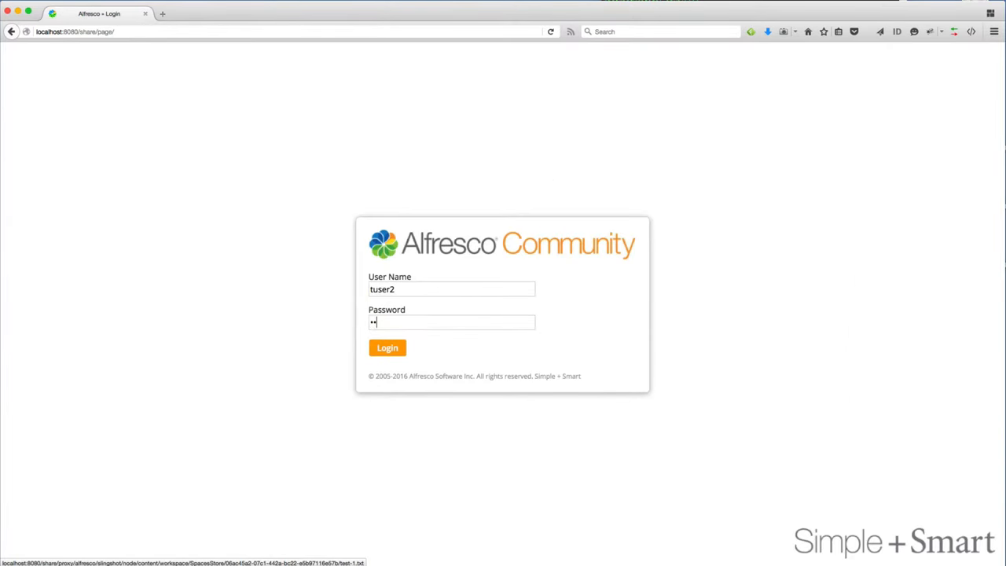
# - Log in as tuser2 and list test-1.txt's remaining actions, which no longer offer delete
pyautogui.click(387, 348)
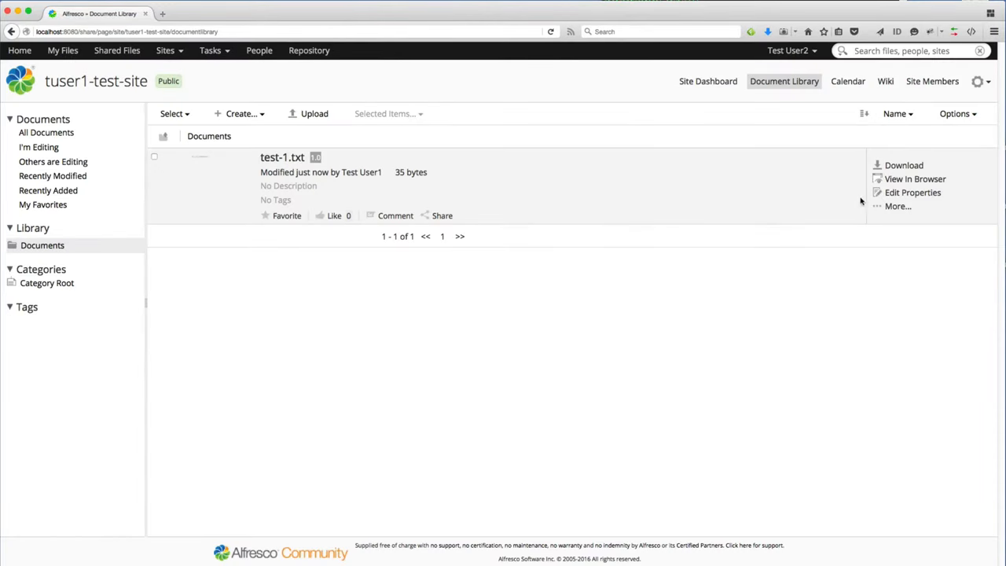
pyautogui.click(898, 206)
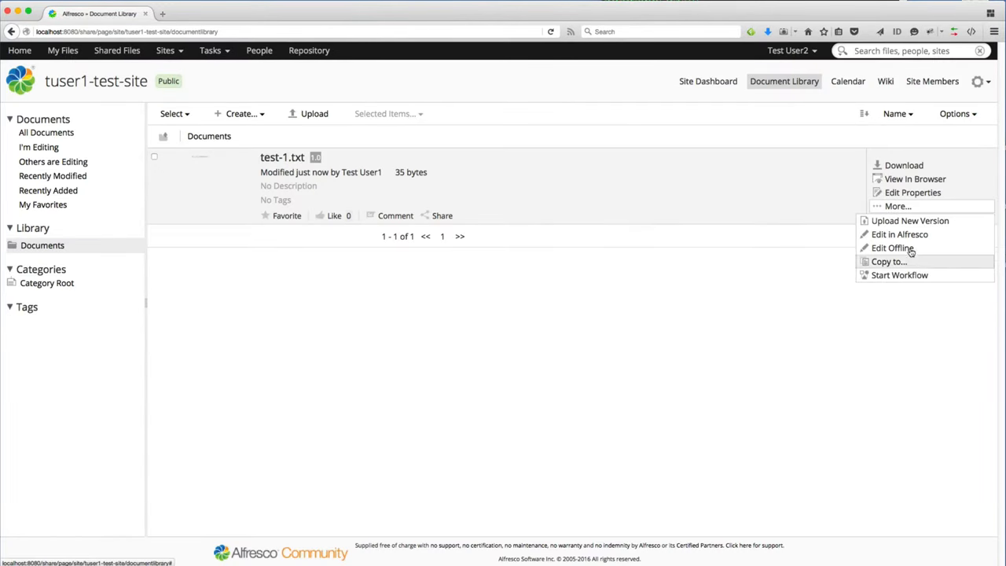
pyautogui.moveTo(899, 274)
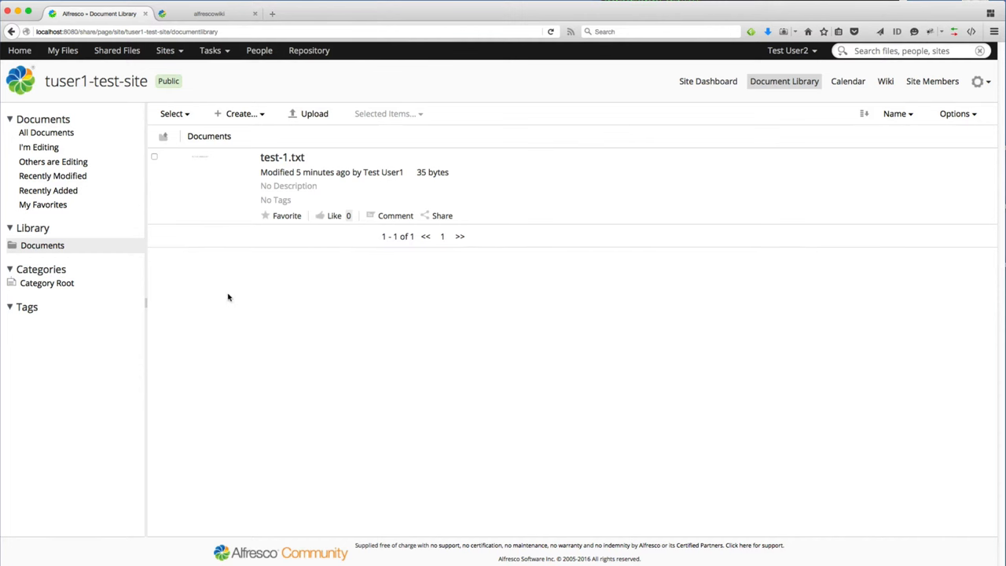
# - On the Alfresco wiki main page, follow the Alfresco Community Edition 201602 GA news link
pyautogui.click(208, 13)
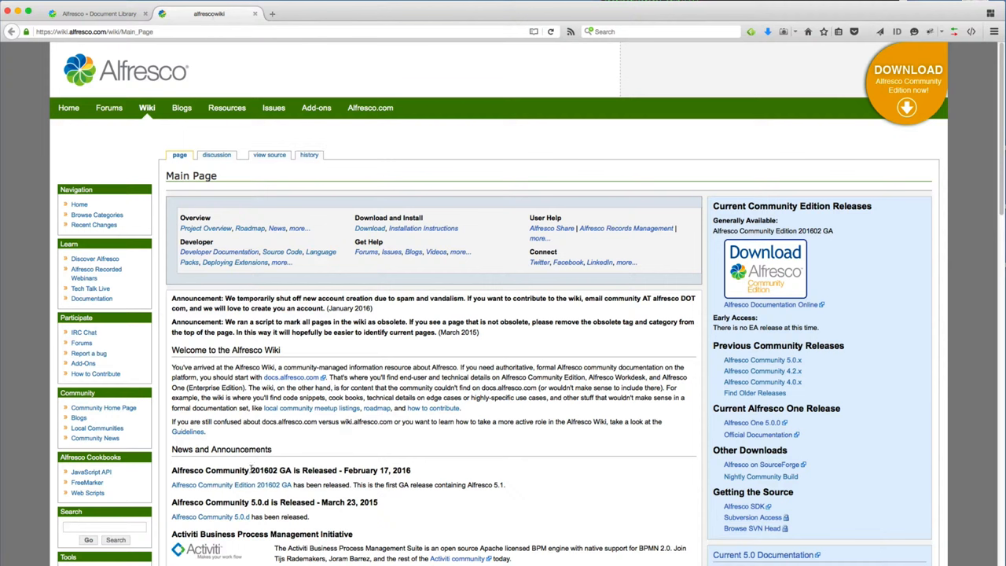
pyautogui.doubleClick(264, 470)
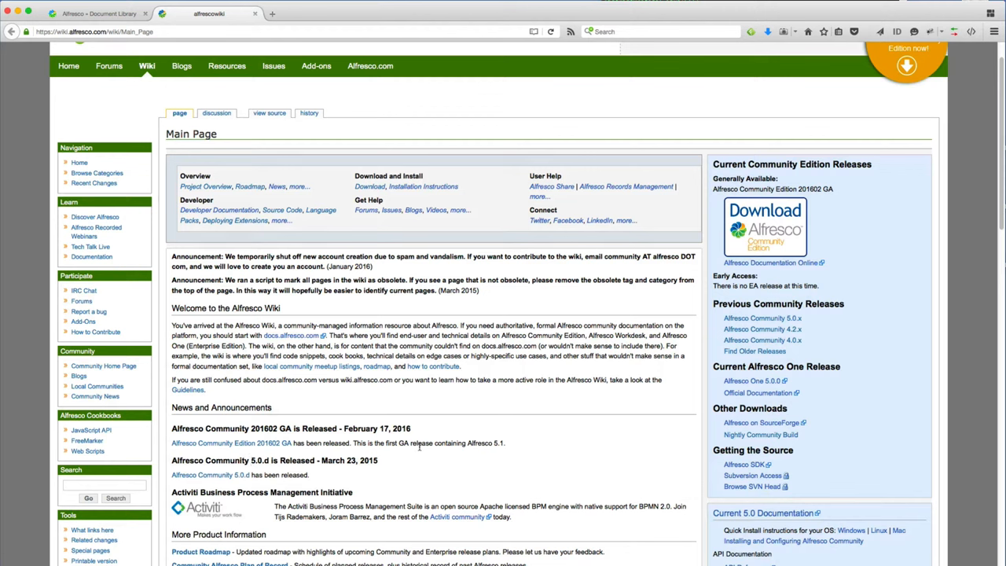
pyautogui.moveTo(415, 451)
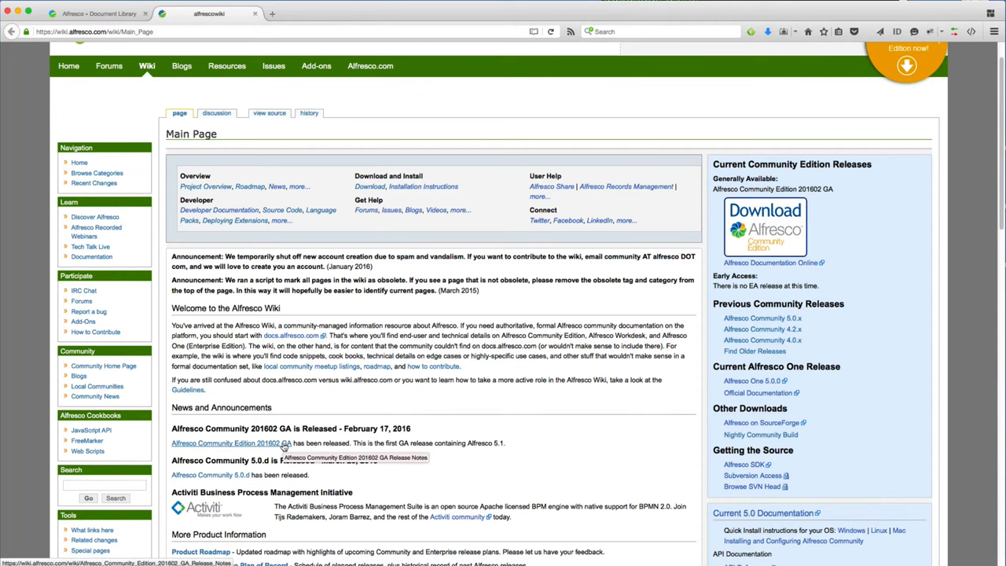
pyautogui.click(228, 443)
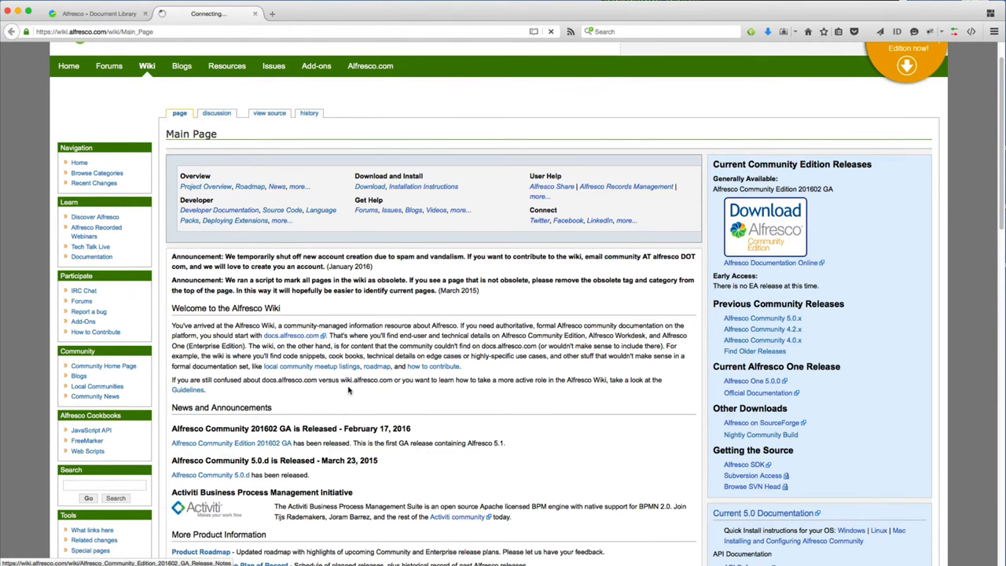
# - Read through the 201602 GA release notes, highlighting the 201602 title version and the Share 5.1.e component
pyautogui.click(230, 443)
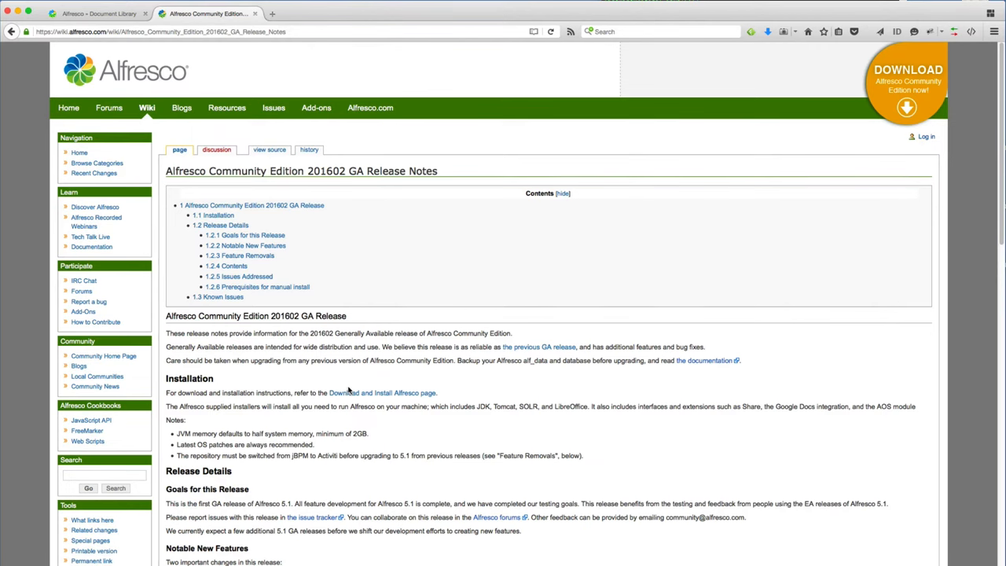
pyautogui.scroll(-3)
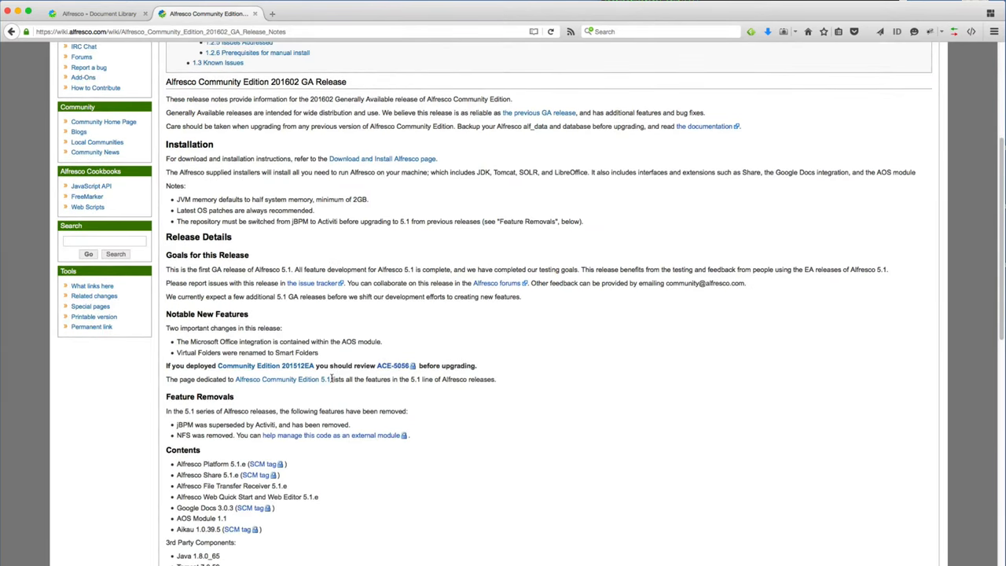
pyautogui.scroll(-3)
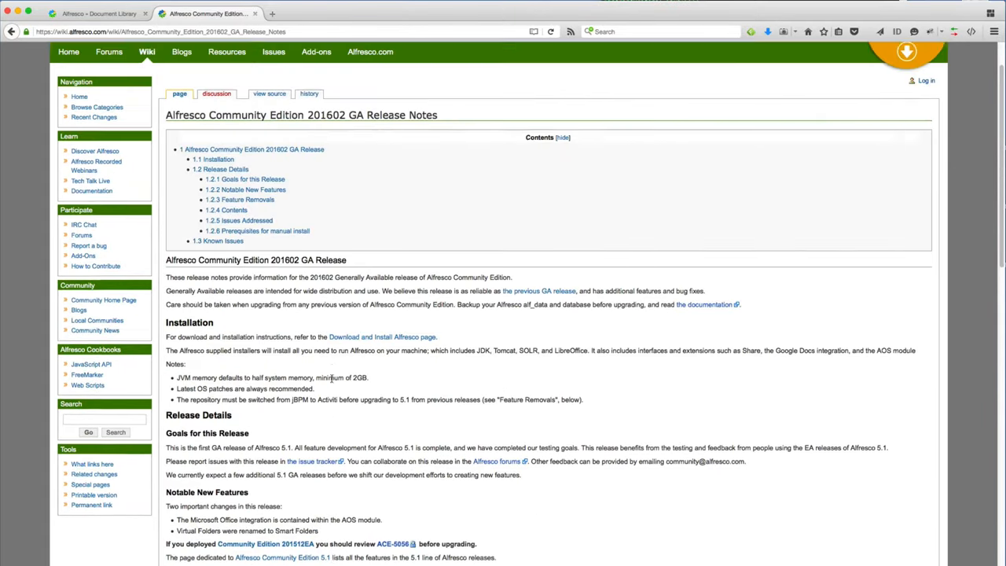
pyautogui.scroll(-3)
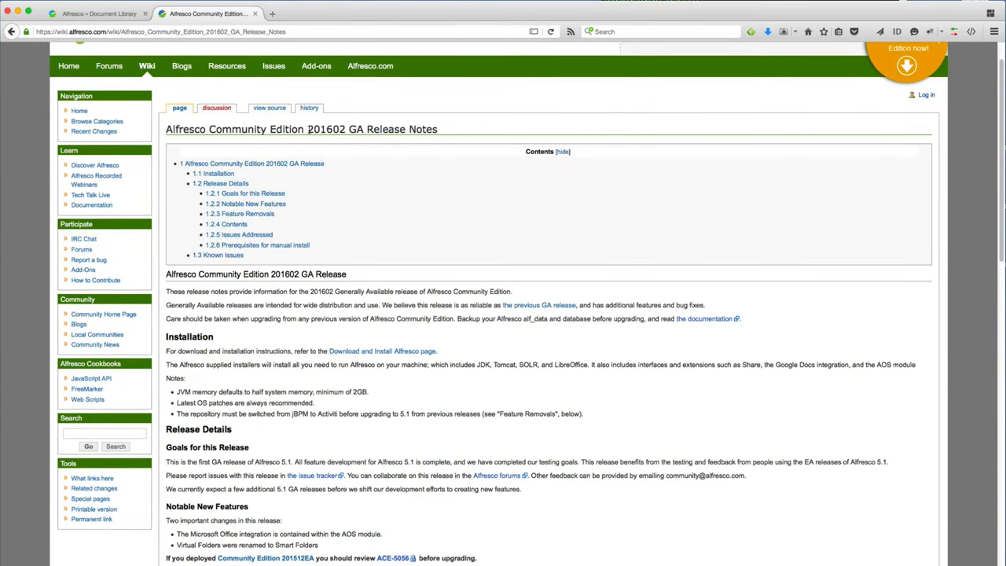
pyautogui.doubleClick(327, 129)
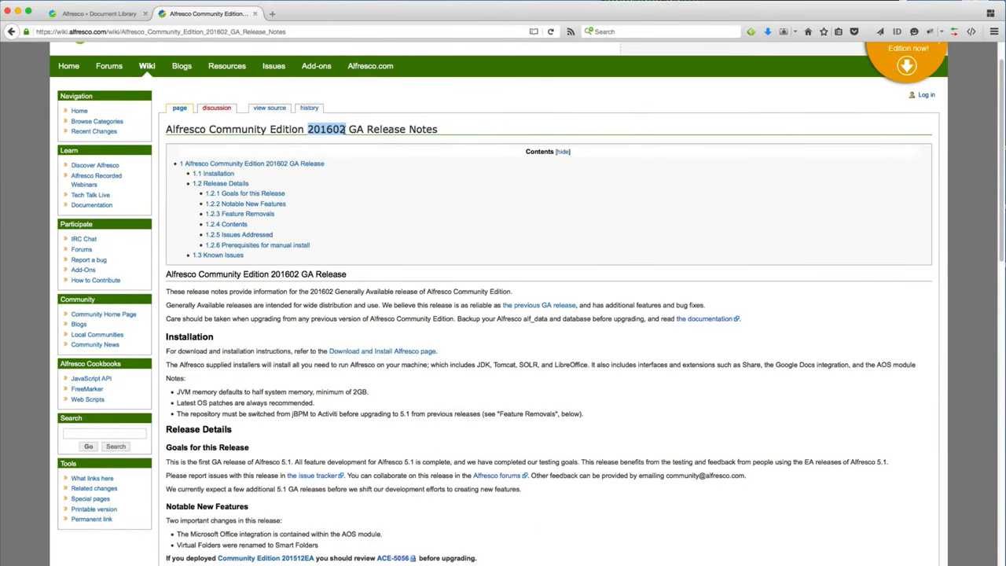
pyautogui.scroll(-3)
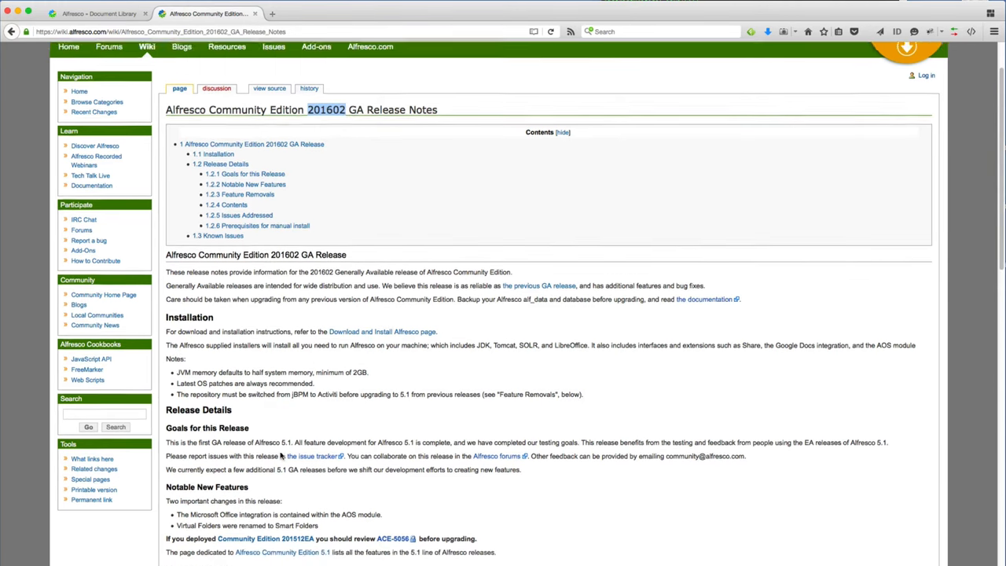
pyautogui.scroll(-3)
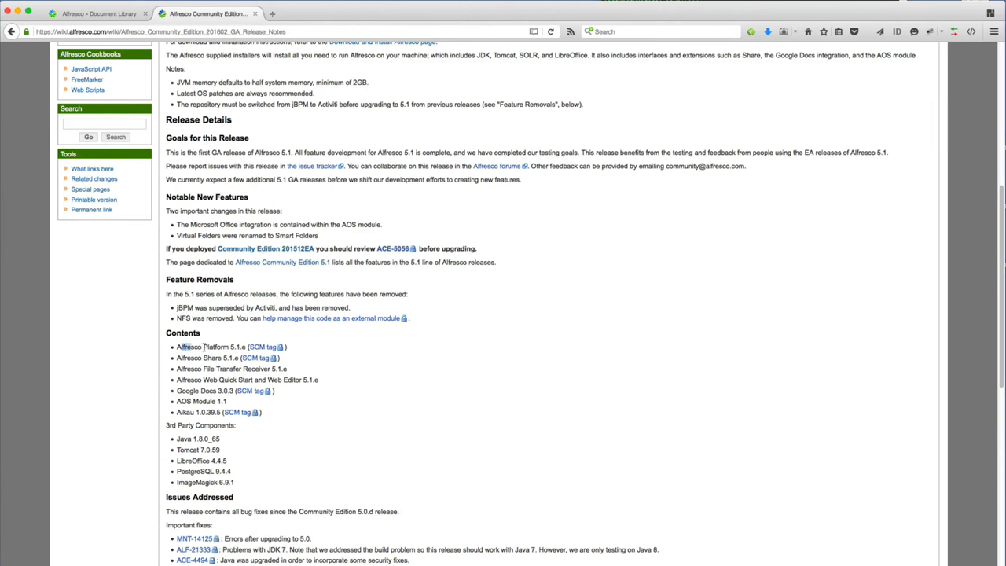
pyautogui.doubleClick(211, 347)
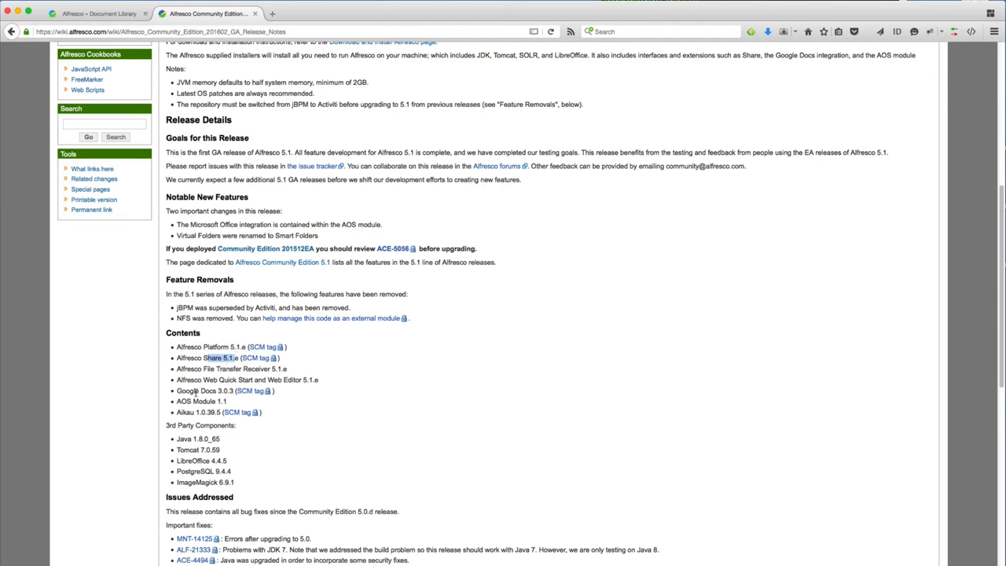
pyautogui.moveTo(403, 412)
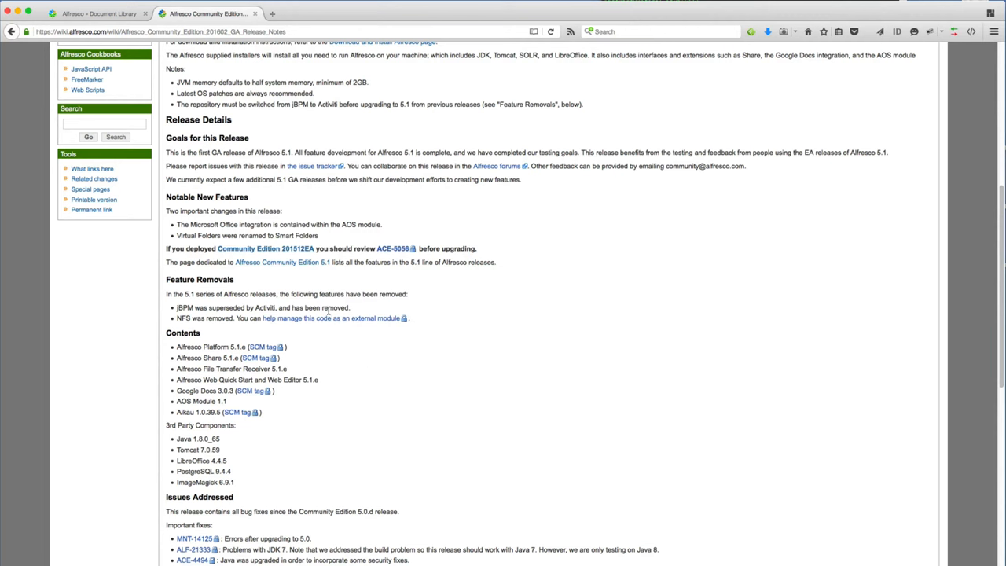
pyautogui.moveTo(381, 339)
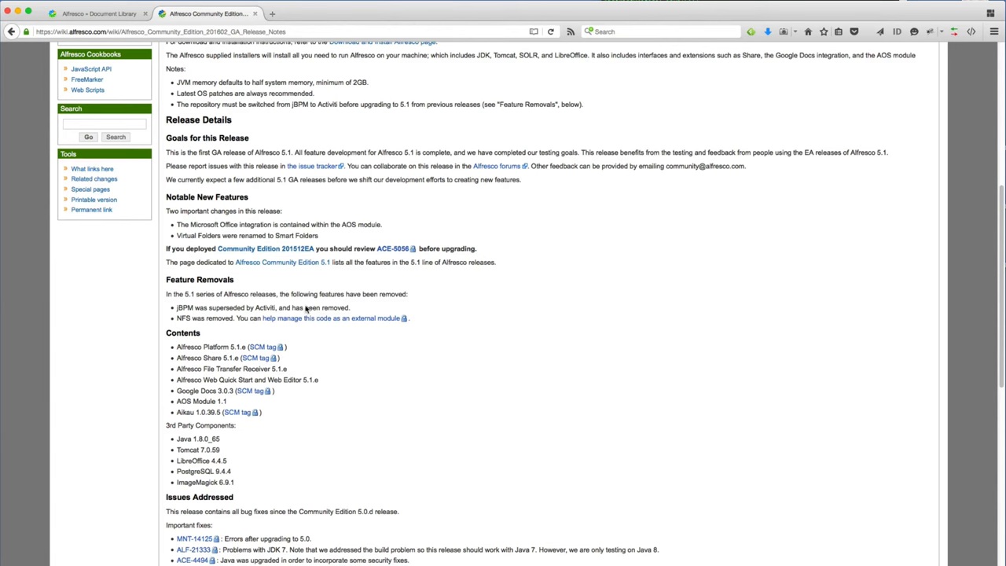
pyautogui.scroll(3)
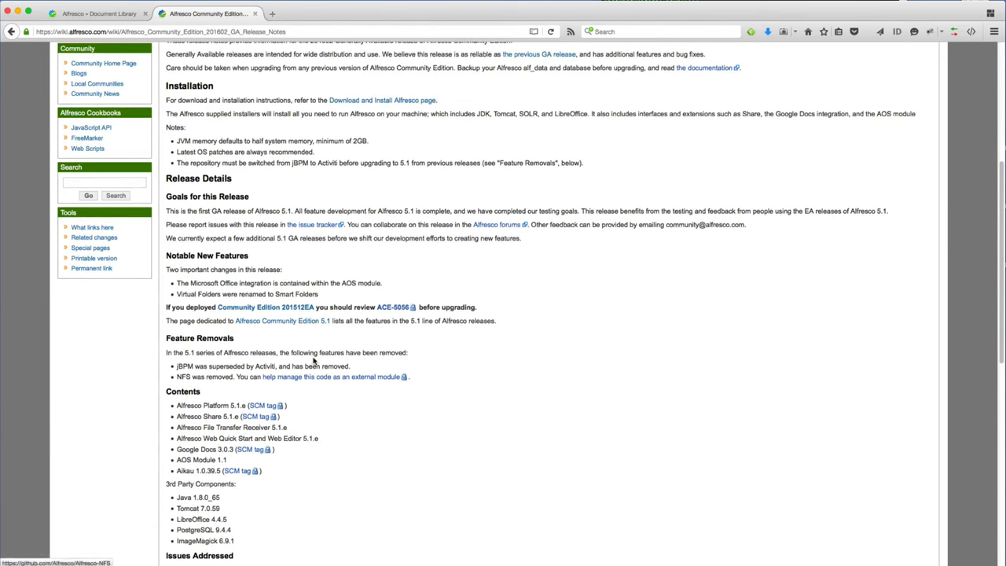